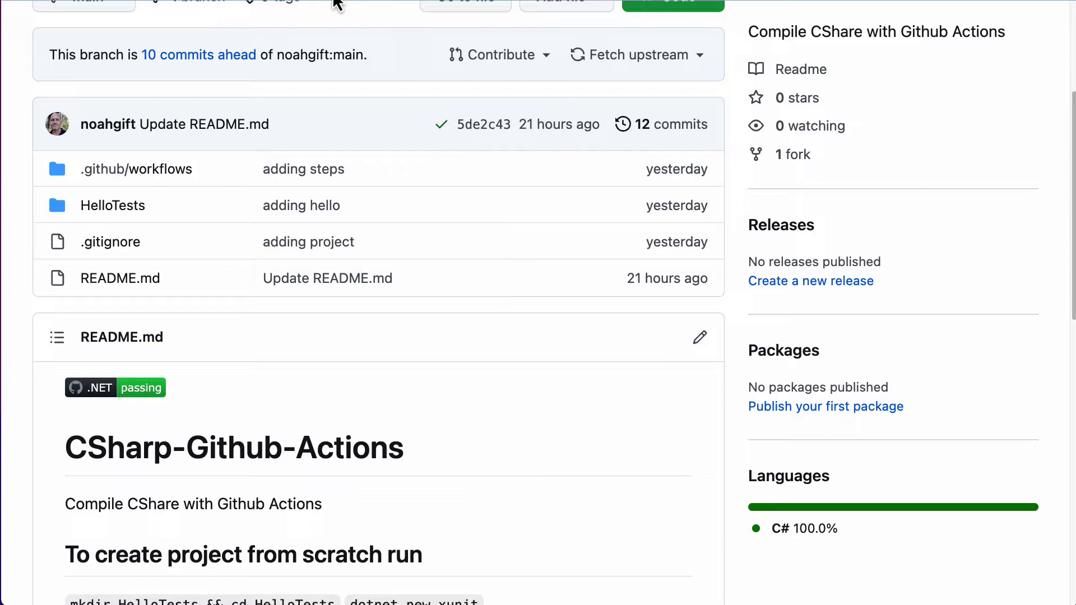
Start a new repository from the organization's Repositories list
{"action": "scroll", "scroll_direction": "up", "scroll_amount": 3}
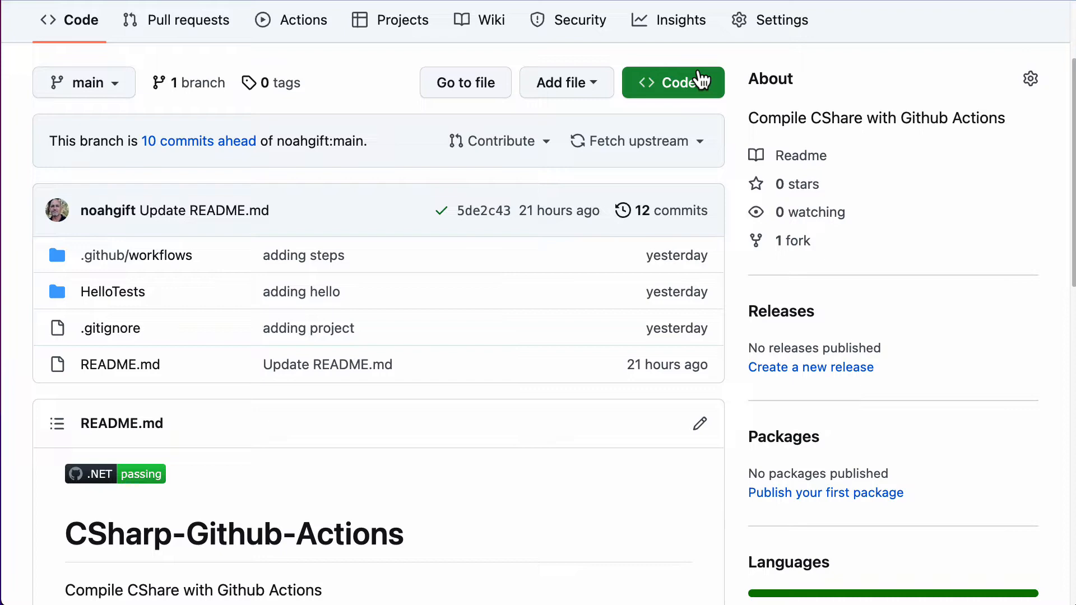
{"action": "right_click", "coordinate": [84, 91]}
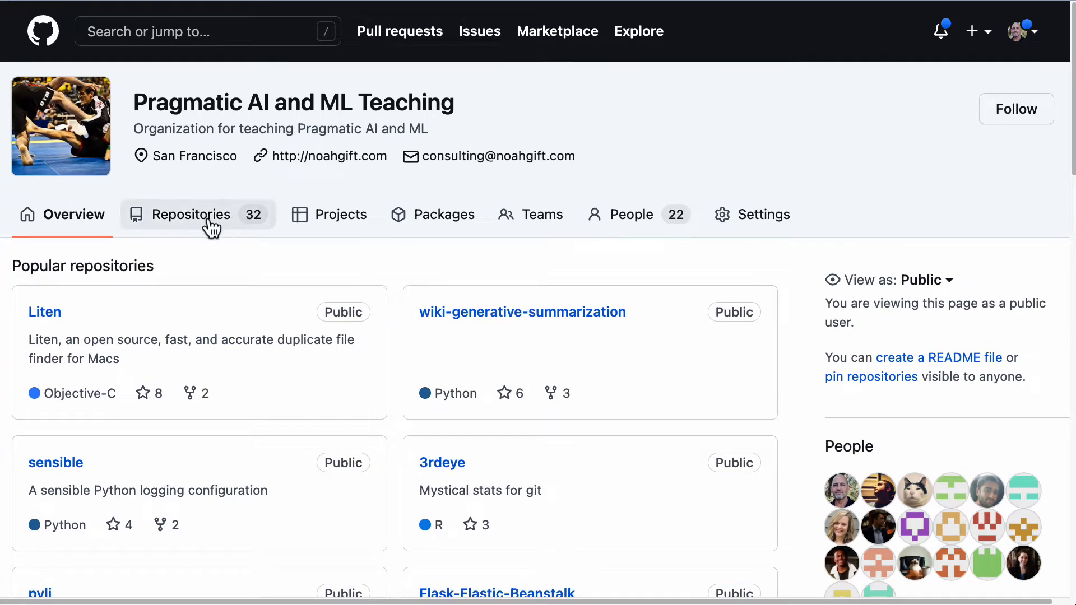
{"action": "left_click", "coordinate": [194, 214]}
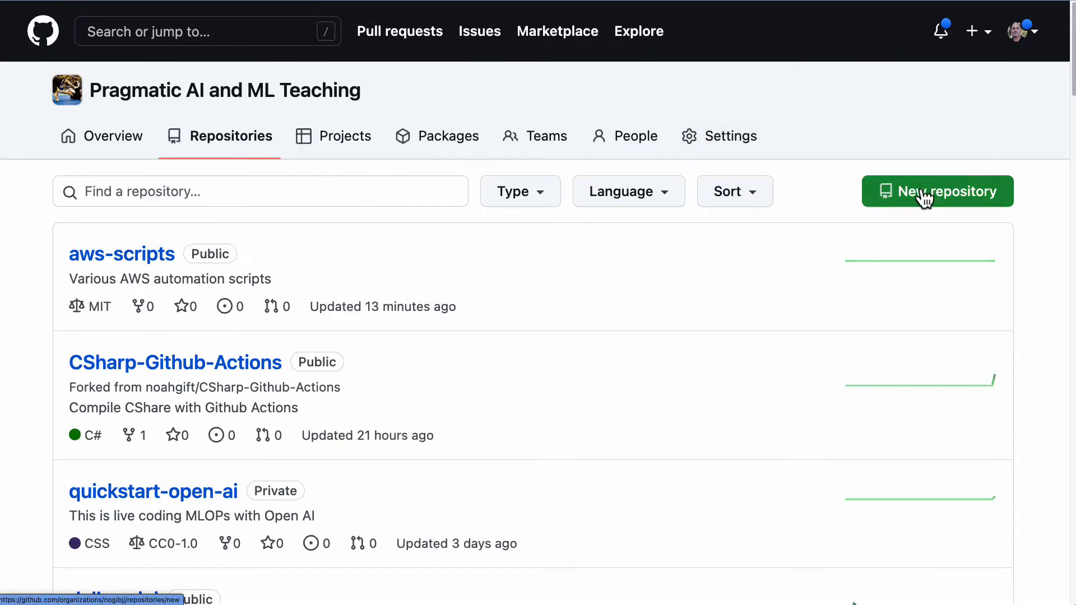
{"action": "left_click", "coordinate": [937, 190]}
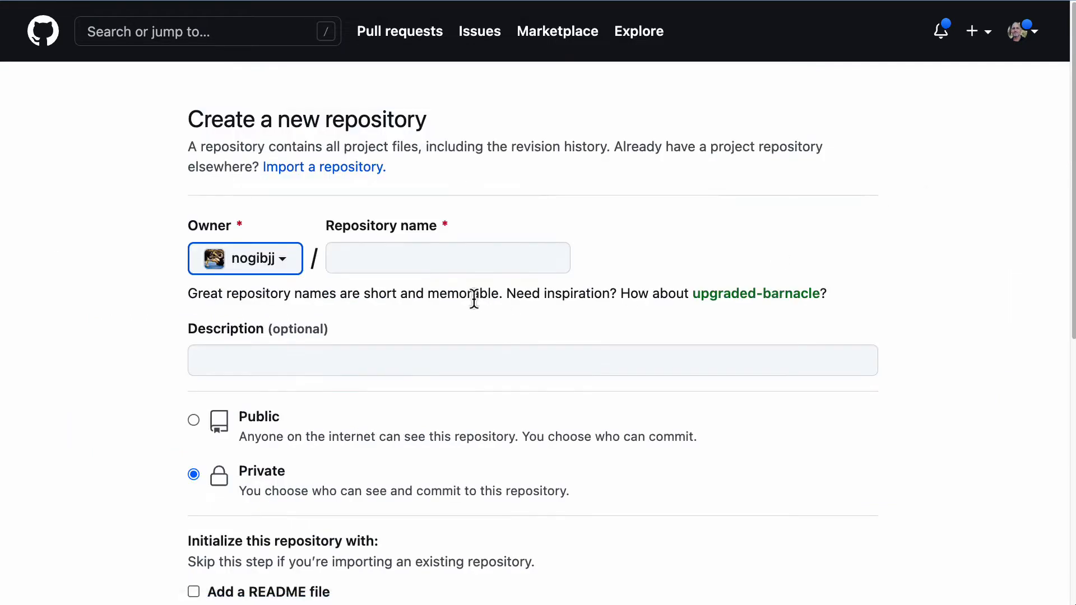
Name the repository demo-csharp-github-codespaces and make it public
{"action": "left_click", "coordinate": [447, 257]}
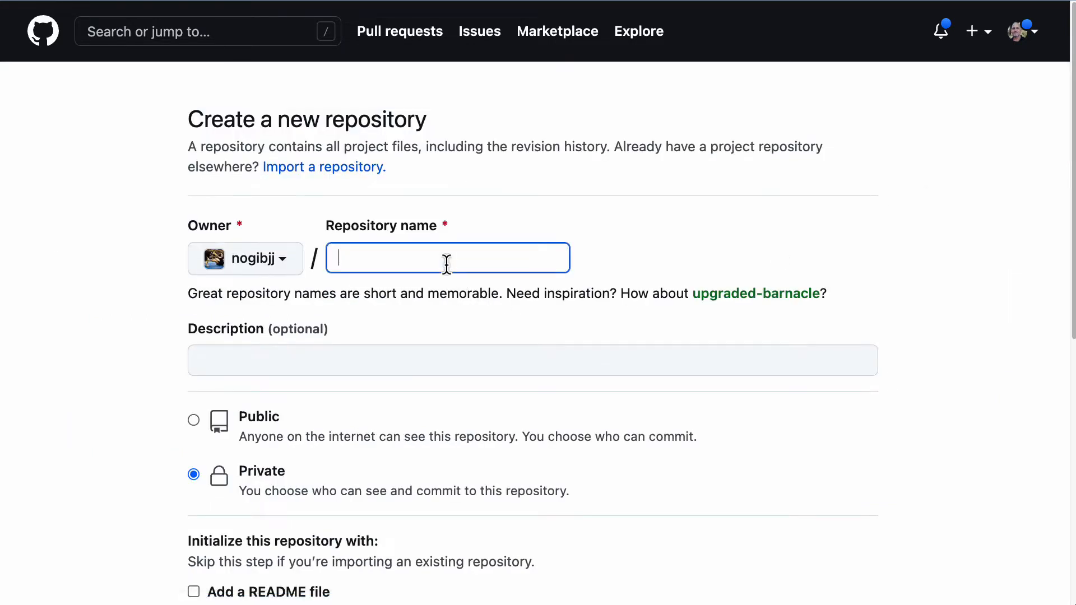
{"action": "type", "text": "demo-c"}
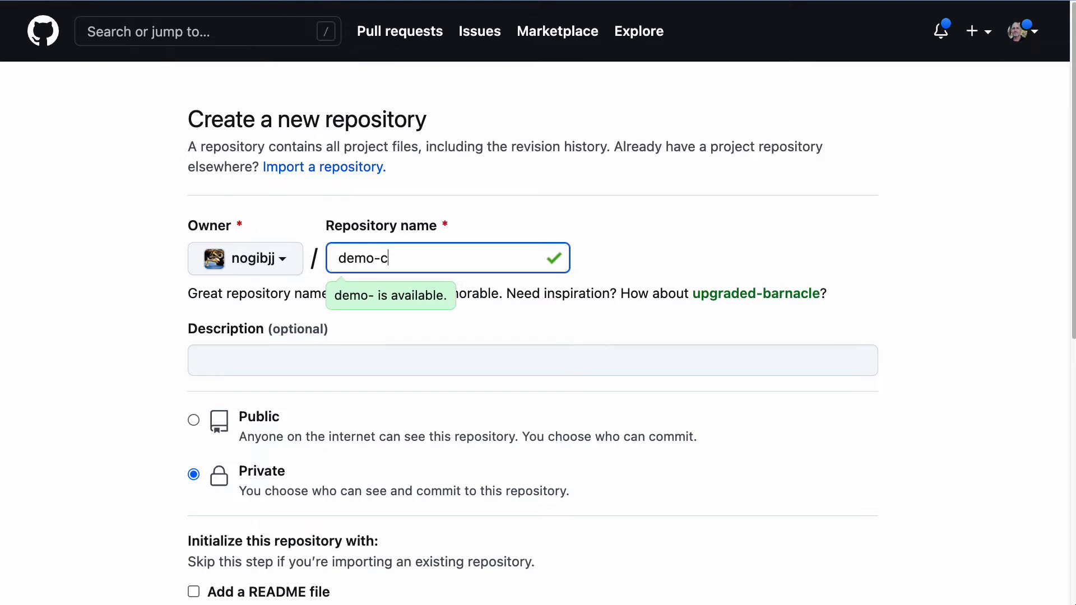
{"action": "type", "text": "sharp-"}
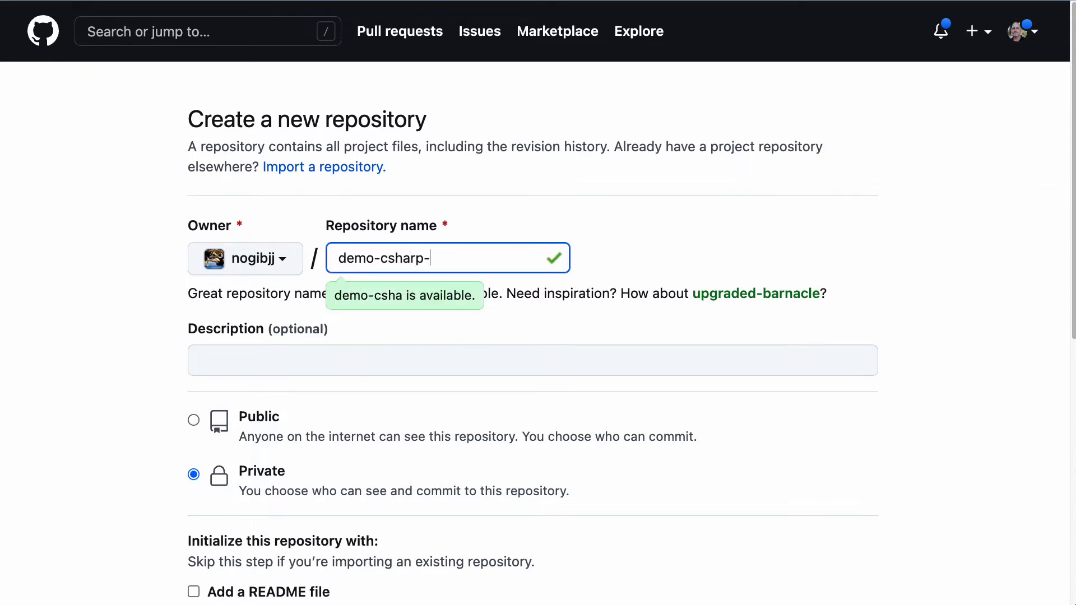
{"action": "type", "text": "github-codes"}
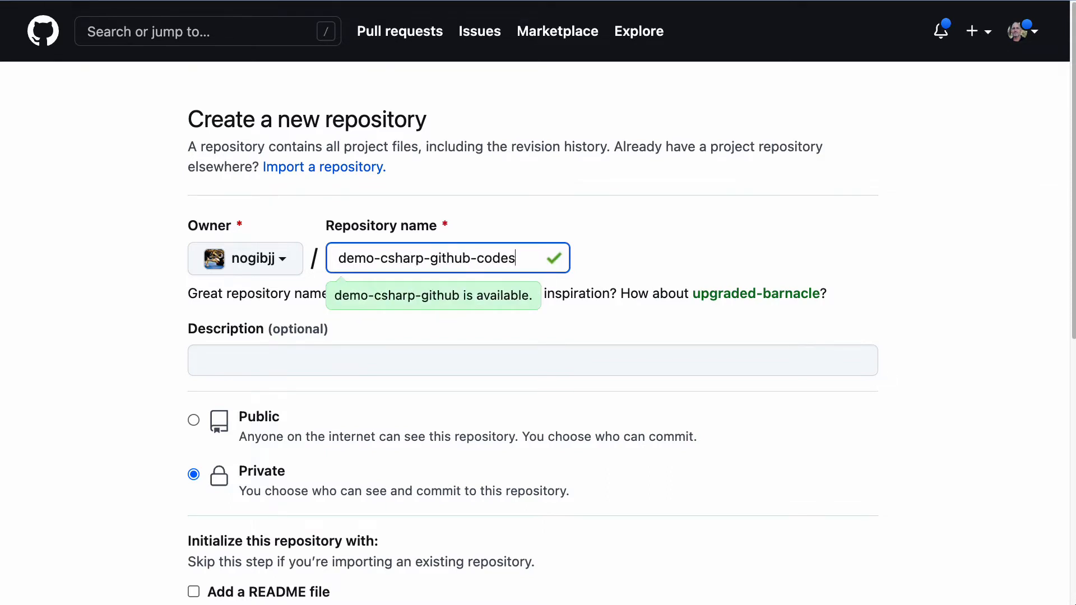
{"action": "type", "text": "paces"}
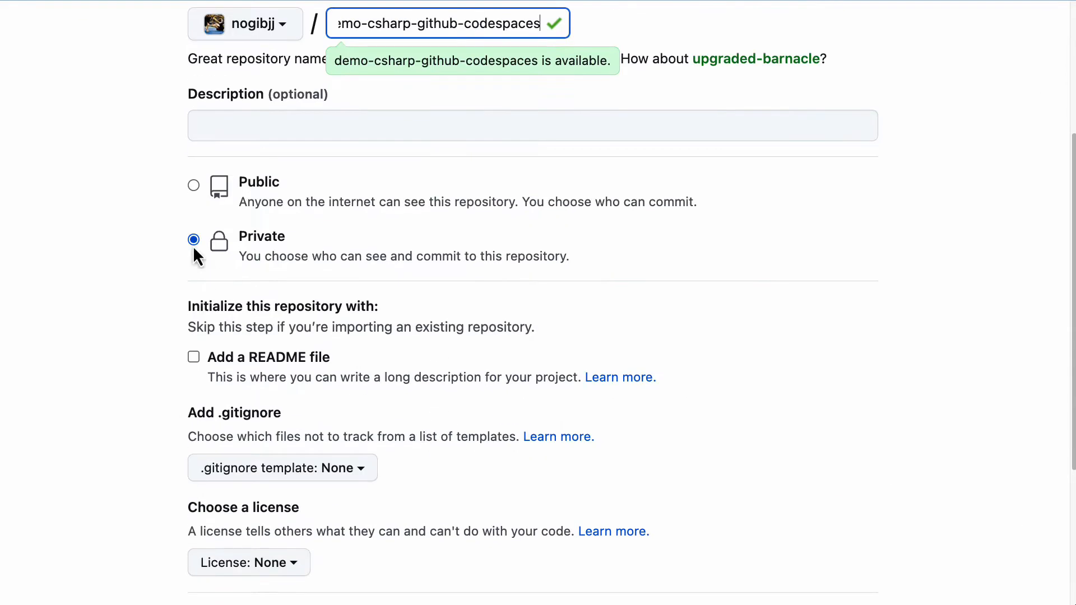
{"action": "left_click", "coordinate": [194, 356]}
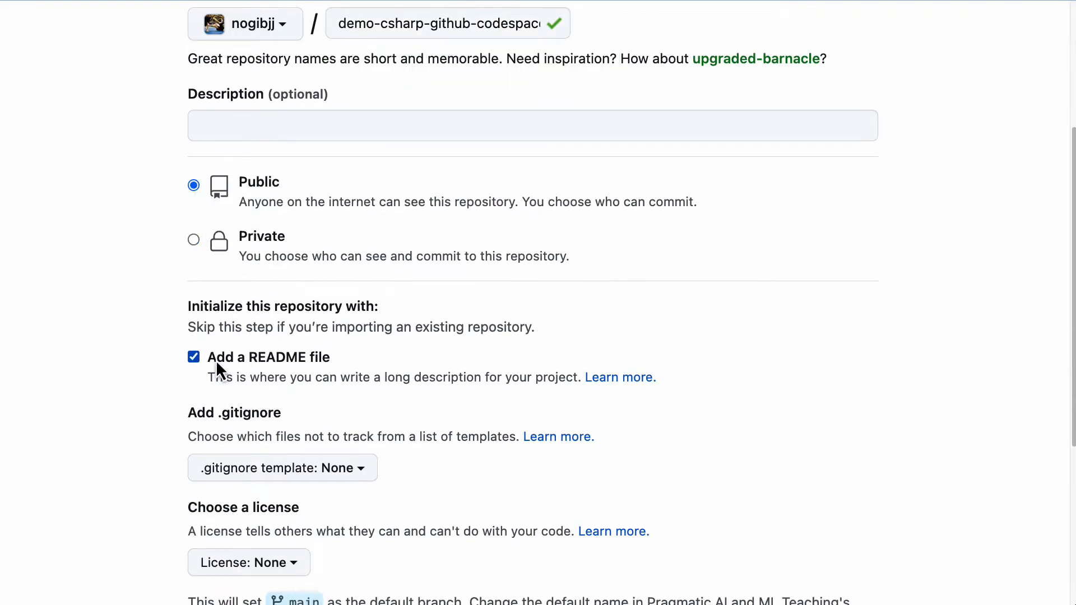
Choose the VisualStudio .gitignore template for the new repository
{"action": "type", "text": "vs"}
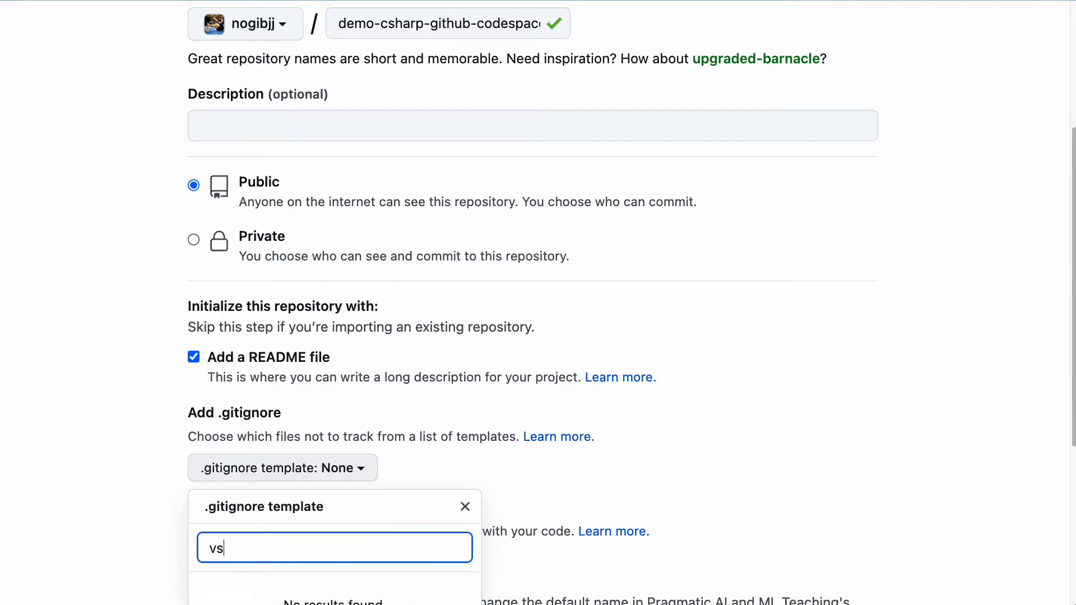
{"action": "key", "text": "Backspace"}
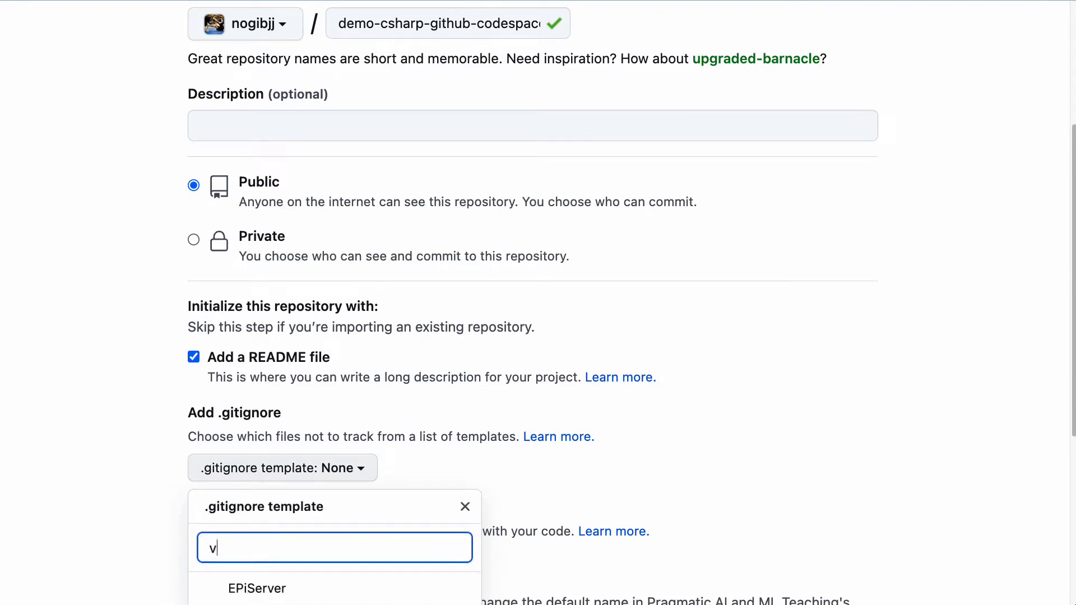
{"action": "type", "text": "isu"}
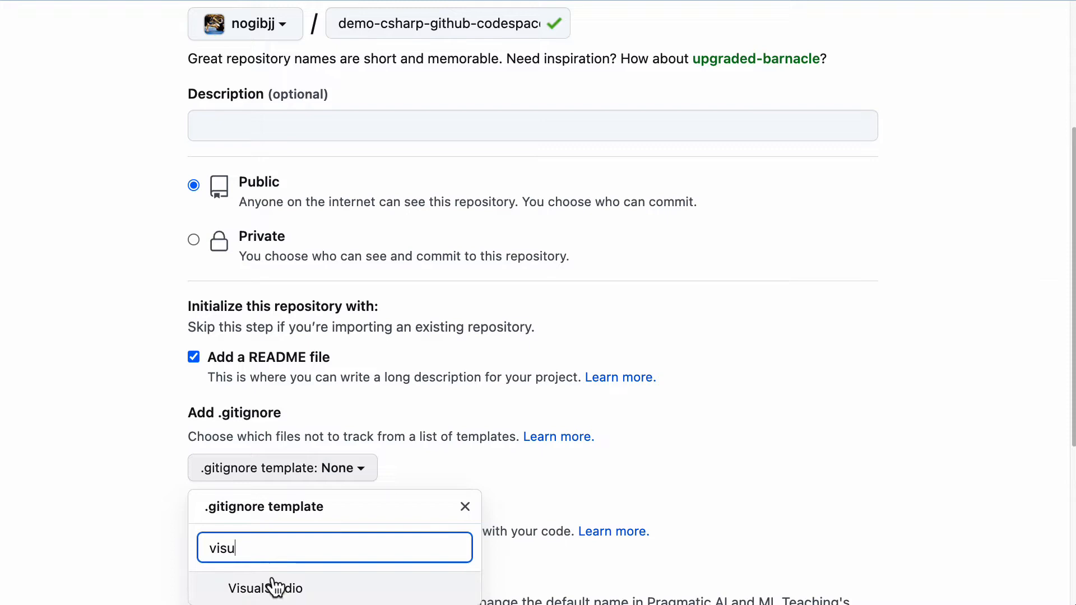
{"action": "left_click", "coordinate": [267, 588]}
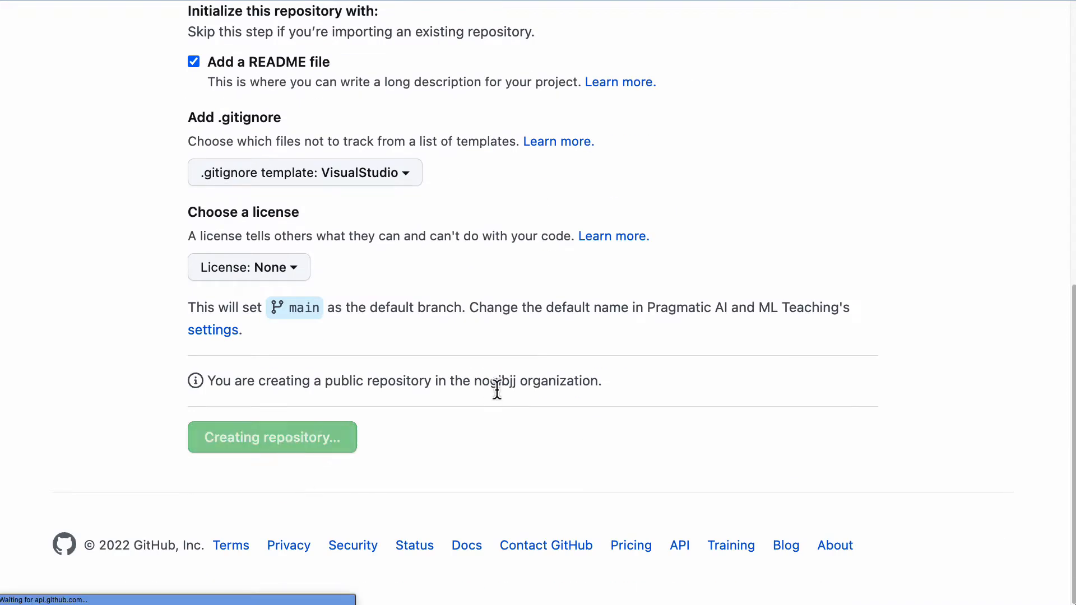
{"action": "mouse_move", "coordinate": [507, 400]}
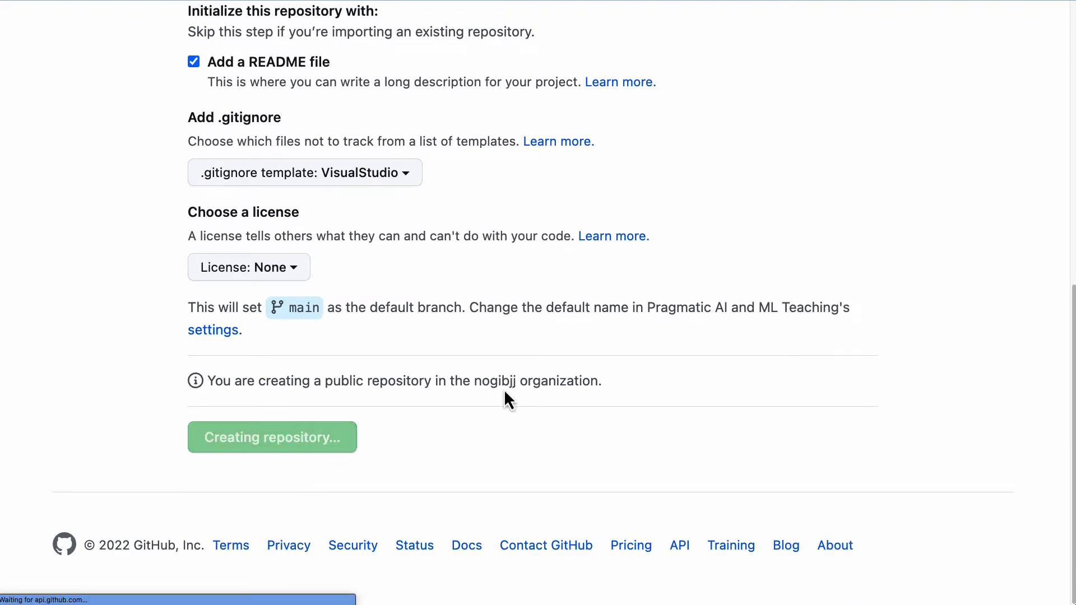
Reach the Configure and create codespace page and list the available machine sizes
{"action": "left_click", "coordinate": [271, 437]}
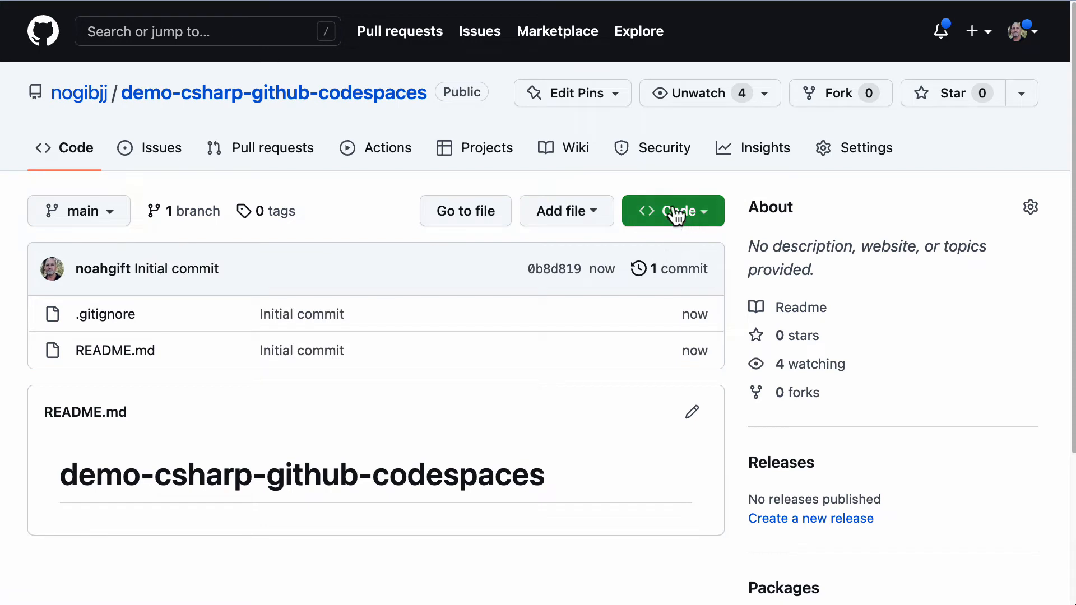
{"action": "left_click", "coordinate": [671, 210]}
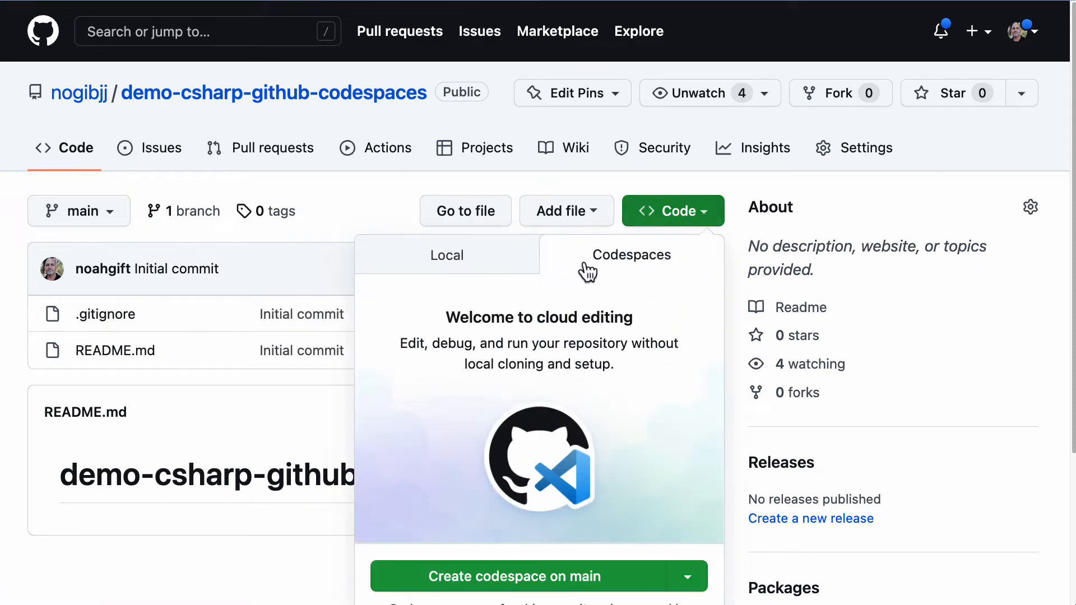
{"action": "mouse_move", "coordinate": [699, 576]}
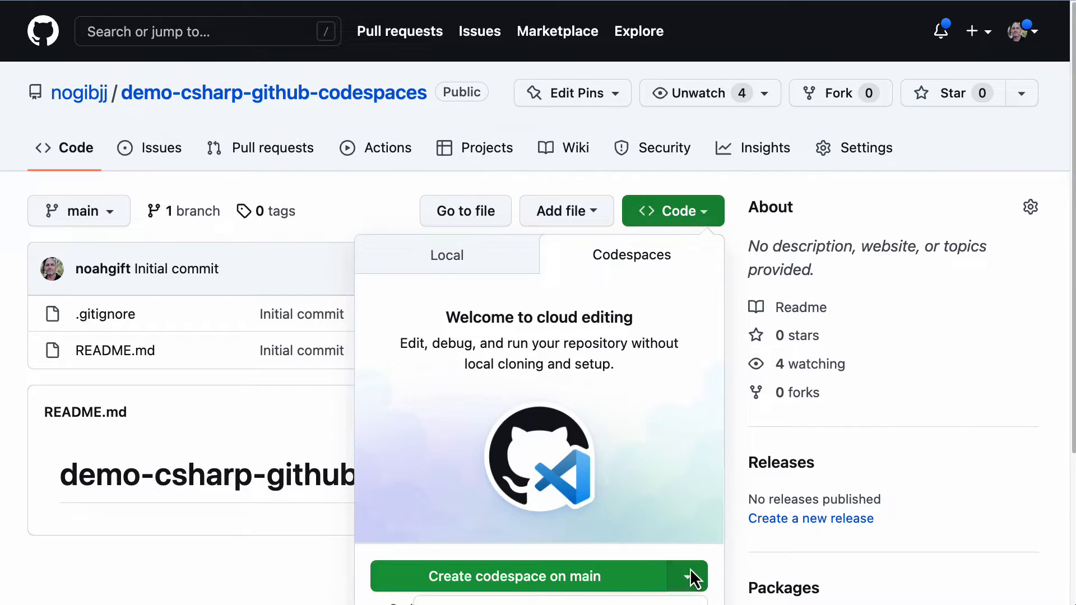
{"action": "left_click", "coordinate": [693, 576]}
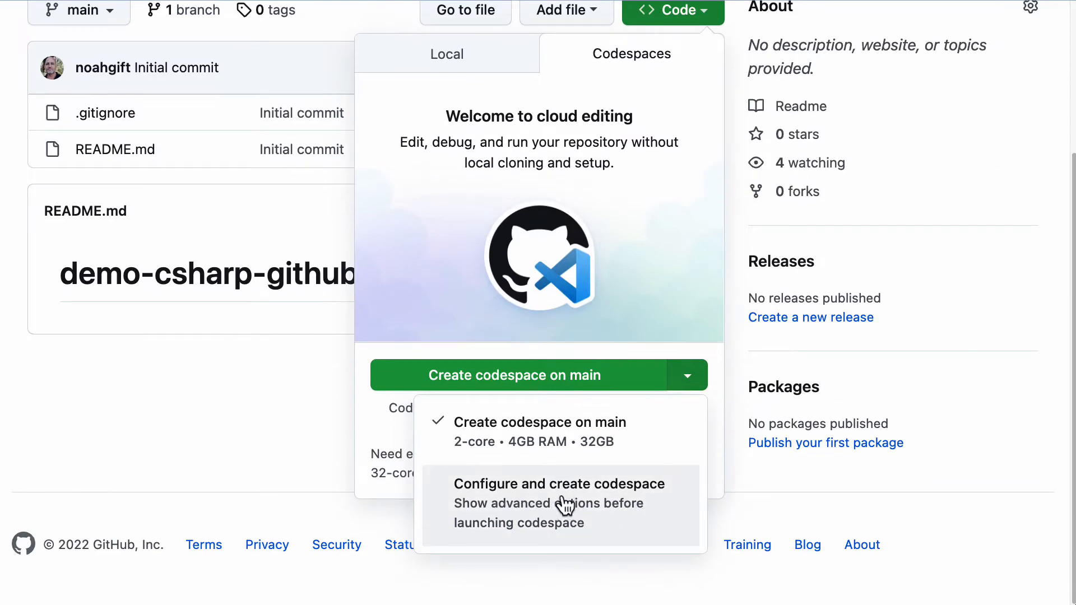
{"action": "left_click", "coordinate": [558, 484]}
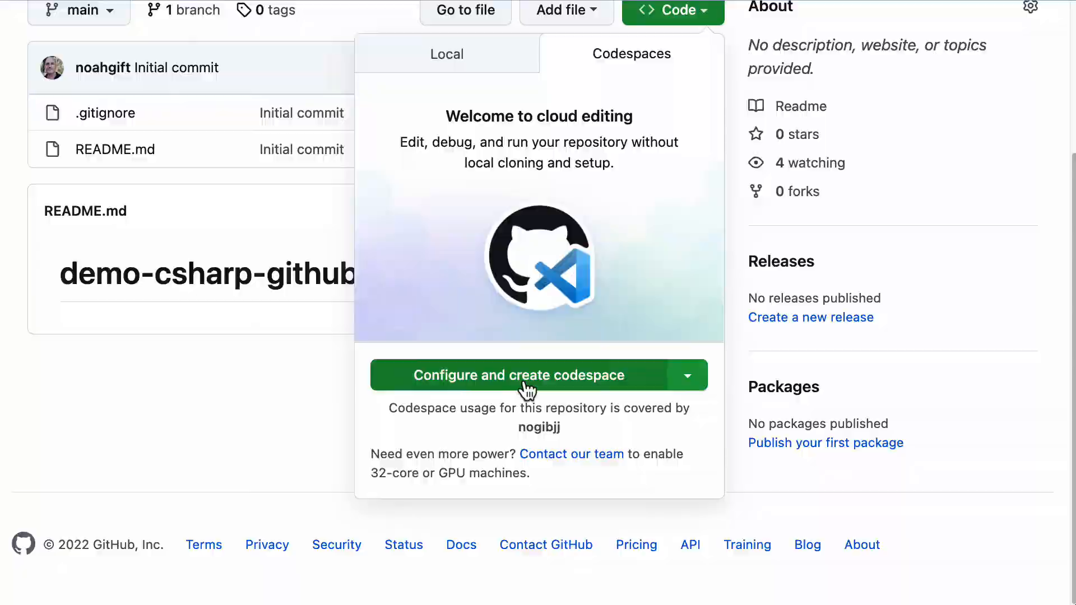
{"action": "left_click", "coordinate": [515, 374]}
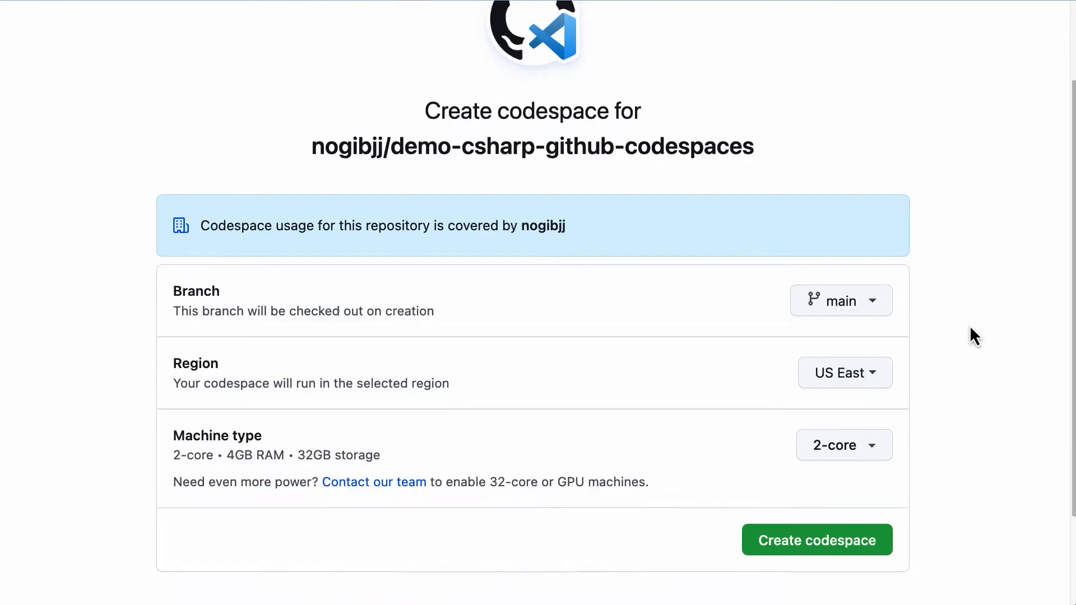
{"action": "left_click", "coordinate": [843, 445]}
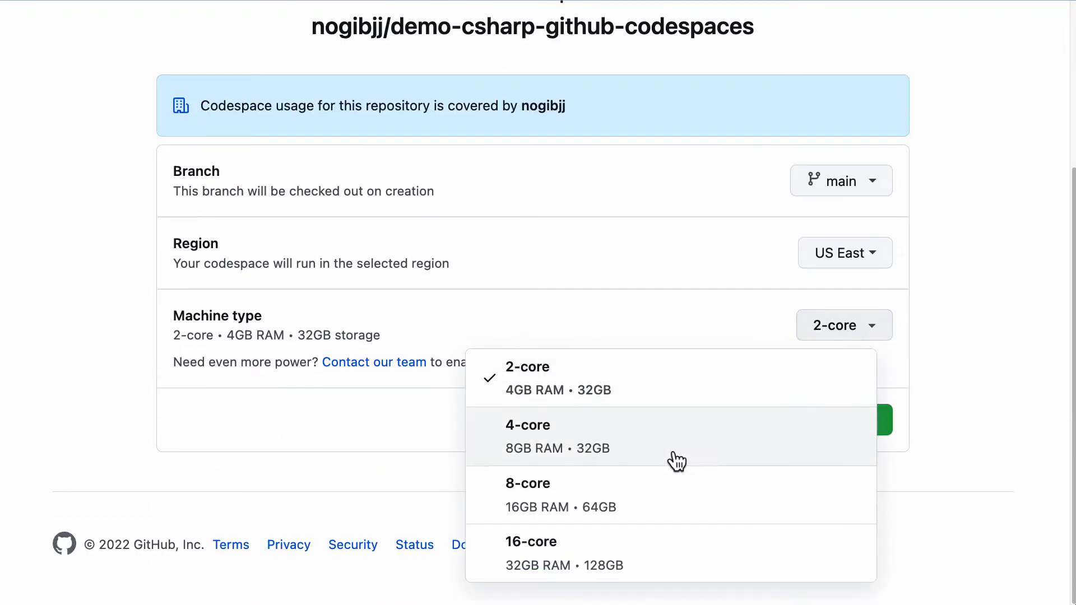
{"action": "mouse_move", "coordinate": [666, 463]}
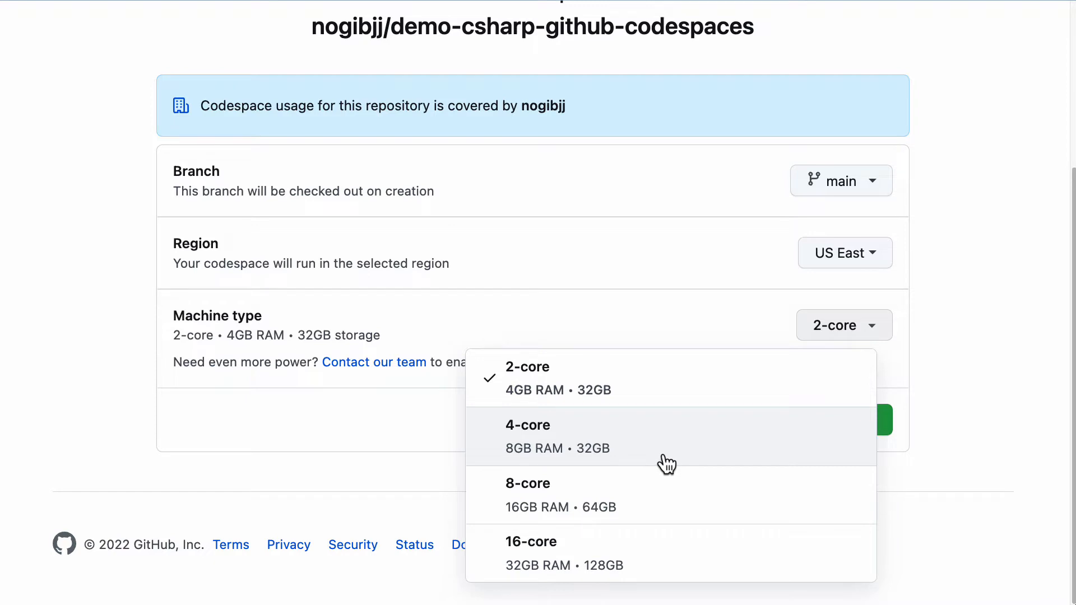
{"action": "mouse_move", "coordinate": [647, 465]}
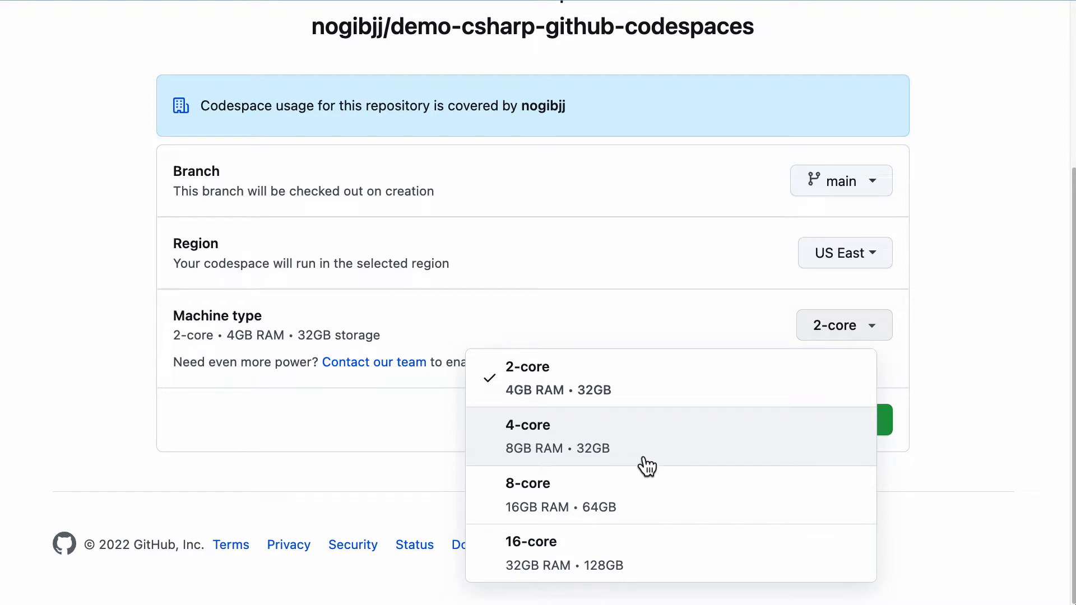
{"action": "mouse_move", "coordinate": [530, 555]}
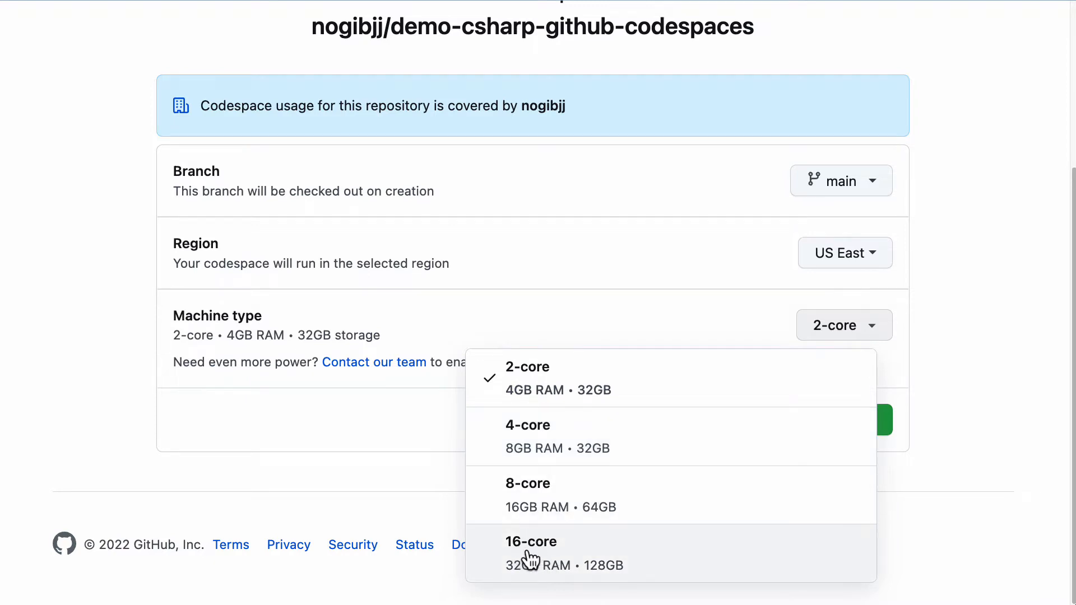
{"action": "mouse_move", "coordinate": [525, 572]}
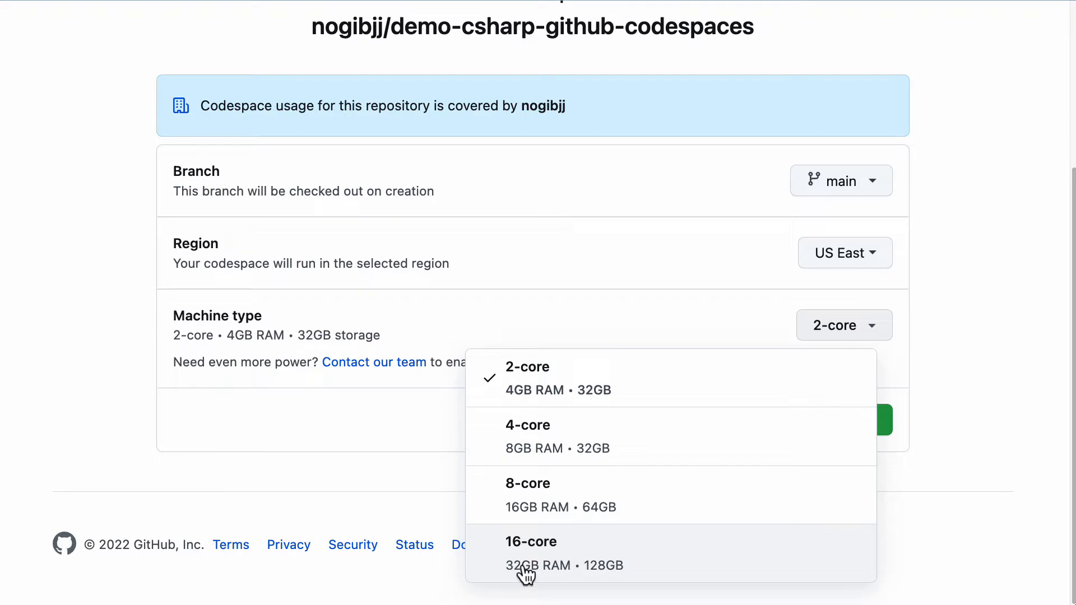
{"action": "mouse_move", "coordinate": [606, 570]}
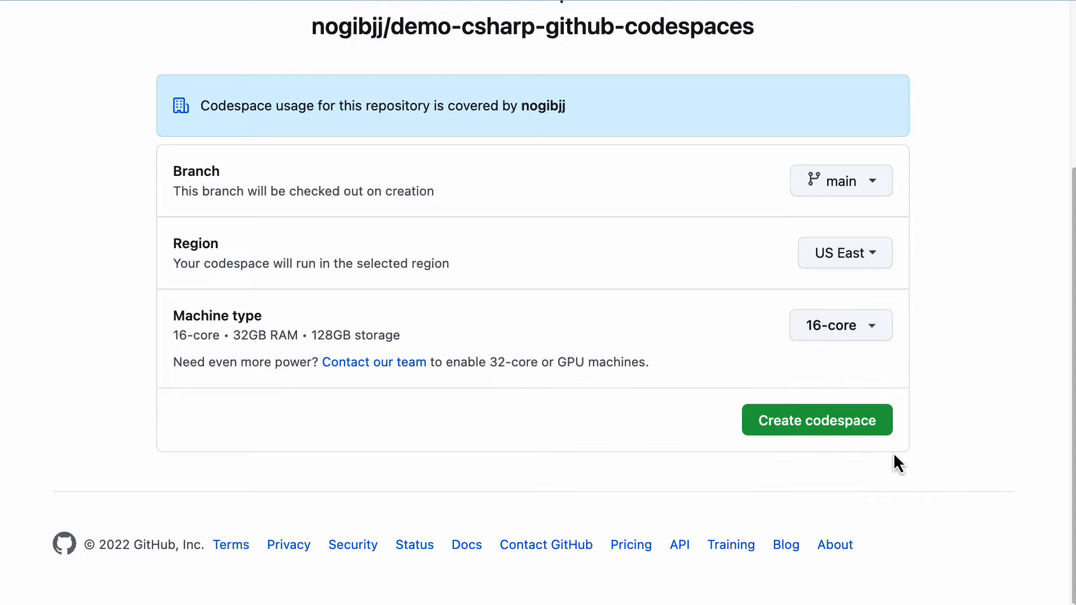
{"action": "mouse_move", "coordinate": [977, 428]}
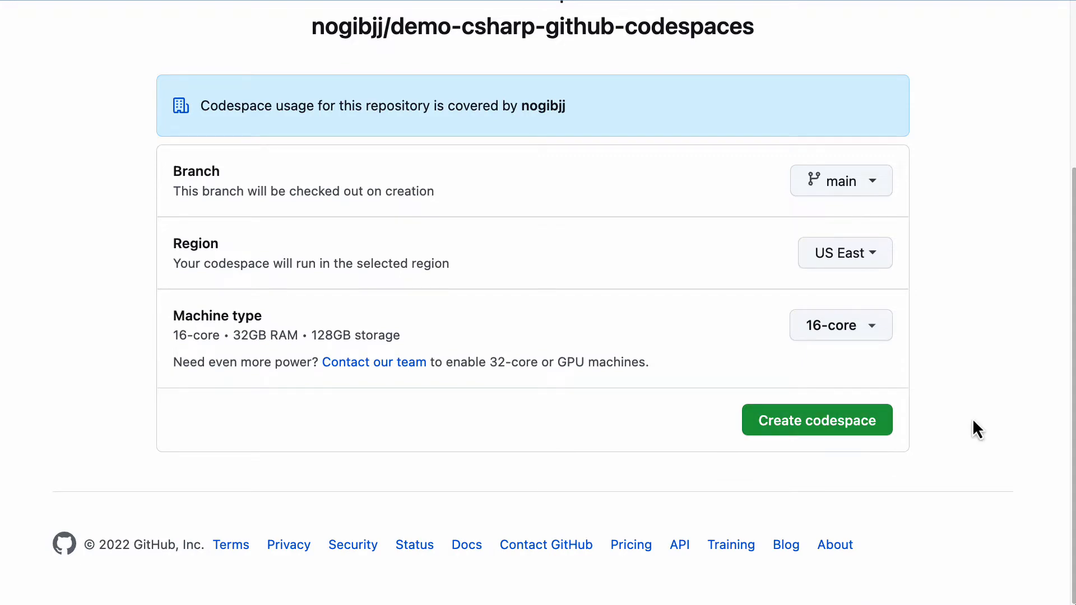
Launch the codespace, switch the editor to the Dark+ theme and close the Docker page
{"action": "left_click", "coordinate": [815, 419]}
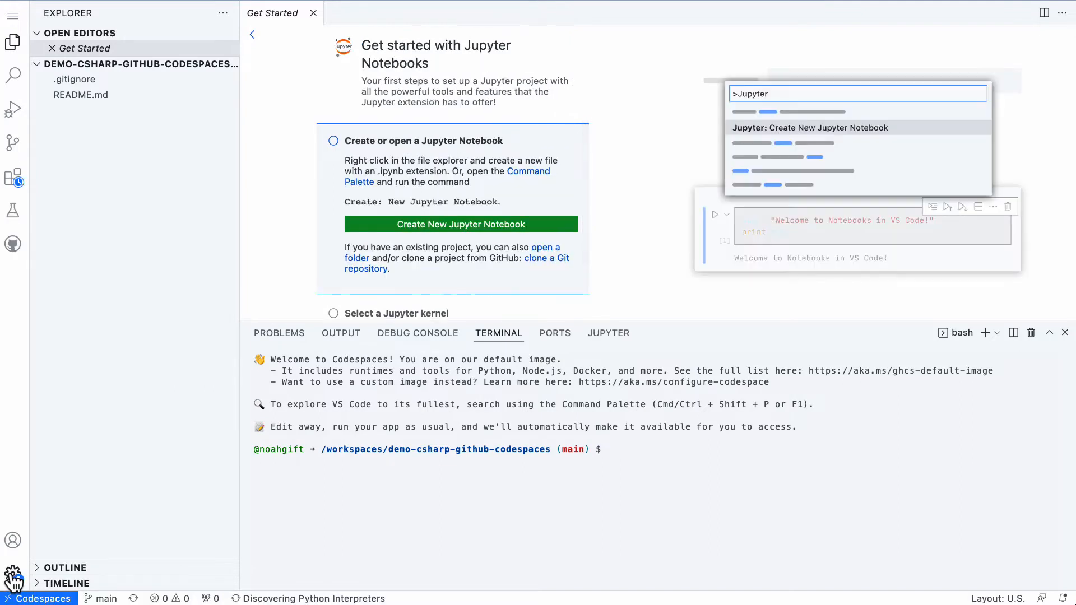
{"action": "left_click", "coordinate": [12, 571]}
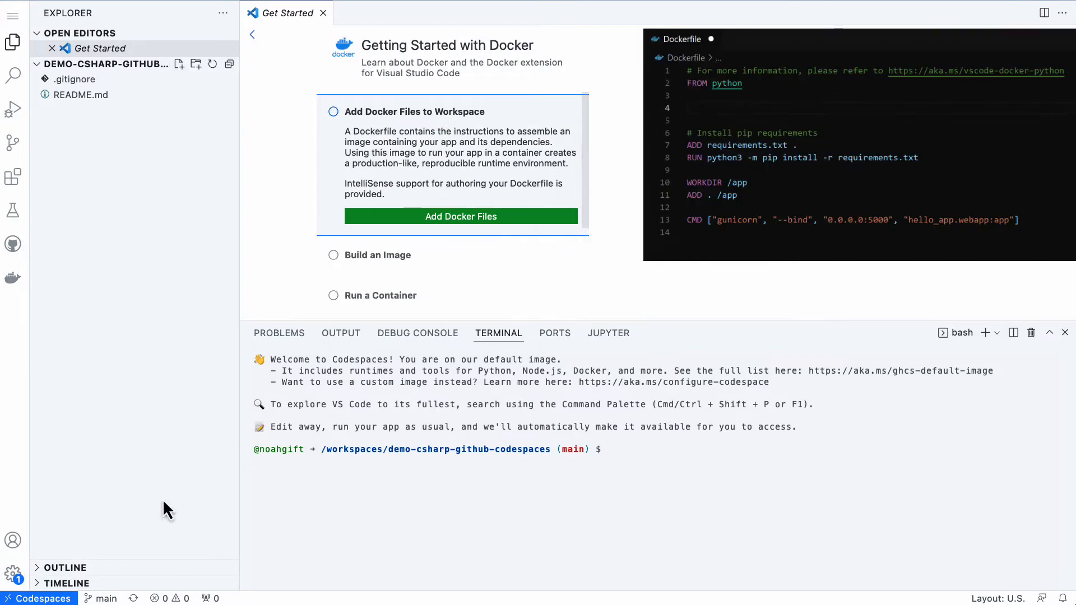
{"action": "left_click", "coordinate": [13, 572]}
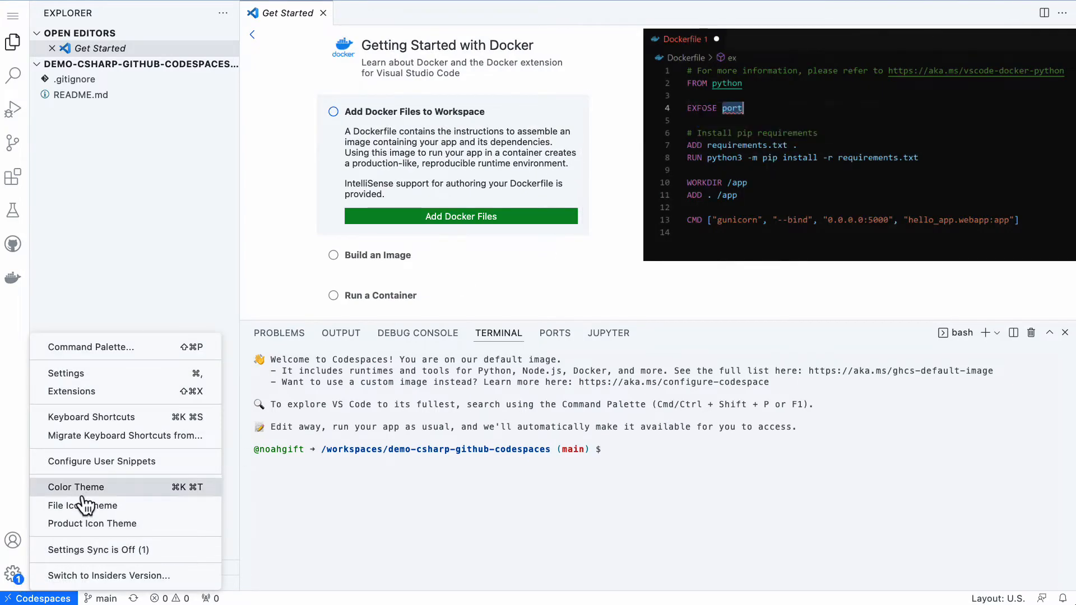
{"action": "left_click", "coordinate": [75, 486]}
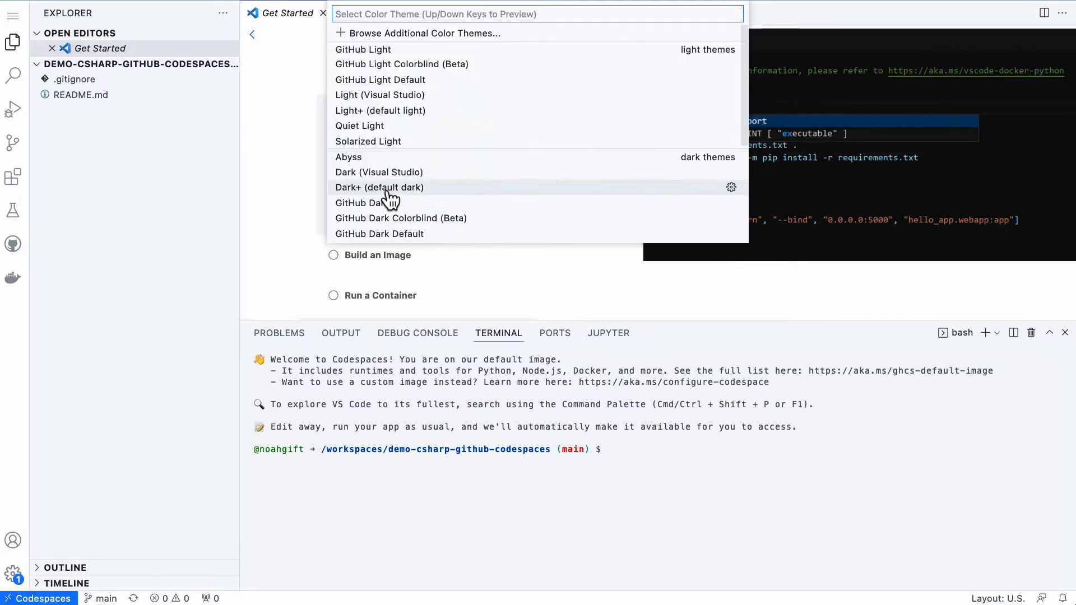
{"action": "key", "text": "Escape"}
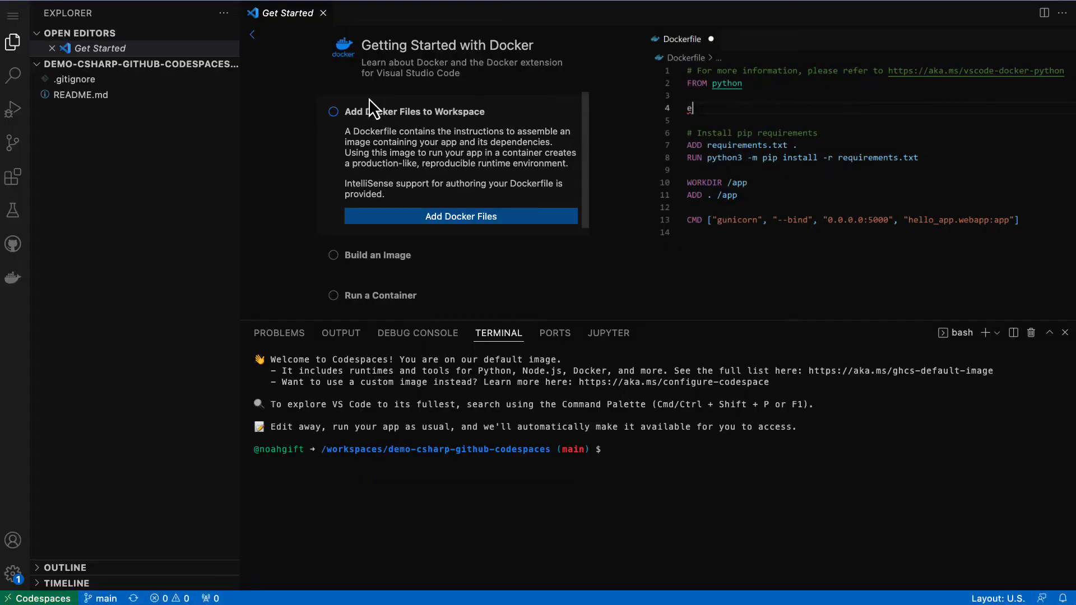
{"action": "left_click", "coordinate": [323, 13]}
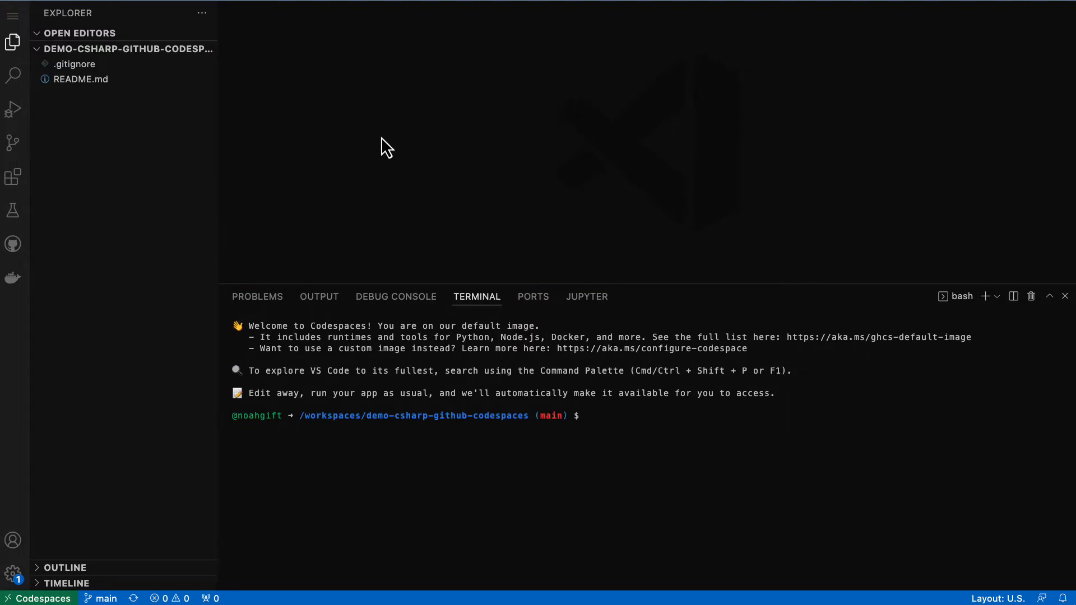
{"action": "mouse_move", "coordinate": [233, 49]}
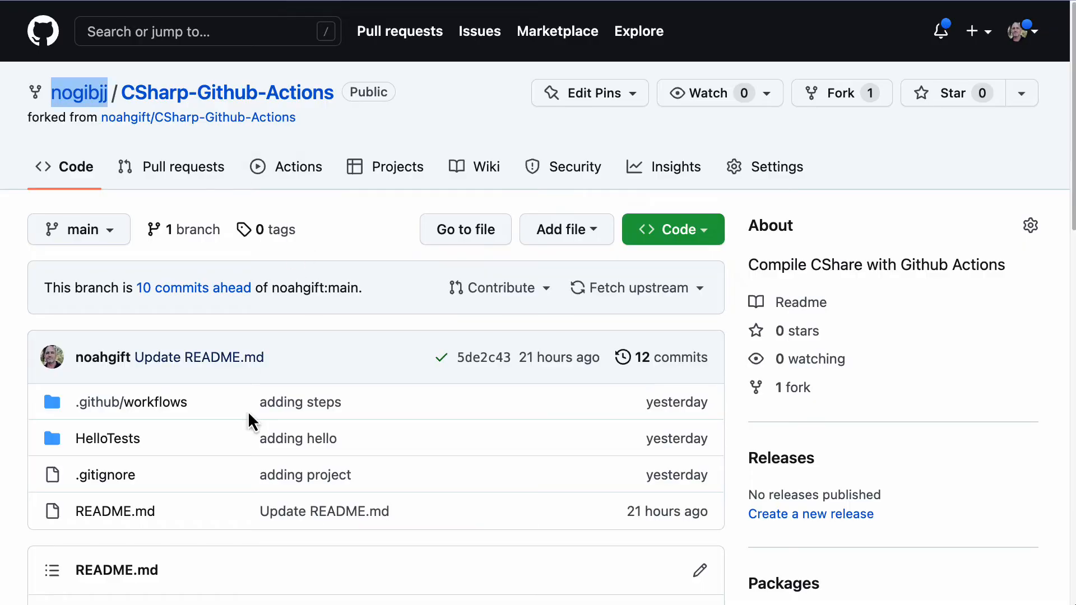
Scroll to the README's xUnit setup commands and begin a dotnet command in the terminal
{"action": "scroll", "scroll_direction": "down", "scroll_amount": 3}
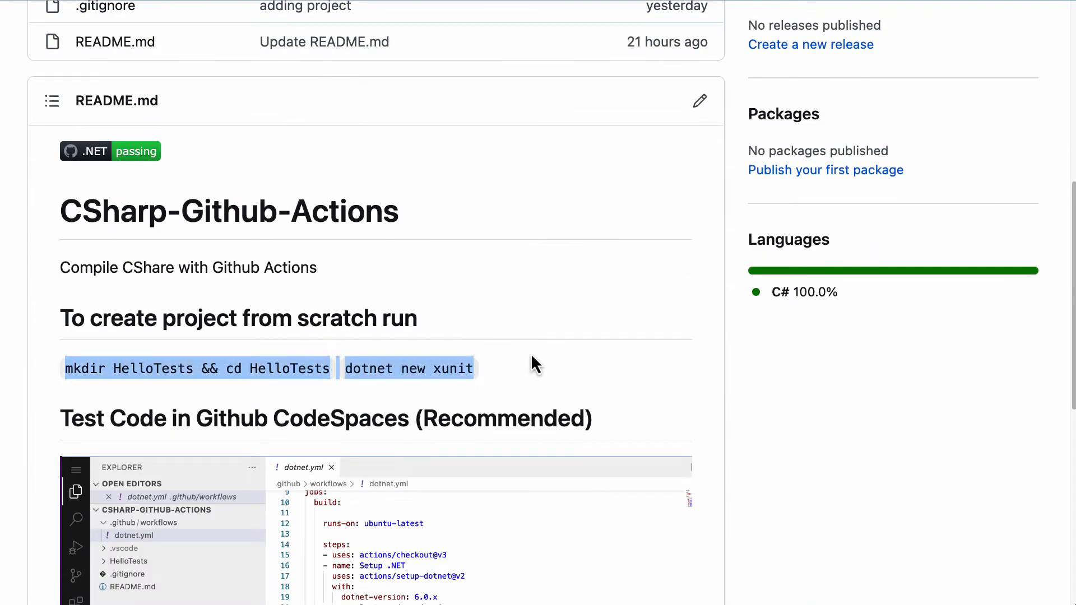
{"action": "mouse_move", "coordinate": [259, 389]}
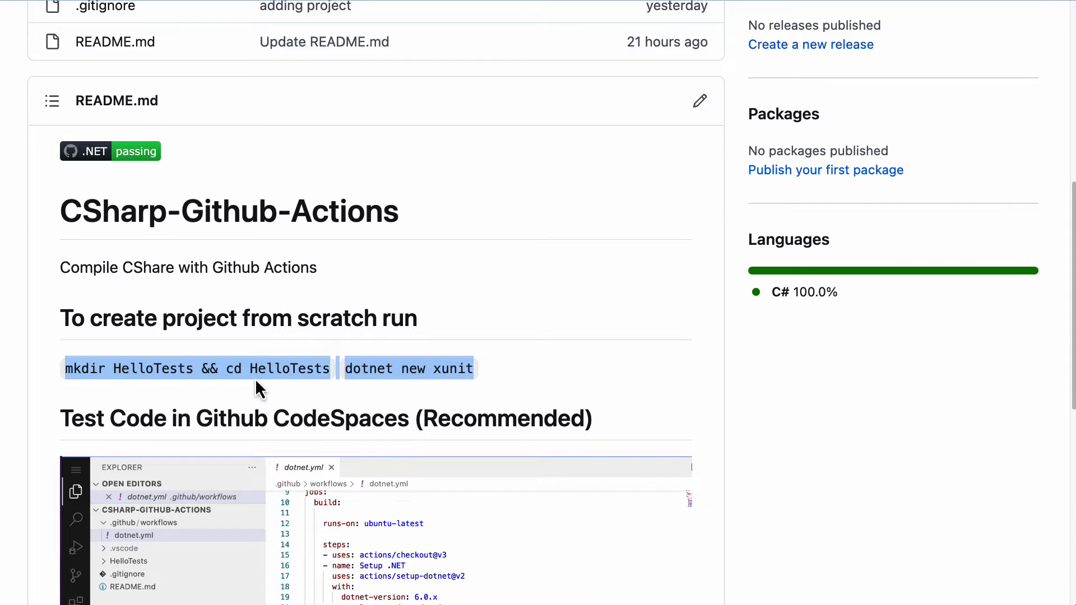
{"action": "mouse_move", "coordinate": [369, 369]}
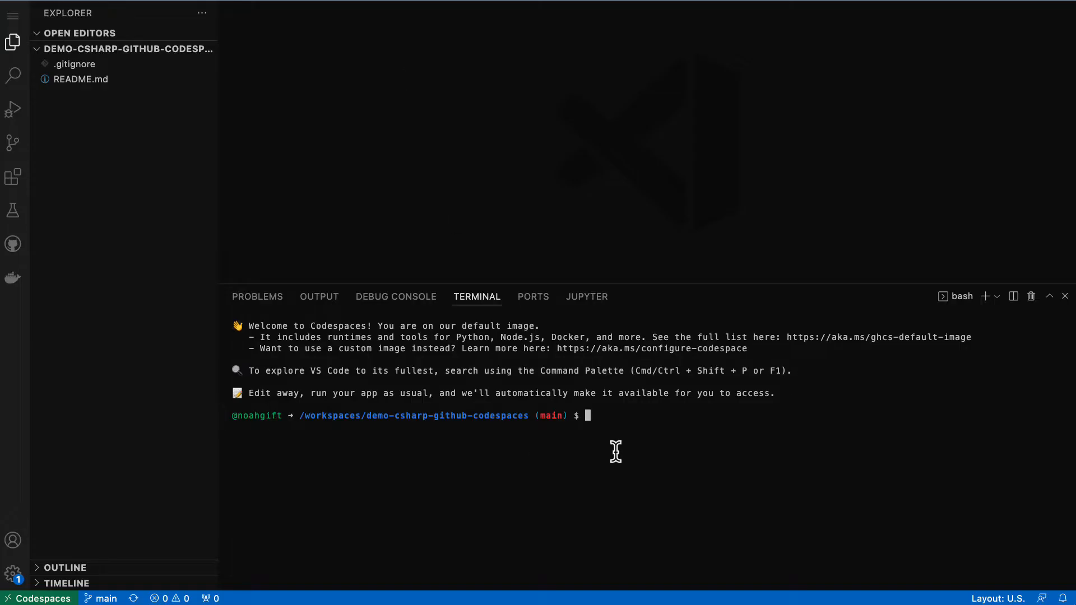
{"action": "type", "text": "dotnet --ver"}
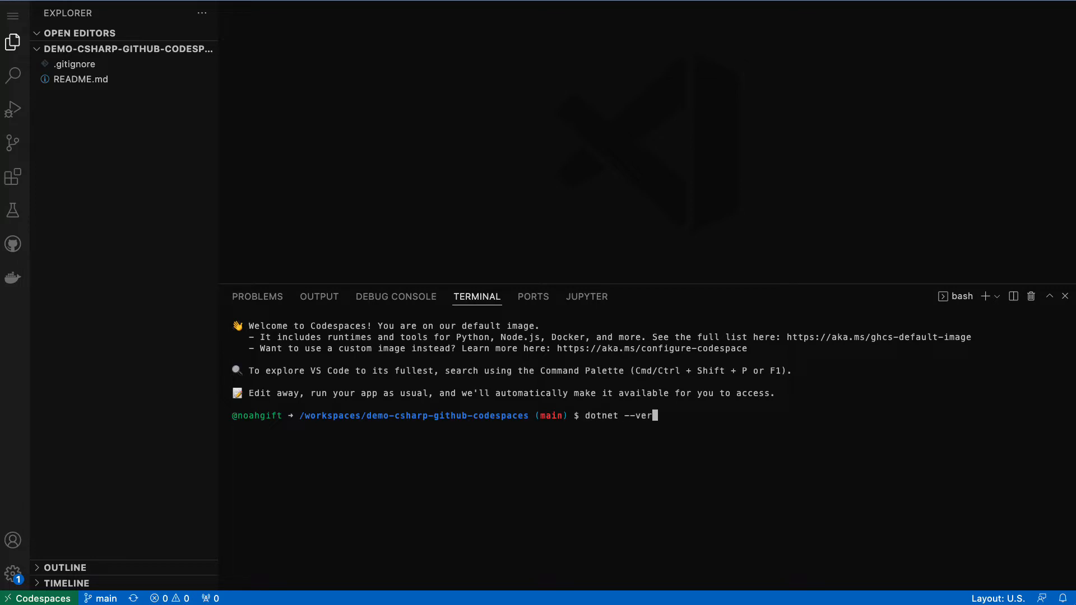
Check dotnet --version, create the HelloTests folder and generate an xUnit project inside it
{"action": "key", "text": "Return"}
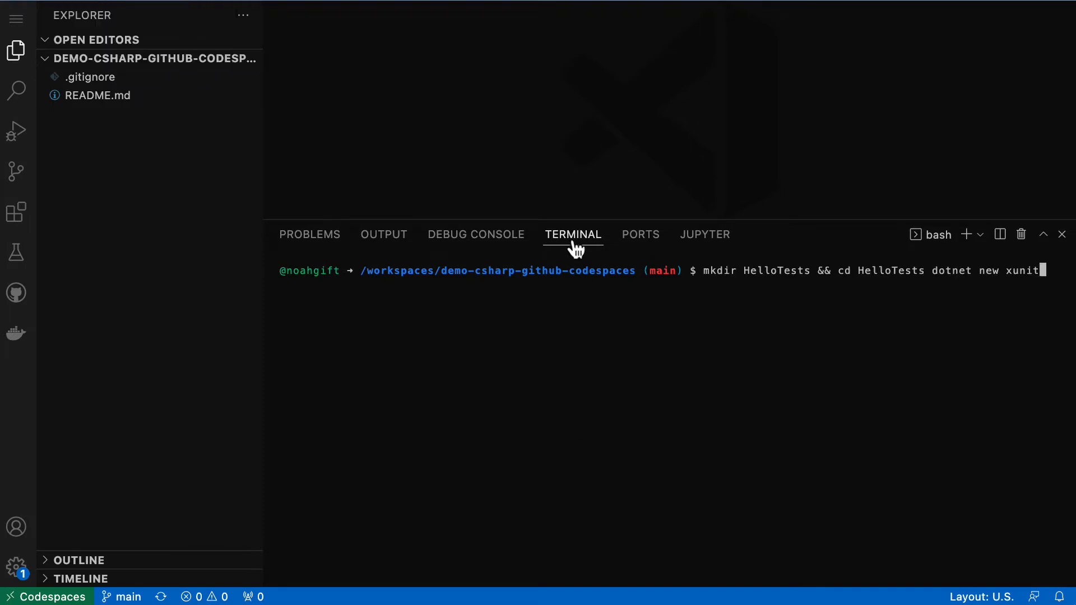
{"action": "mouse_move", "coordinate": [883, 298]}
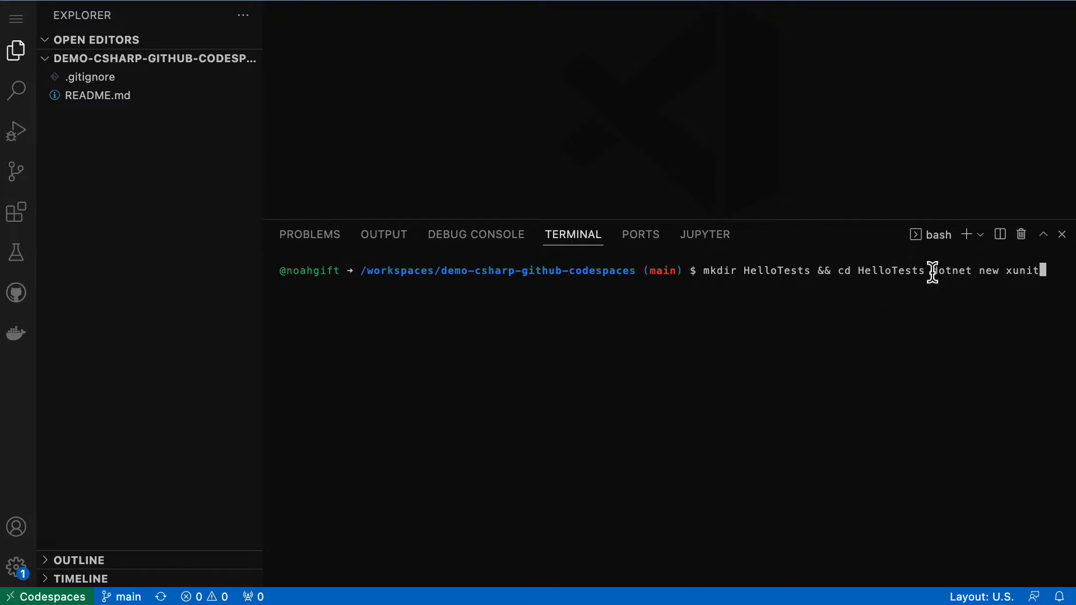
{"action": "key", "text": "Return"}
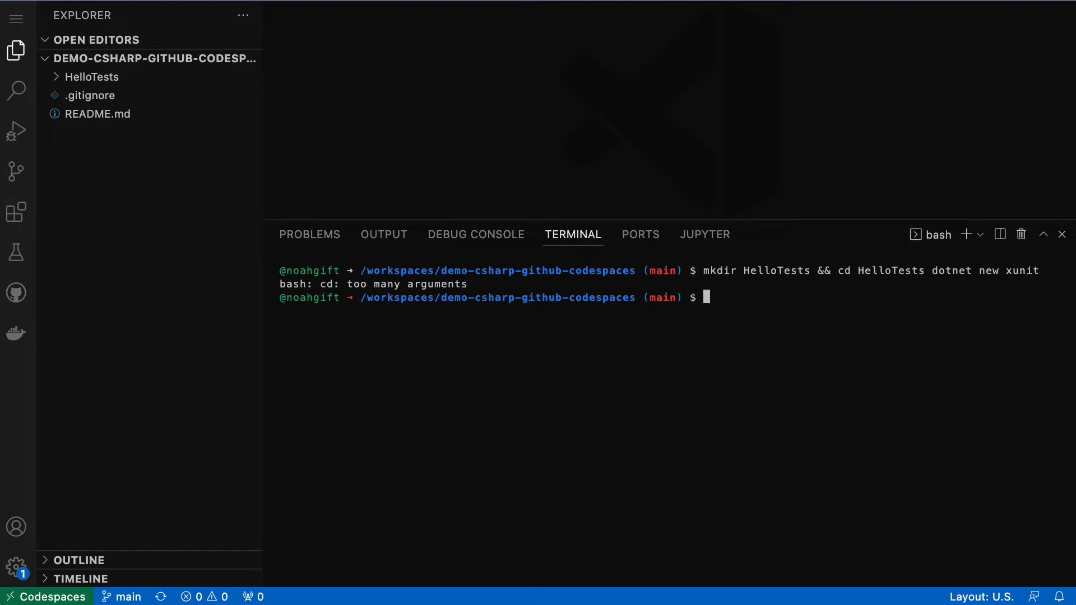
{"action": "mouse_move", "coordinate": [851, 270]}
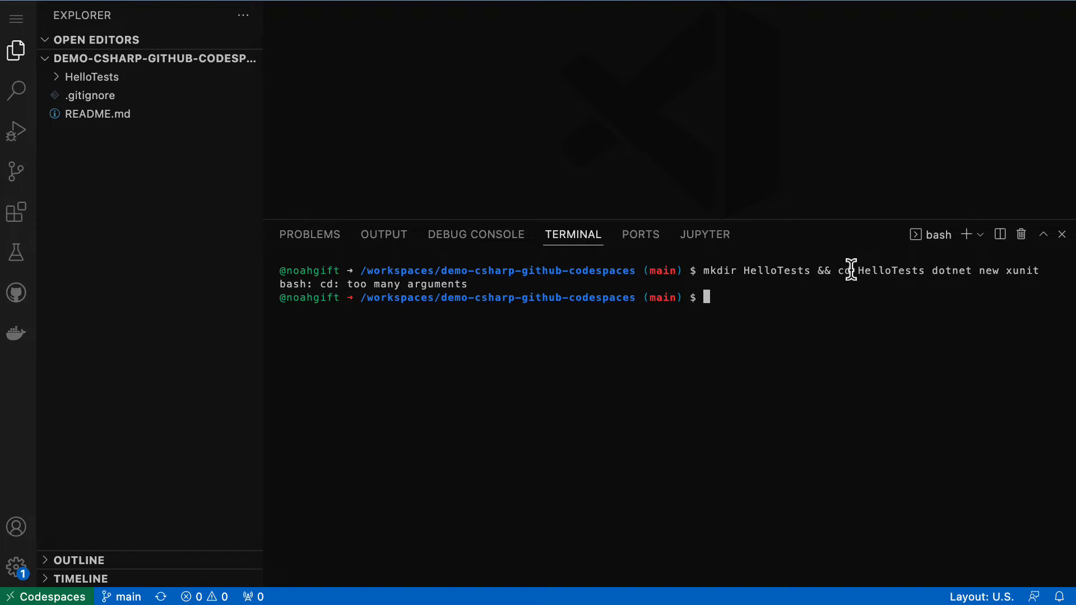
{"action": "type", "text": "cd"}
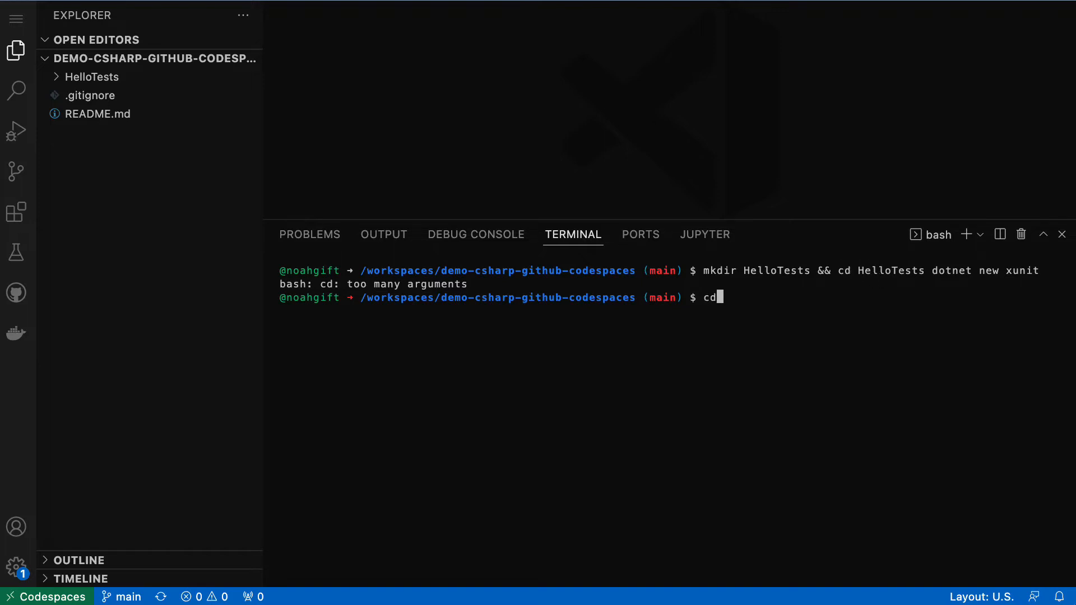
{"action": "type", "text": "HelloTests/"}
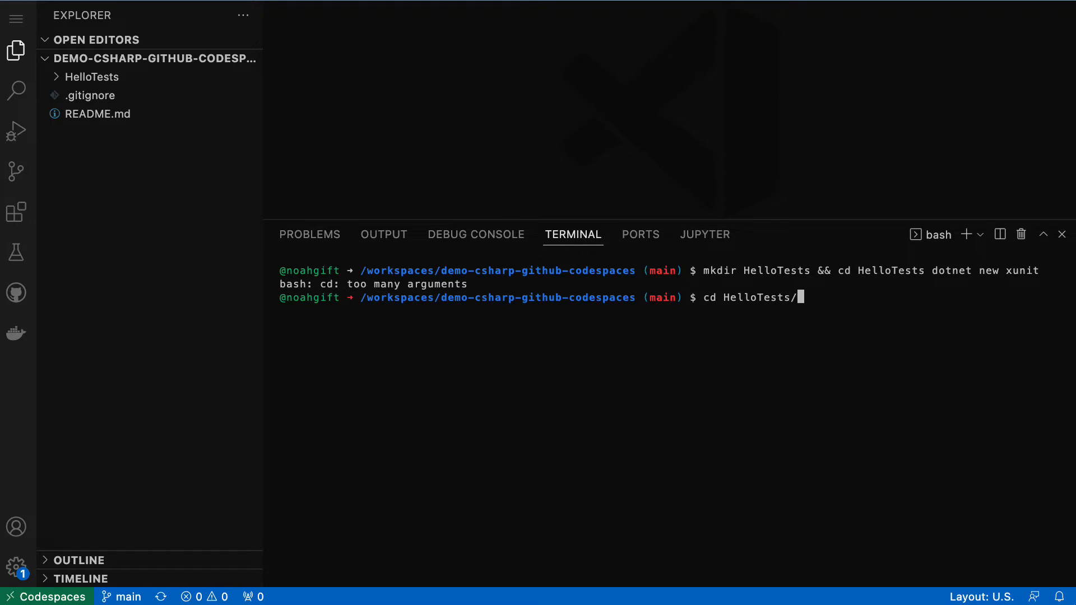
{"action": "key", "text": "Return"}
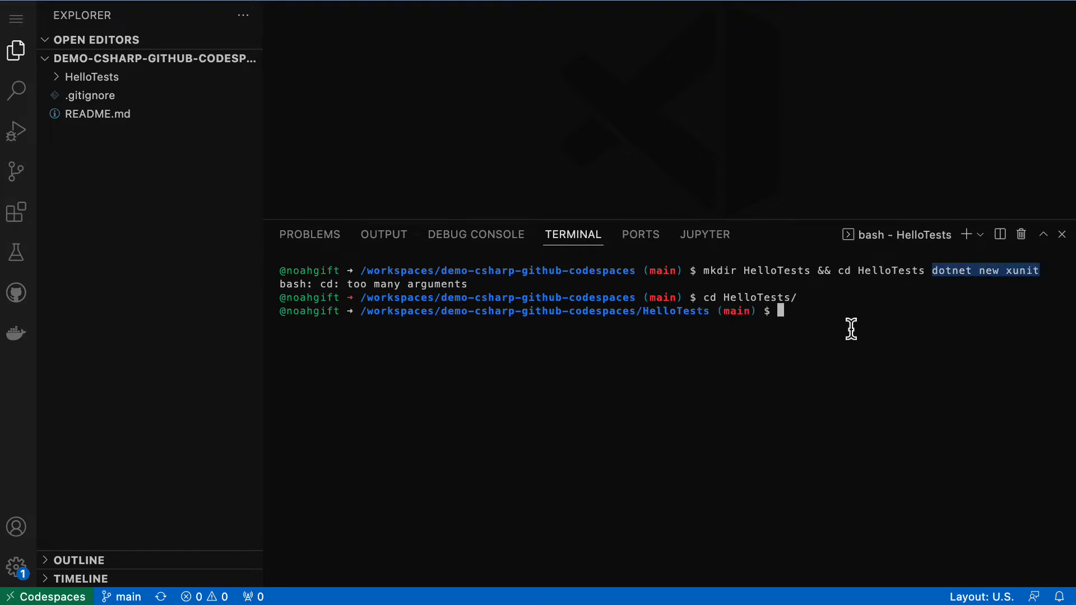
{"action": "key", "text": "Return"}
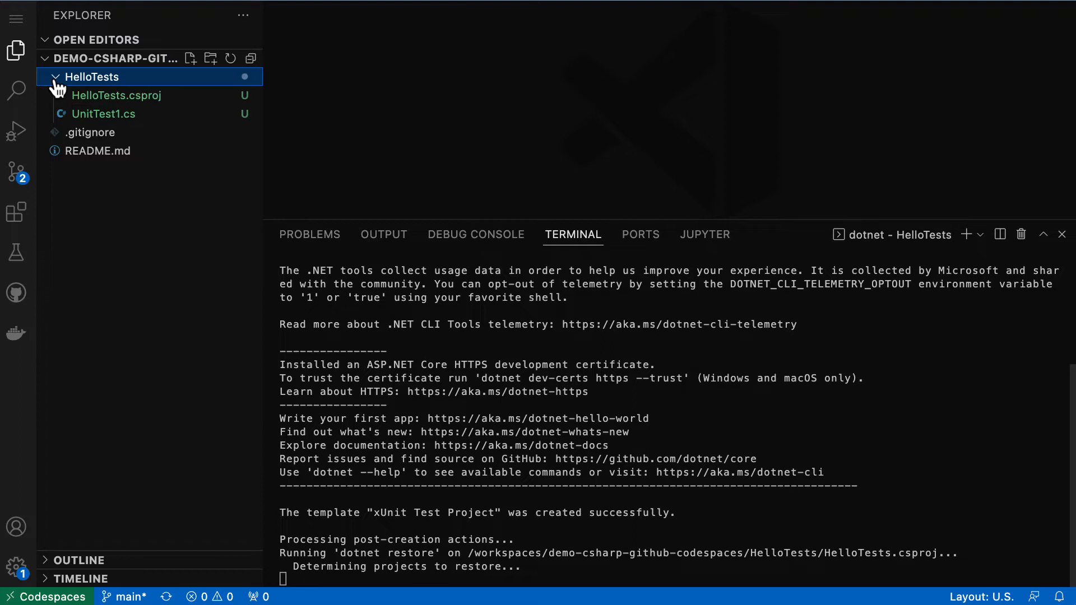
Expand HelloTests in the Explorer and view UnitTest1.cs with its empty Test1 fact
{"action": "left_click", "coordinate": [104, 114]}
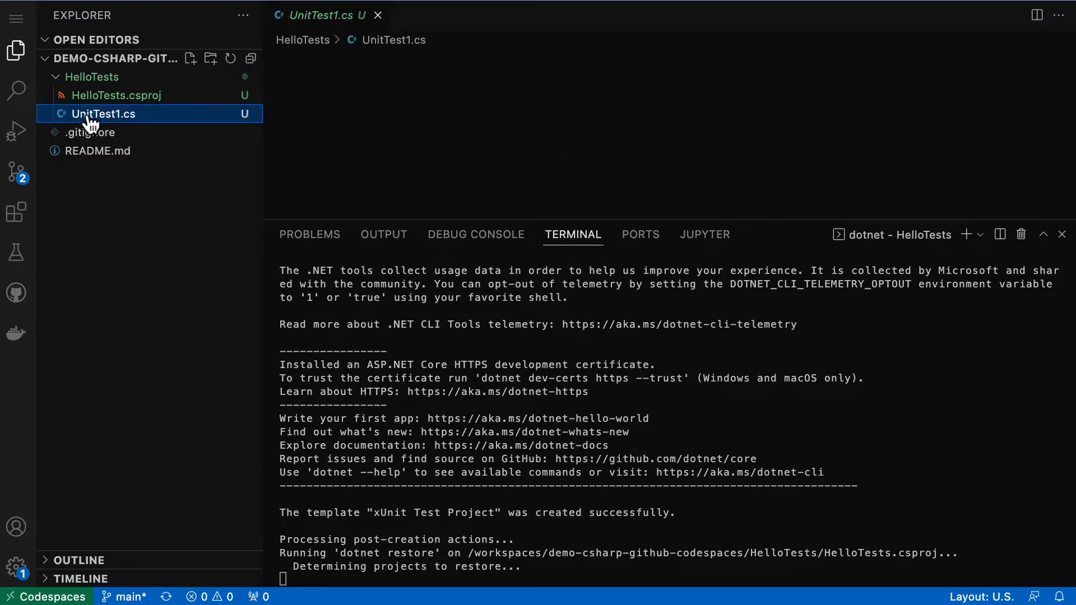
{"action": "left_click", "coordinate": [103, 113]}
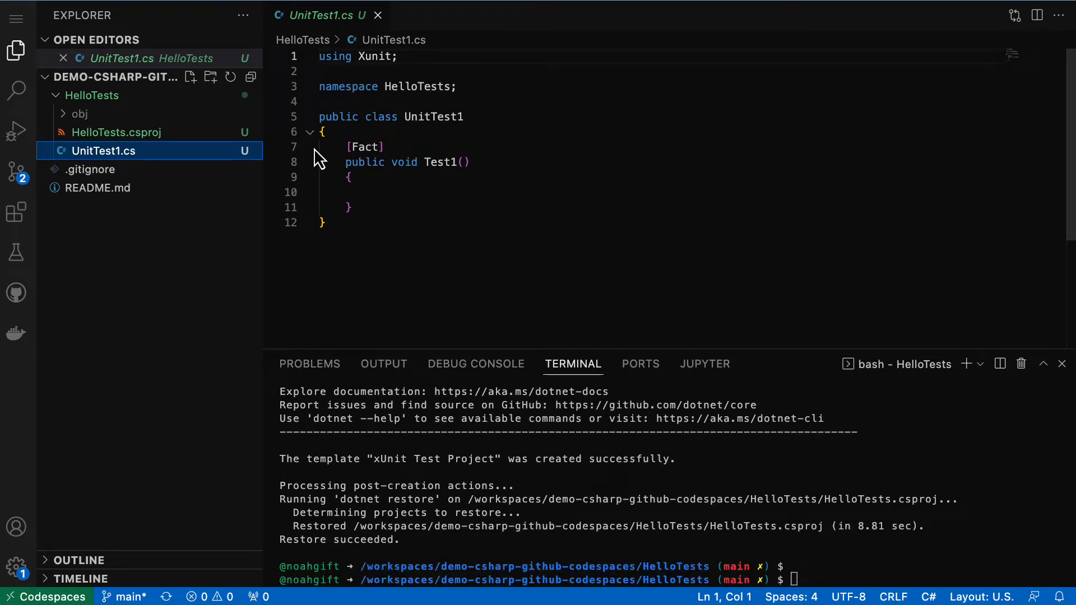
{"action": "mouse_move", "coordinate": [325, 113]}
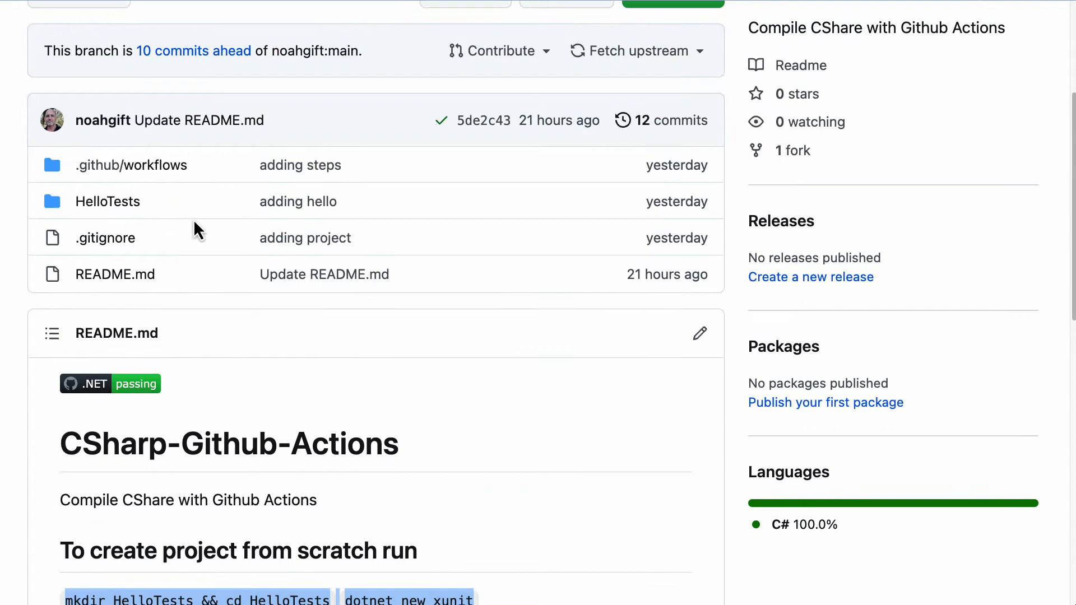
Copy the PassingTest code from the repository's HelloTests/UnitTest1.cs
{"action": "left_click", "coordinate": [108, 201]}
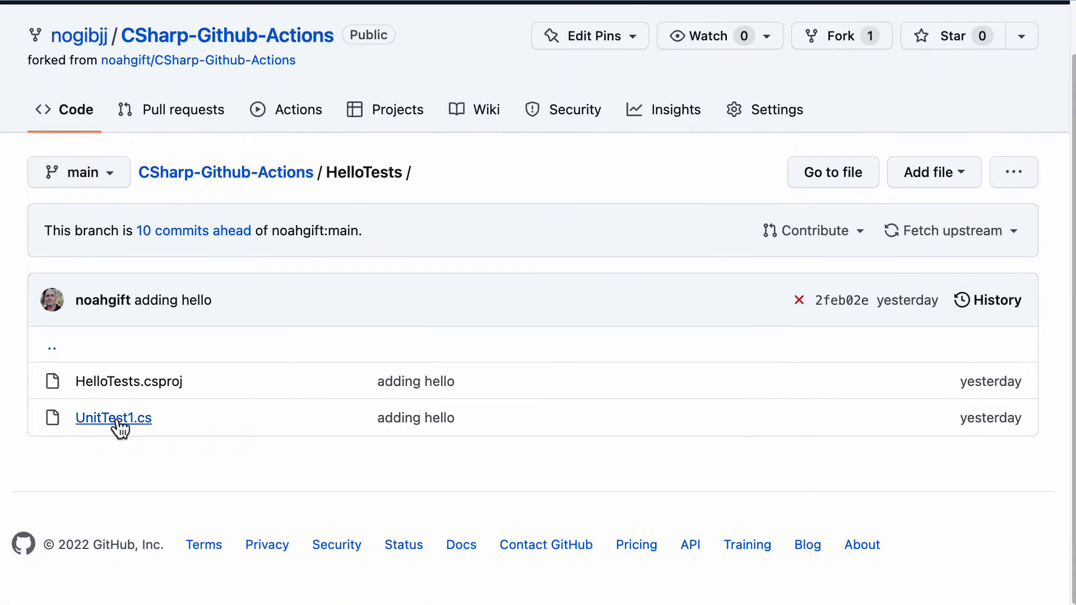
{"action": "left_click", "coordinate": [113, 418]}
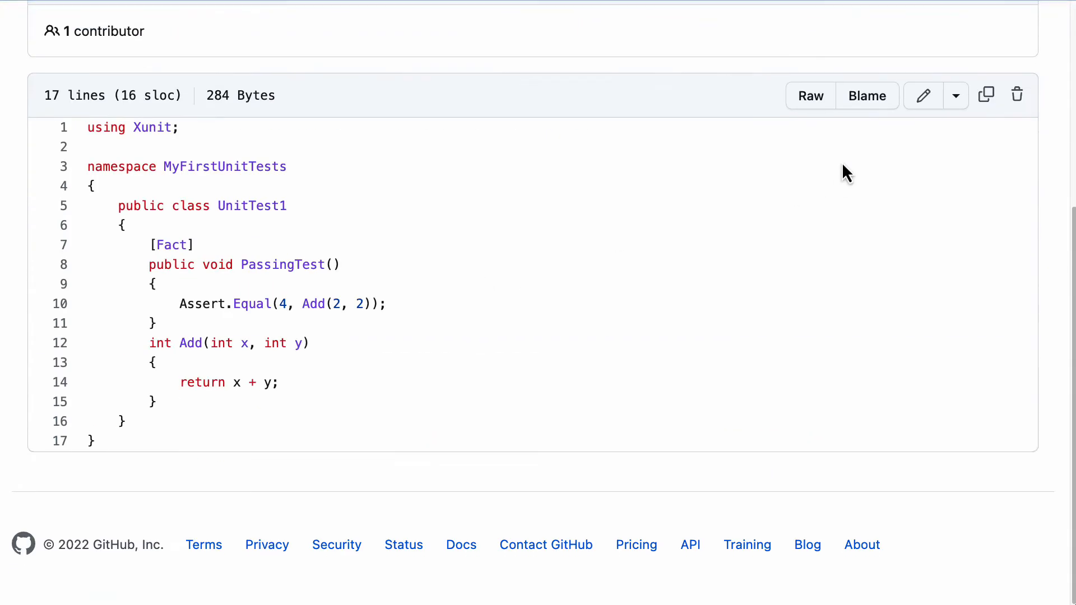
{"action": "left_click", "coordinate": [810, 95]}
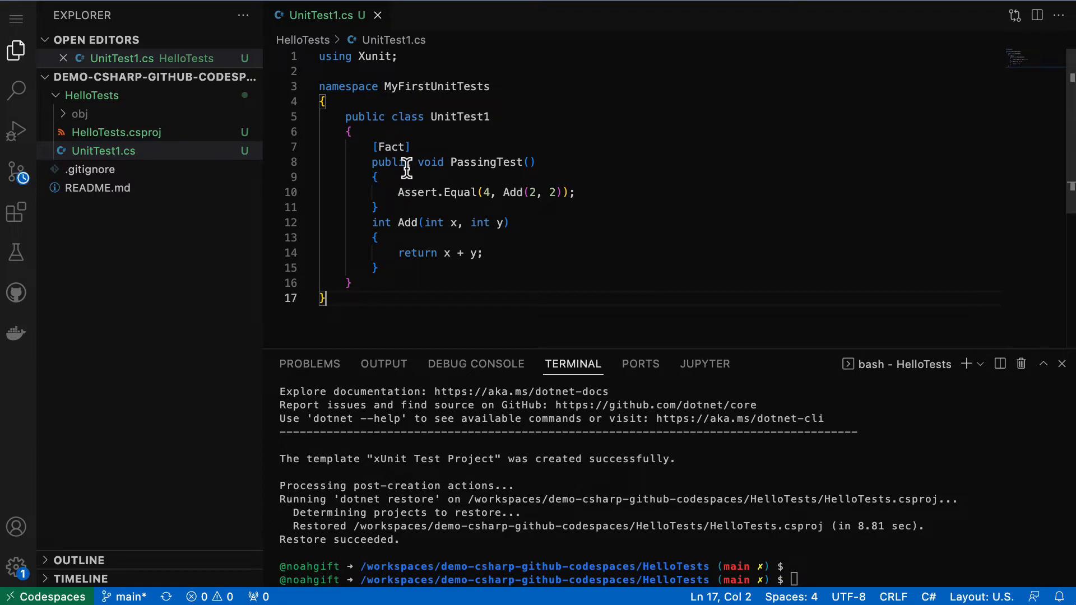
Highlight the [Fact] attribute on the PassingTest method
{"action": "double_click", "coordinate": [391, 146]}
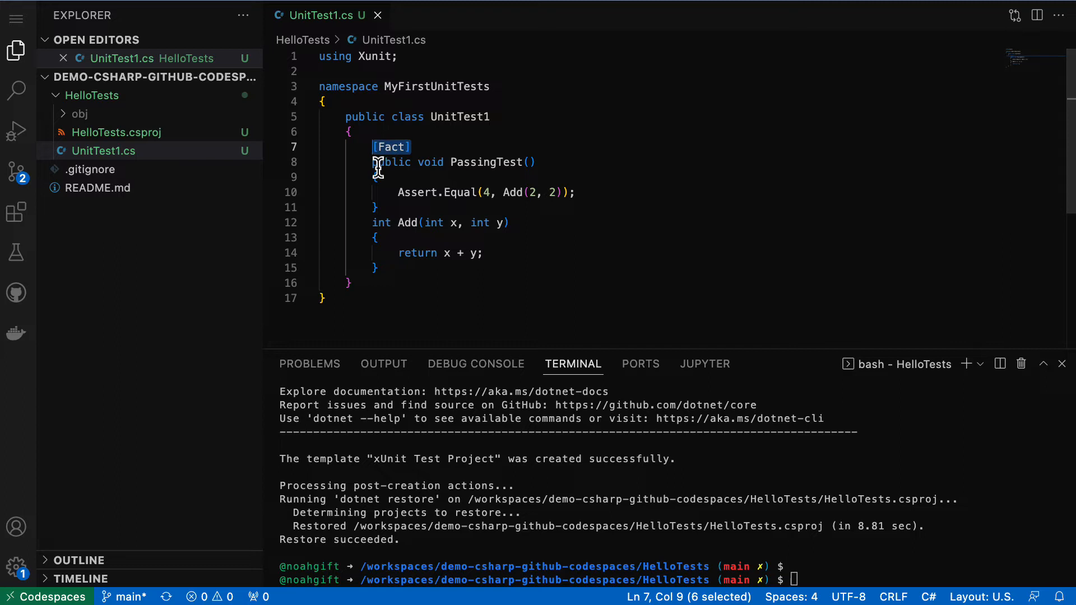
{"action": "mouse_move", "coordinate": [504, 162]}
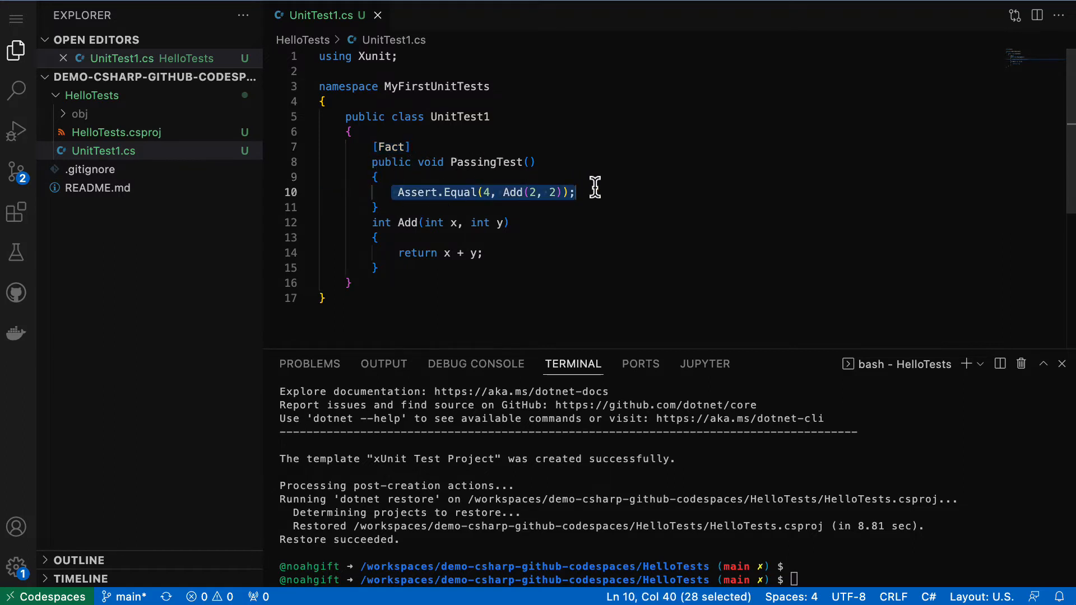
{"action": "mouse_move", "coordinate": [385, 222]}
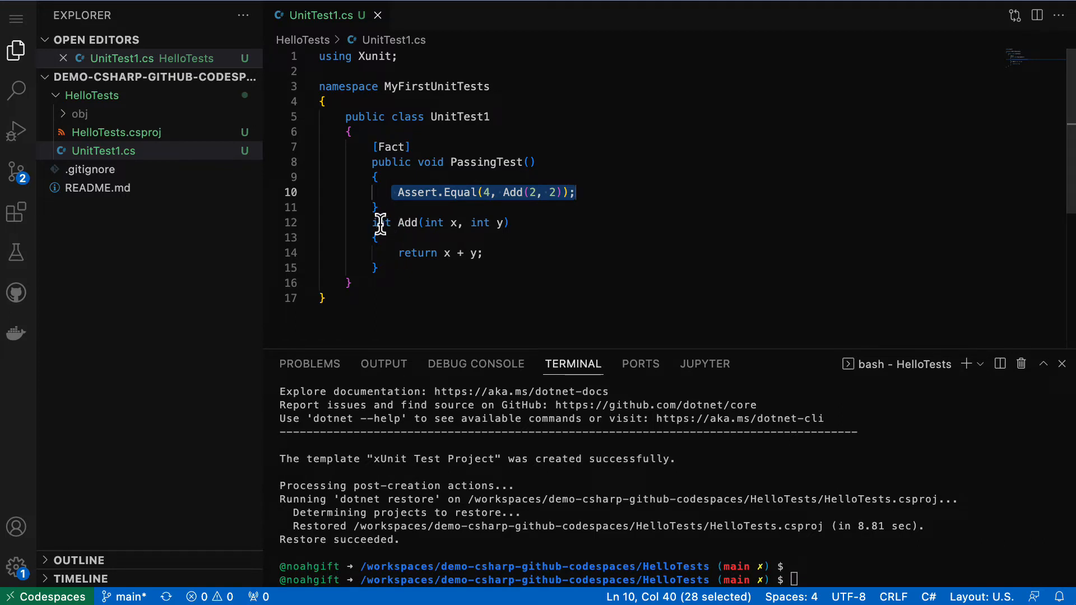
{"action": "mouse_move", "coordinate": [398, 225]}
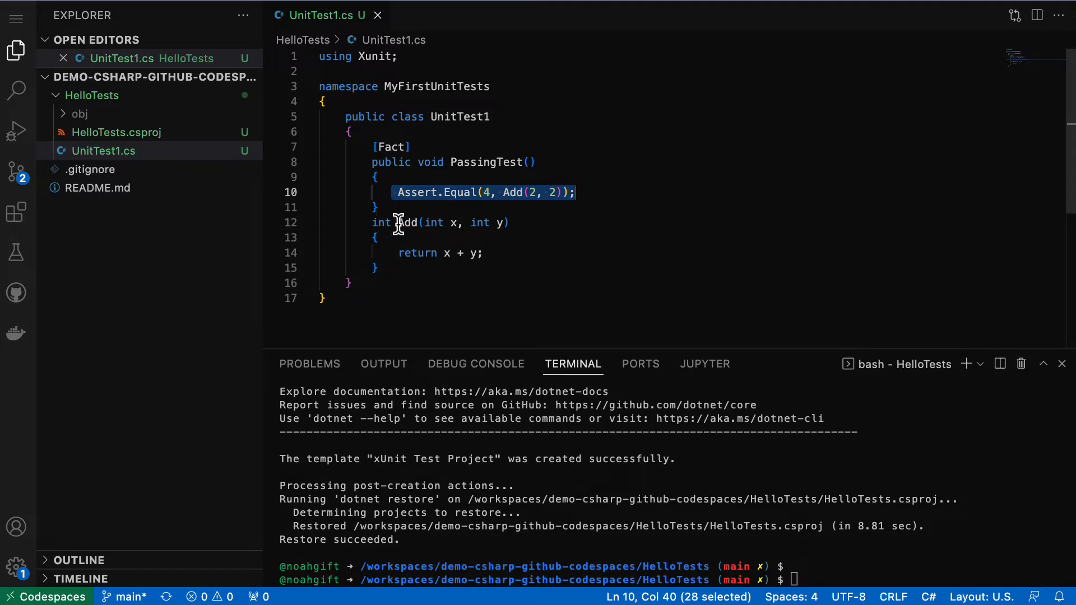
{"action": "mouse_move", "coordinate": [610, 236]}
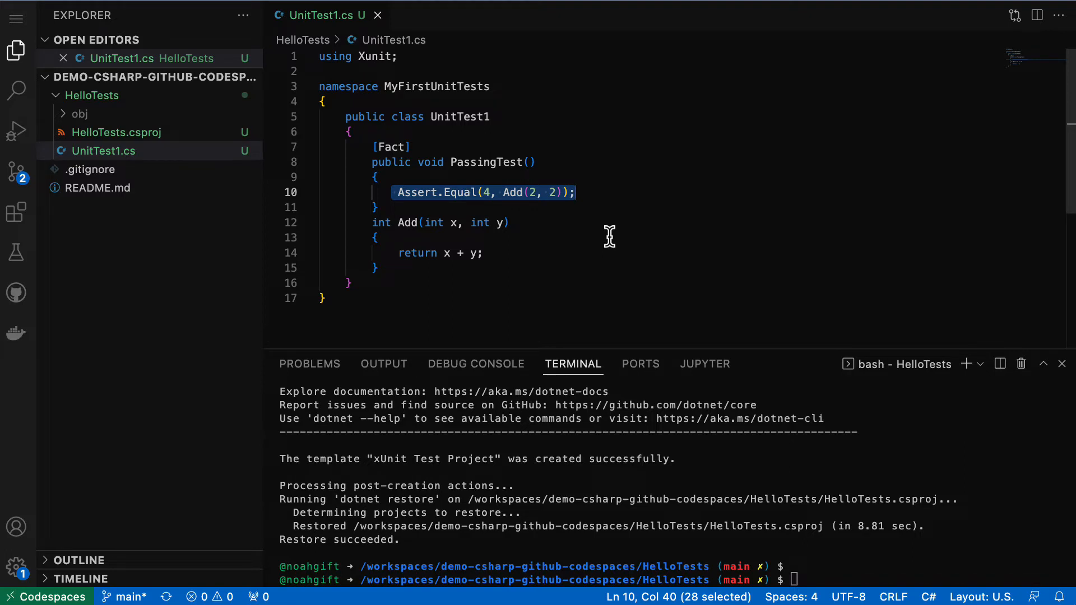
{"action": "mouse_move", "coordinate": [774, 459]}
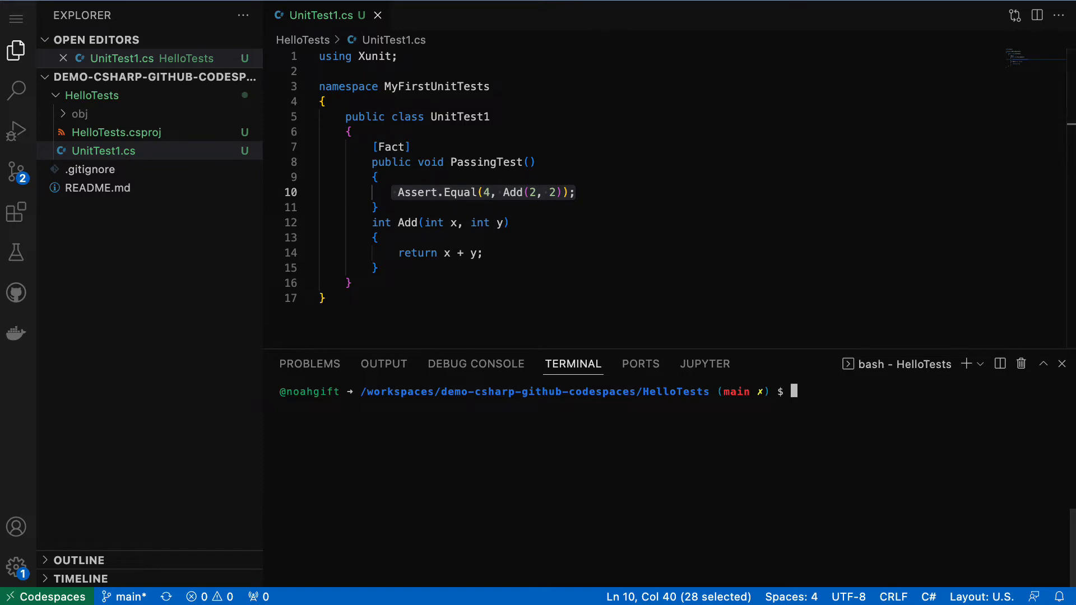
{"action": "mouse_move", "coordinate": [231, 31]}
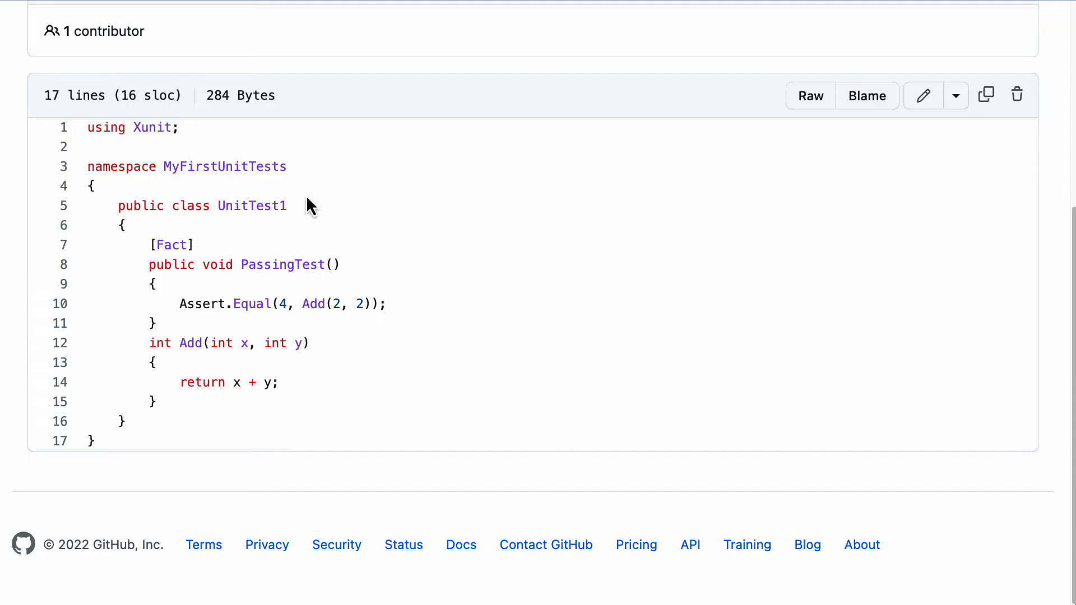
View the reference dotnet.yml workflow with its restore, build and test steps
{"action": "scroll", "scroll_direction": "up", "scroll_amount": 3}
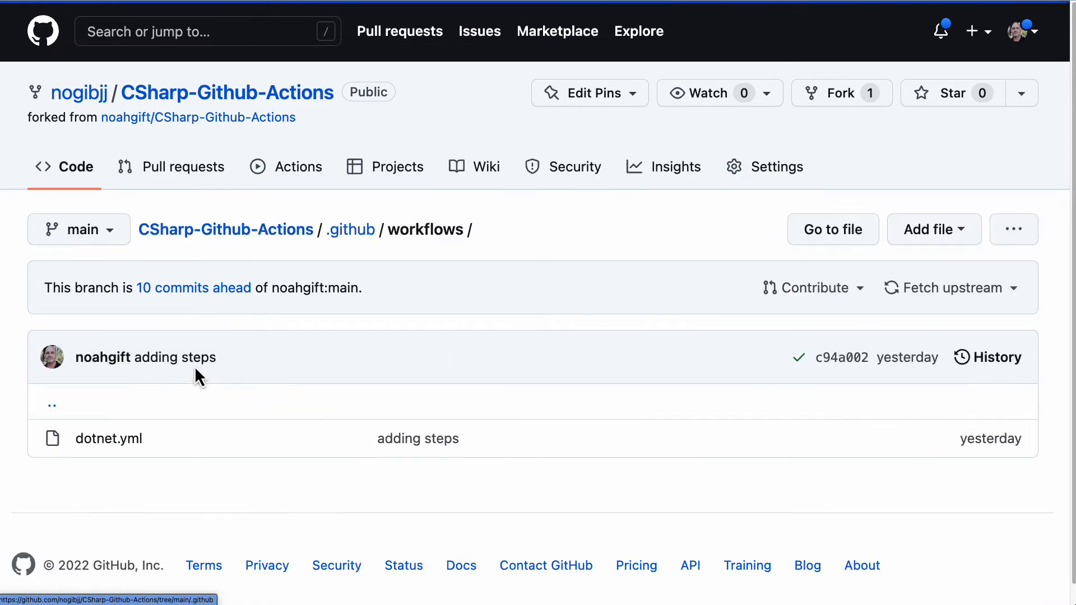
{"action": "left_click", "coordinate": [108, 438]}
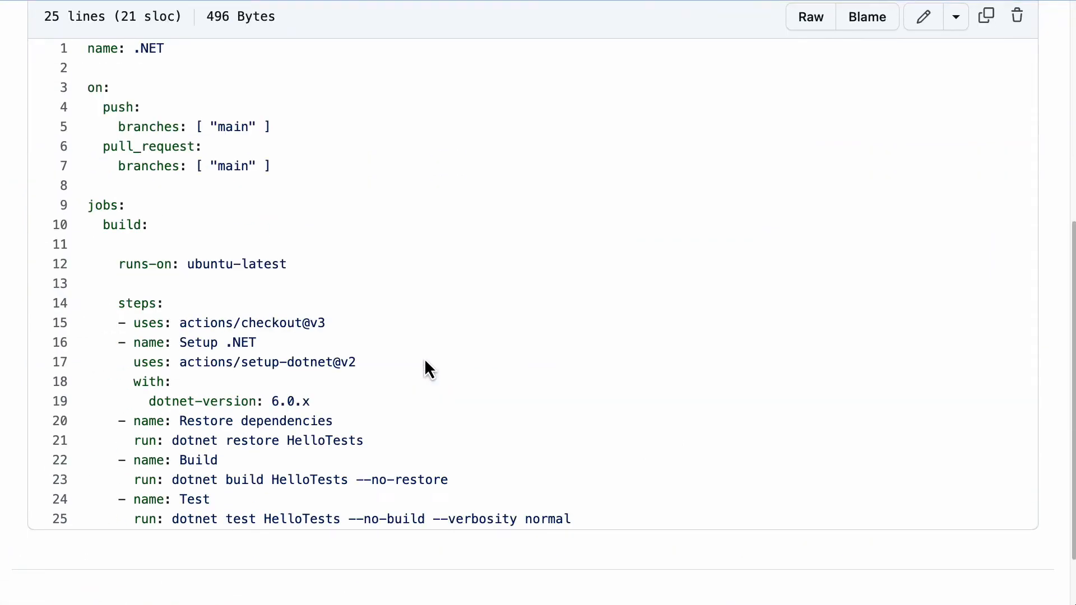
{"action": "mouse_move", "coordinate": [384, 503]}
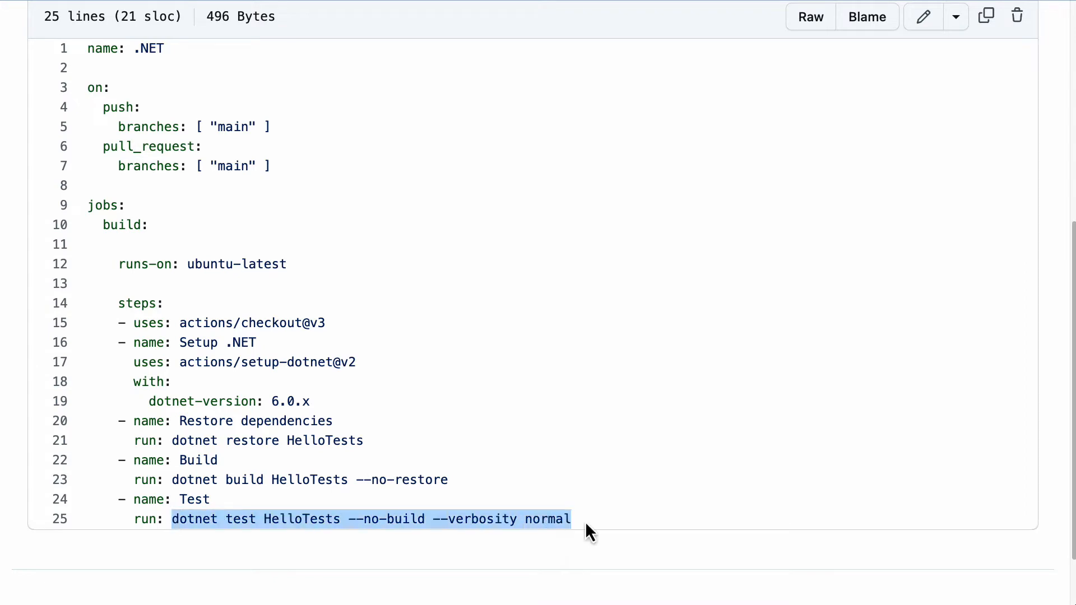
{"action": "mouse_move", "coordinate": [586, 531]}
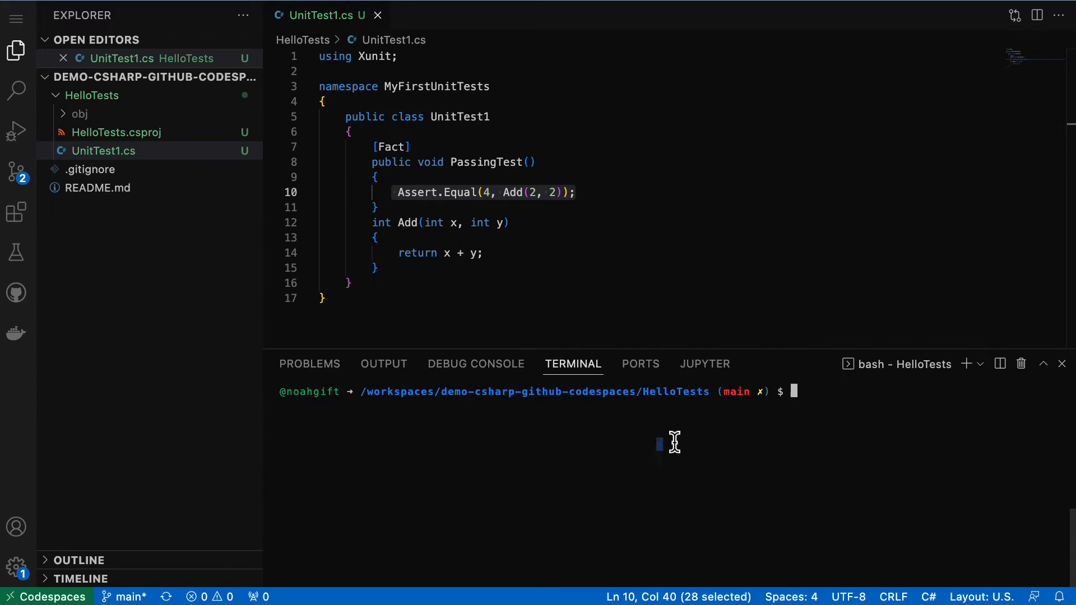
Run dotnet test HelloTests --no-build --verbosity normal in the terminal
{"action": "type", "text": "dotnet test HelloTests --no-build --verbosity normal"}
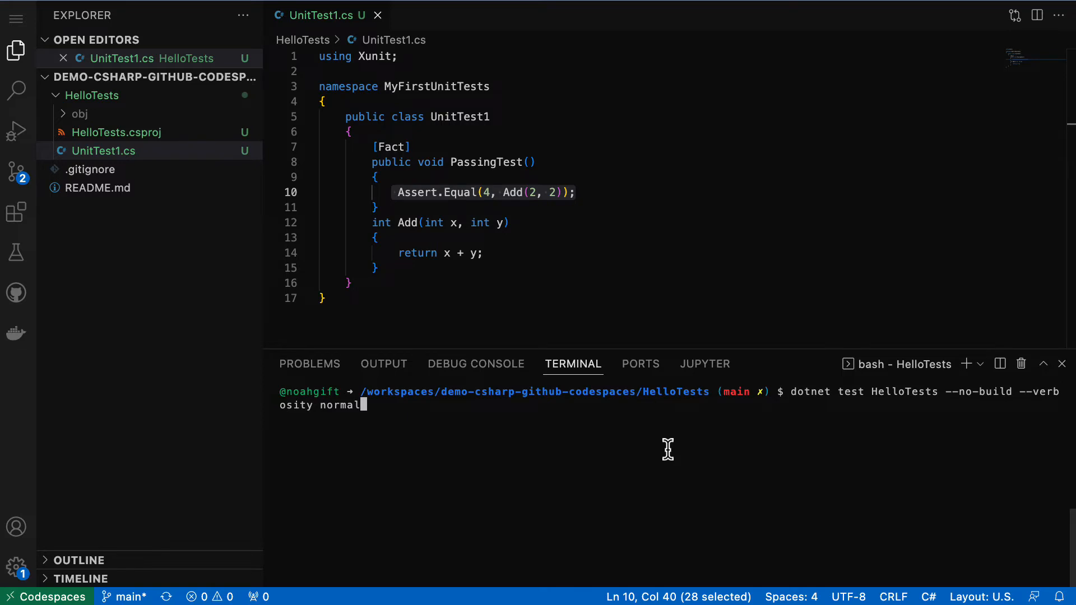
{"action": "key", "text": "Return"}
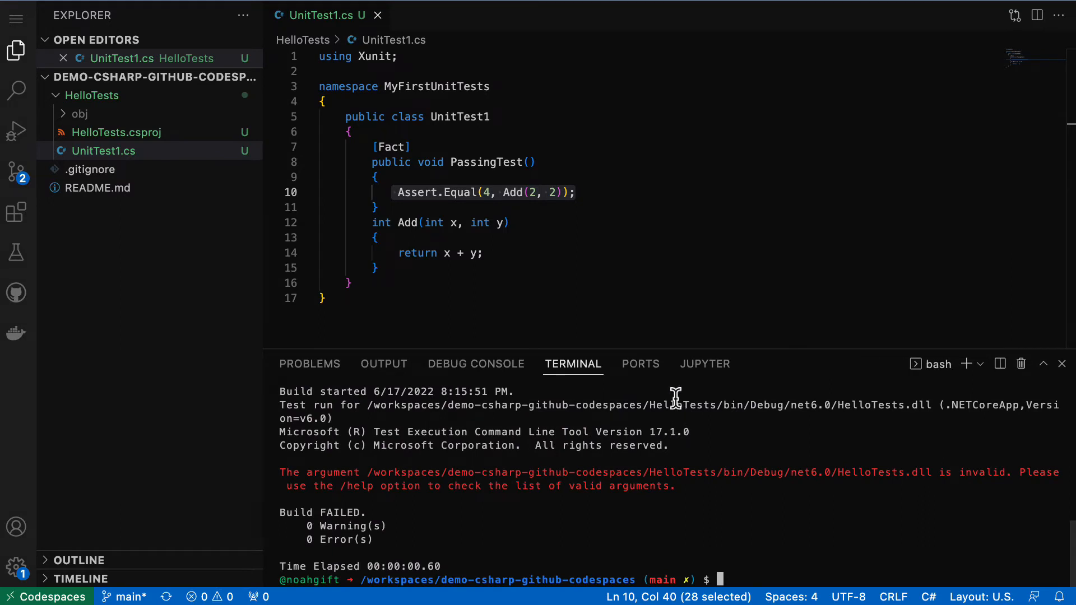
{"action": "mouse_move", "coordinate": [465, 482]}
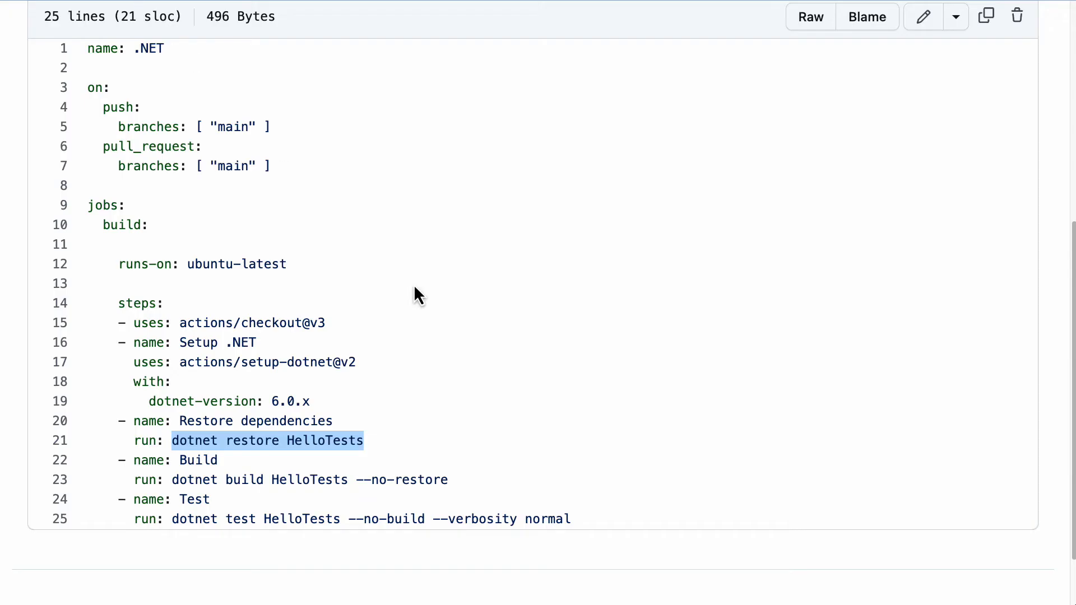
{"action": "mouse_move", "coordinate": [458, 489]}
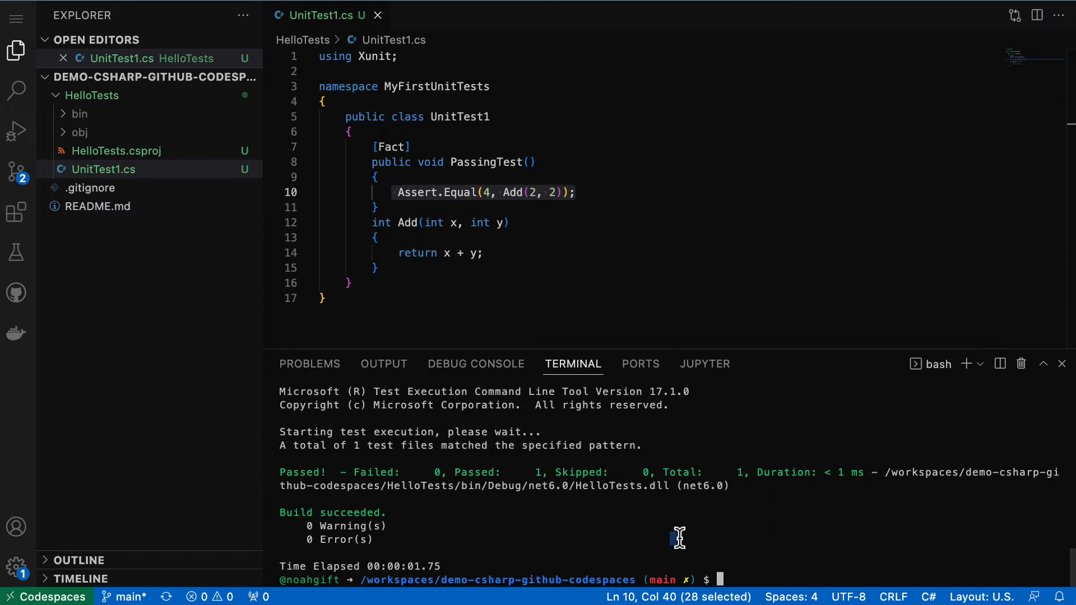
Check git status and stage the HelloTests folder with git add
{"action": "type", "text": "git st"}
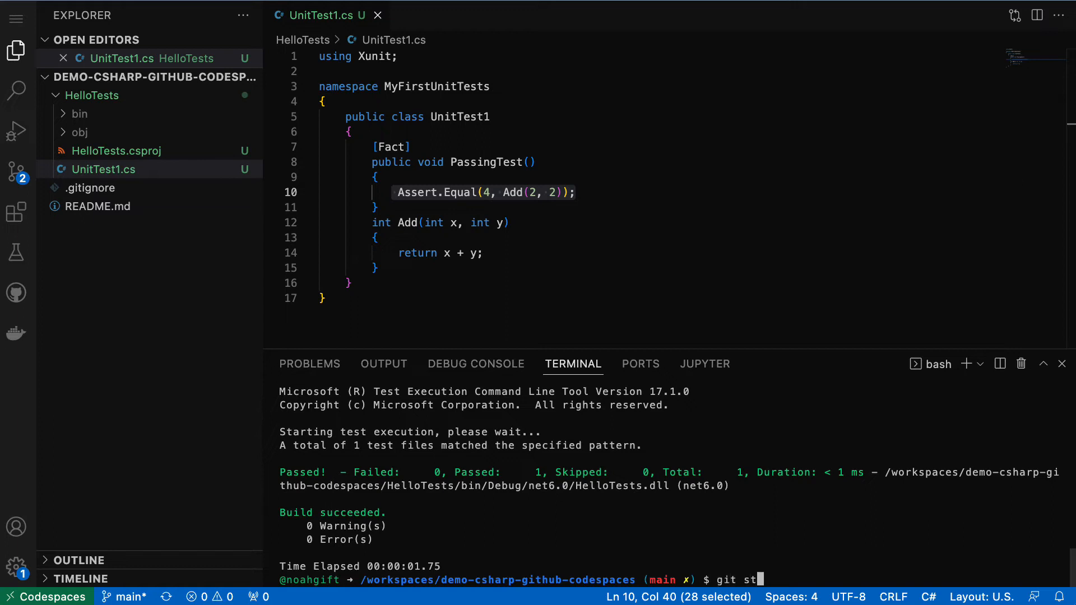
{"action": "key", "text": "Return"}
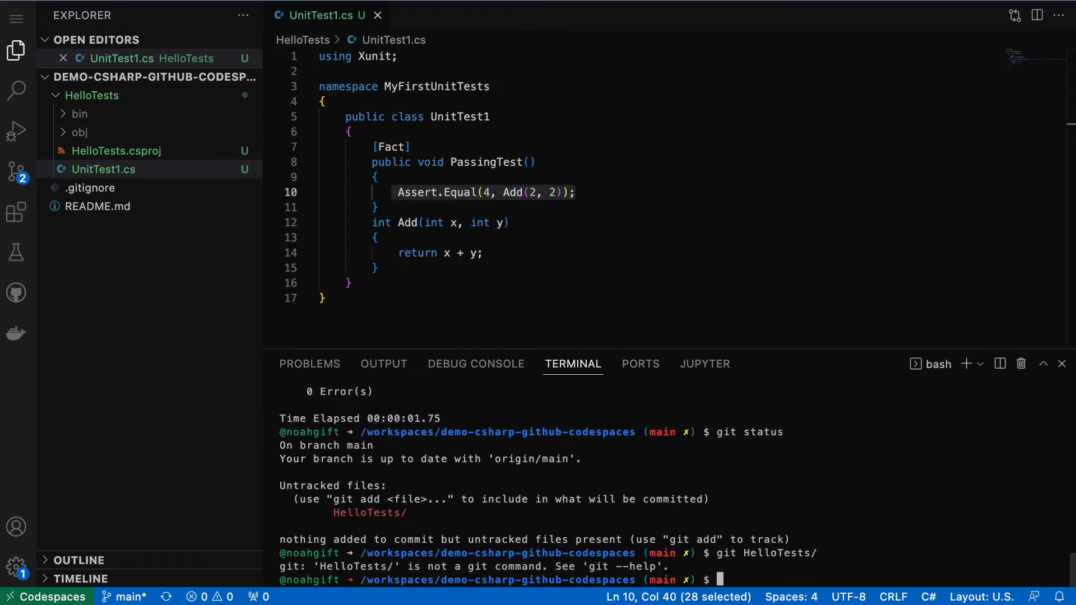
{"action": "type", "text": "git c"}
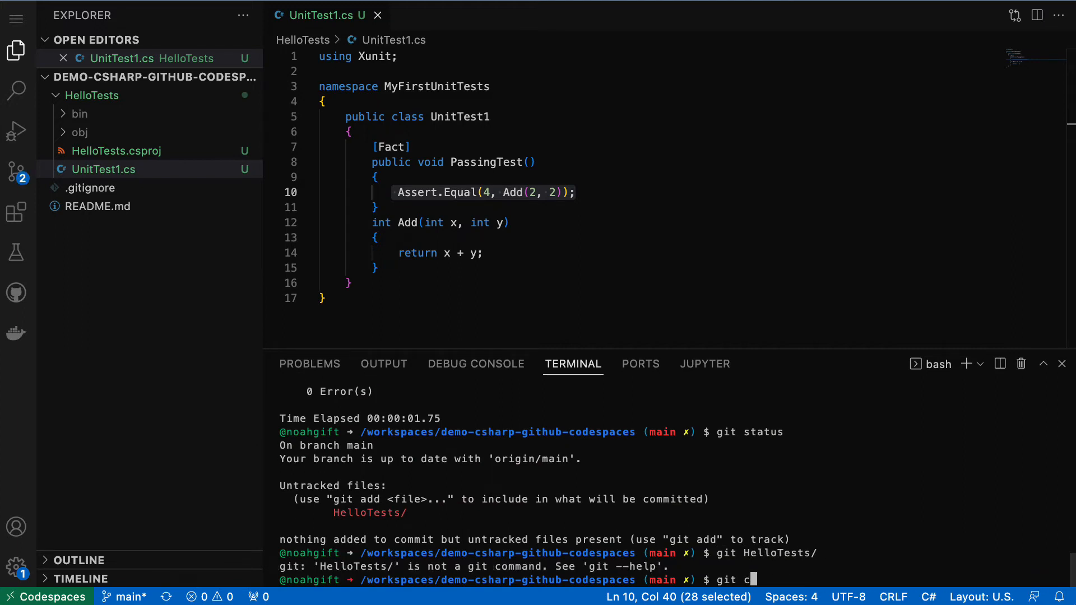
{"action": "type", "text": "add HelloTests/"}
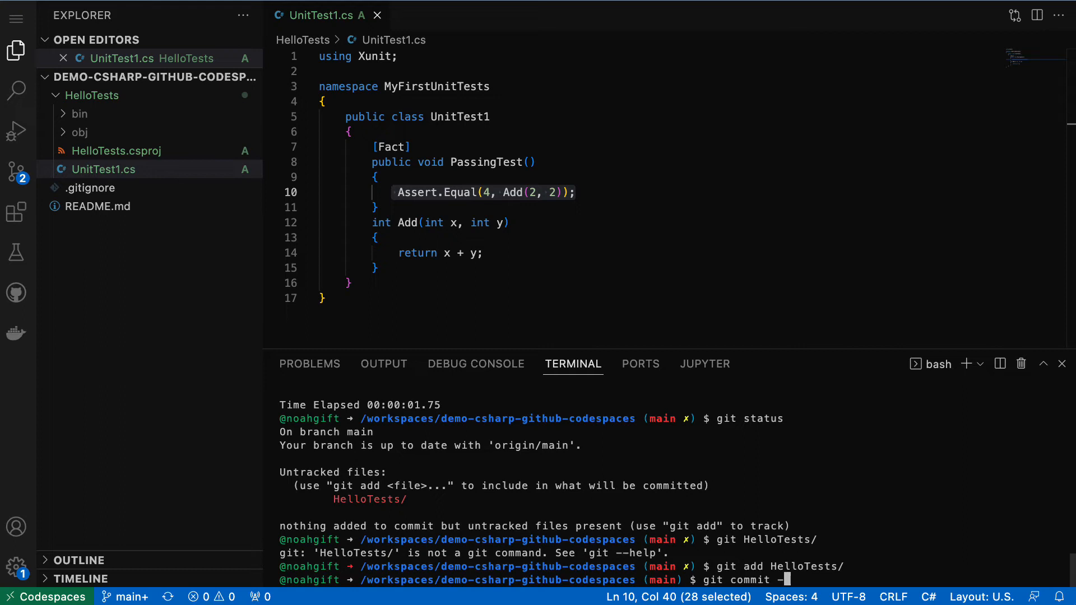
Commit as "adding test project", push, and see HelloTests in the GitHub repository
{"action": "type", "text": "m"}
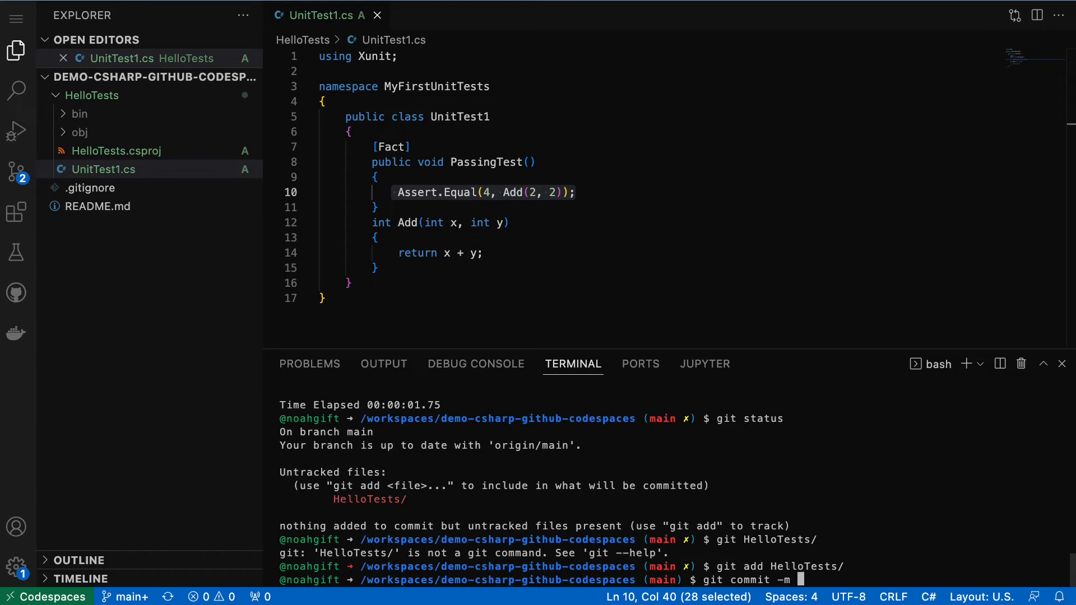
{"action": "type", "text": "\""}
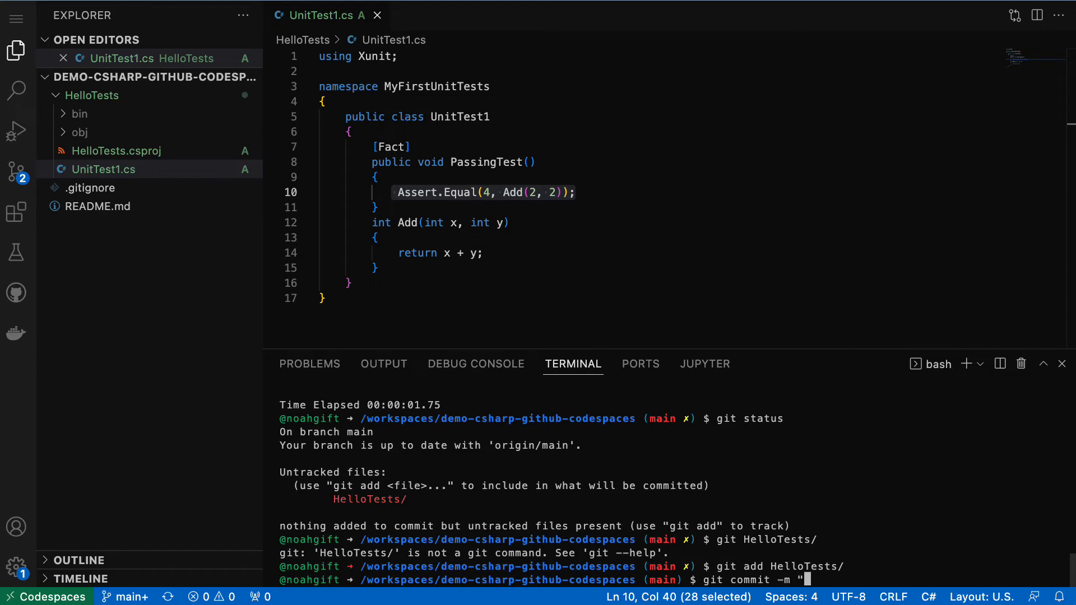
{"action": "type", "text": "adding tes"}
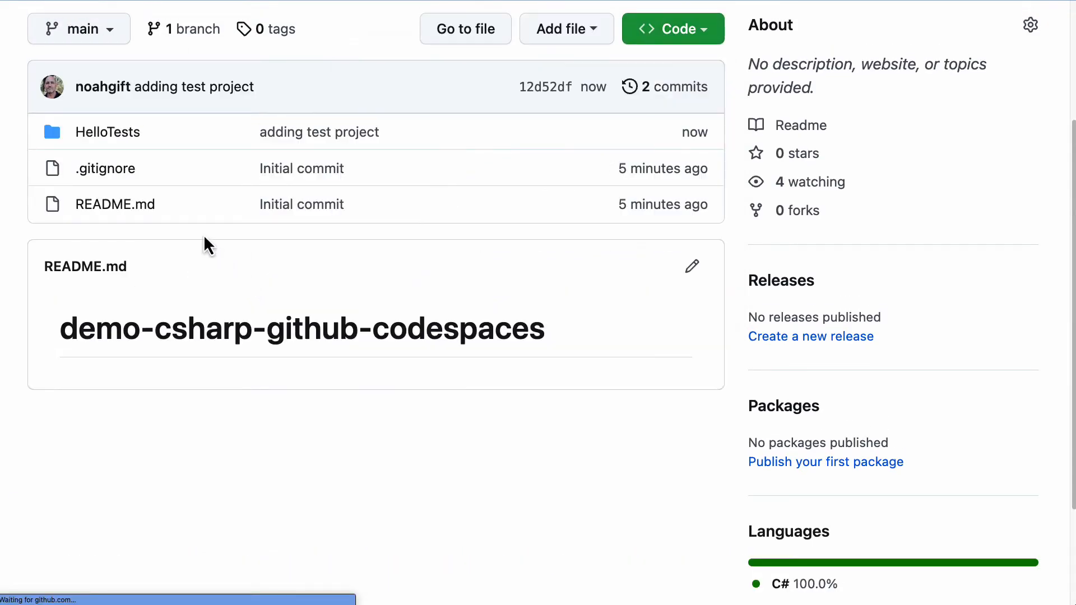
{"action": "scroll", "scroll_direction": "up", "scroll_amount": 3}
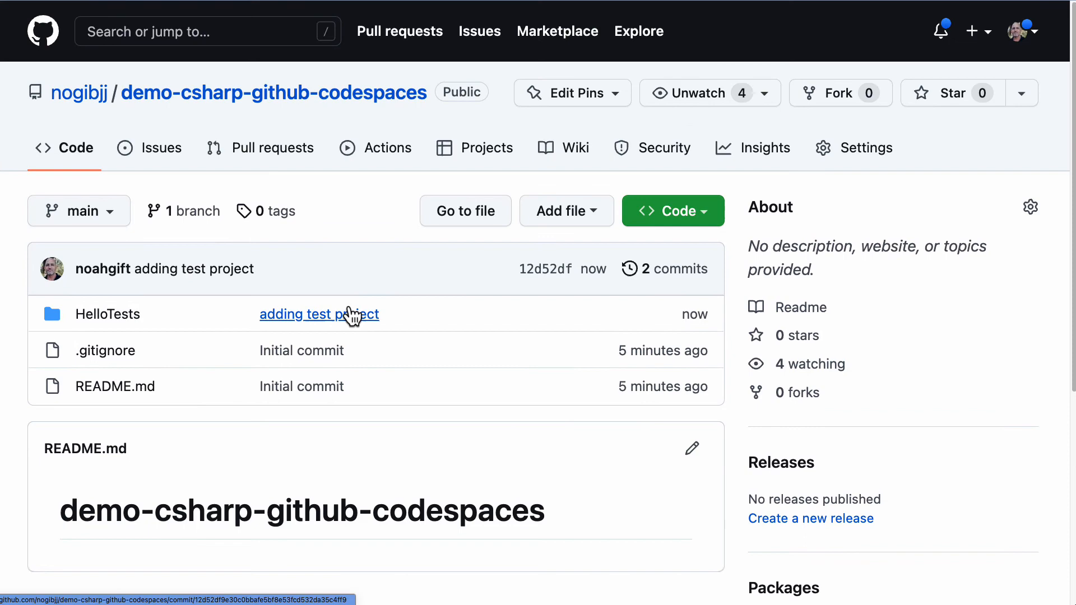
{"action": "mouse_move", "coordinate": [388, 148]}
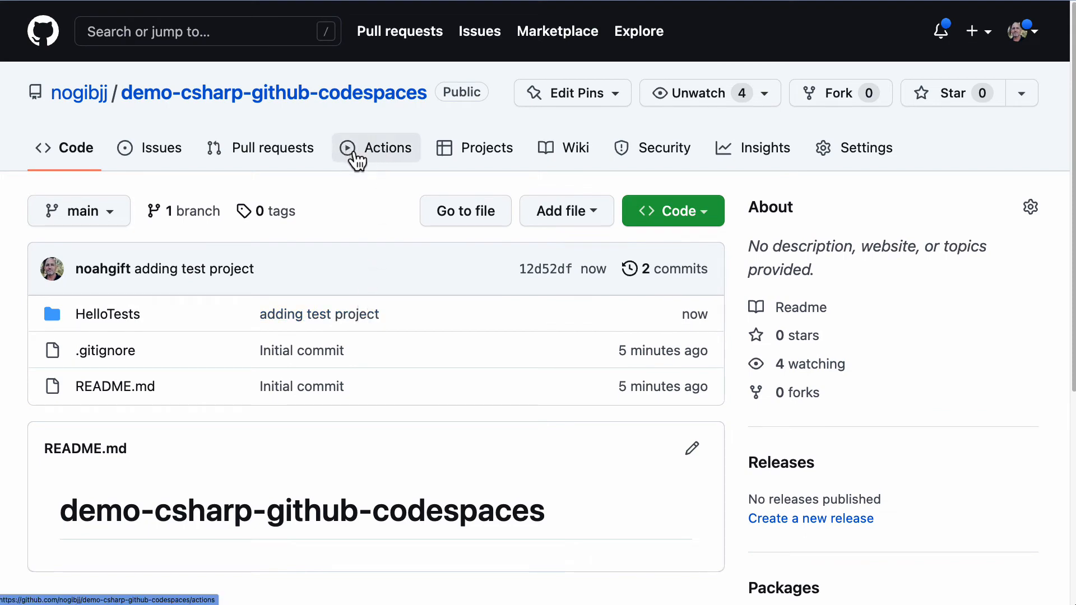
Review the Actions starter workflows and choose to set up a workflow yourself
{"action": "left_click", "coordinate": [376, 147]}
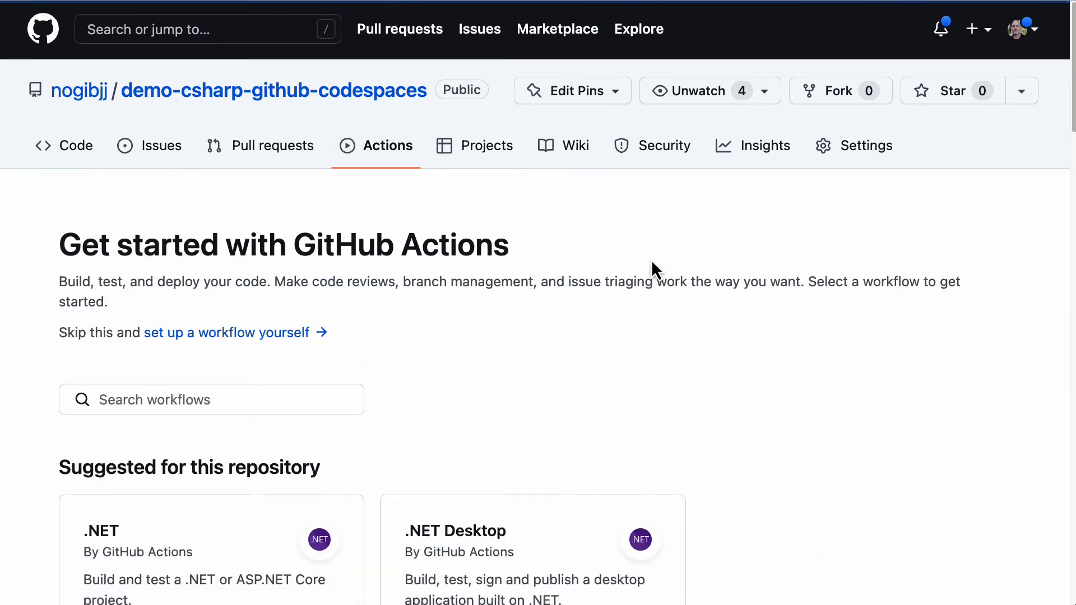
{"action": "scroll", "scroll_direction": "down", "scroll_amount": 3}
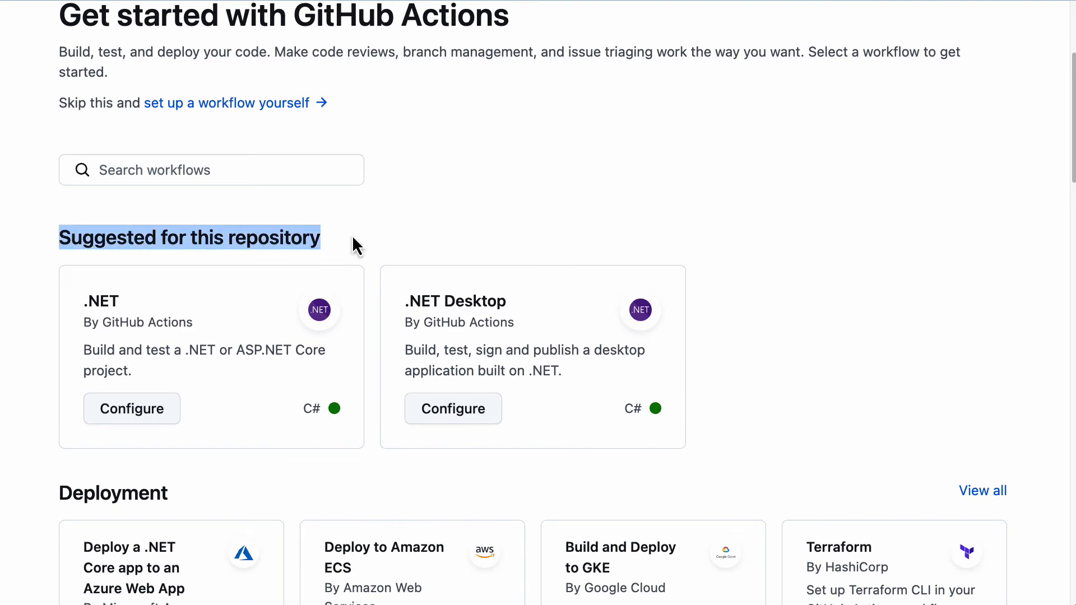
{"action": "mouse_move", "coordinate": [213, 352]}
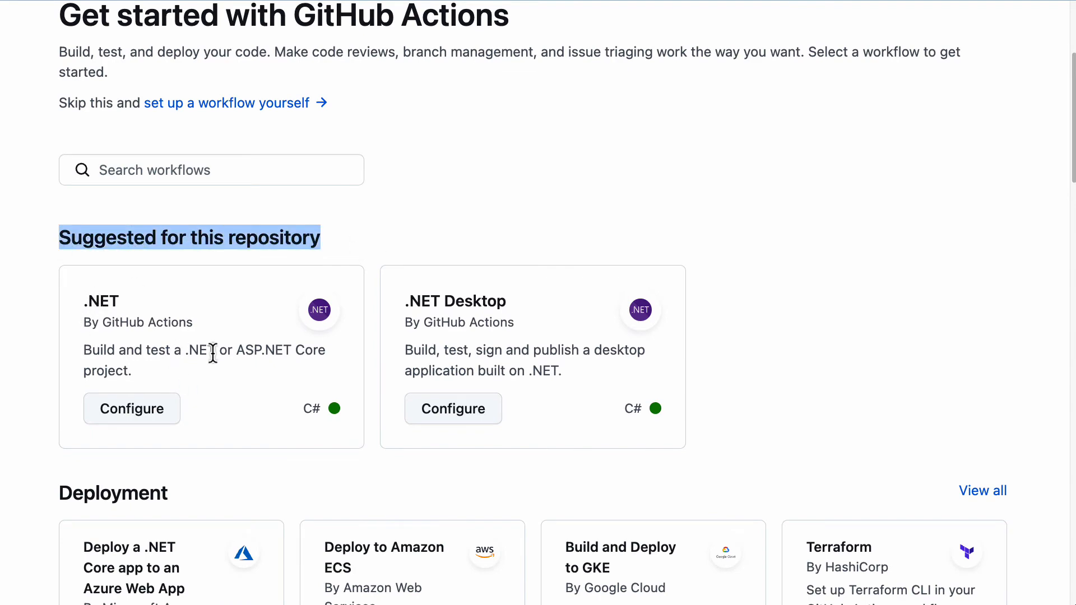
{"action": "scroll", "scroll_direction": "down", "scroll_amount": 3}
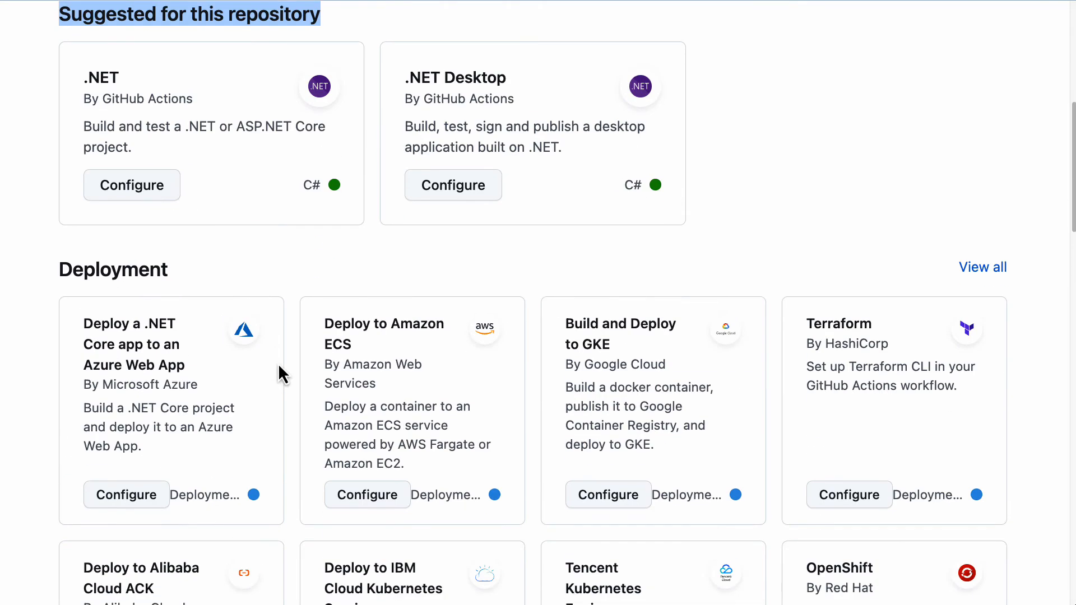
{"action": "scroll", "scroll_direction": "up", "scroll_amount": 3}
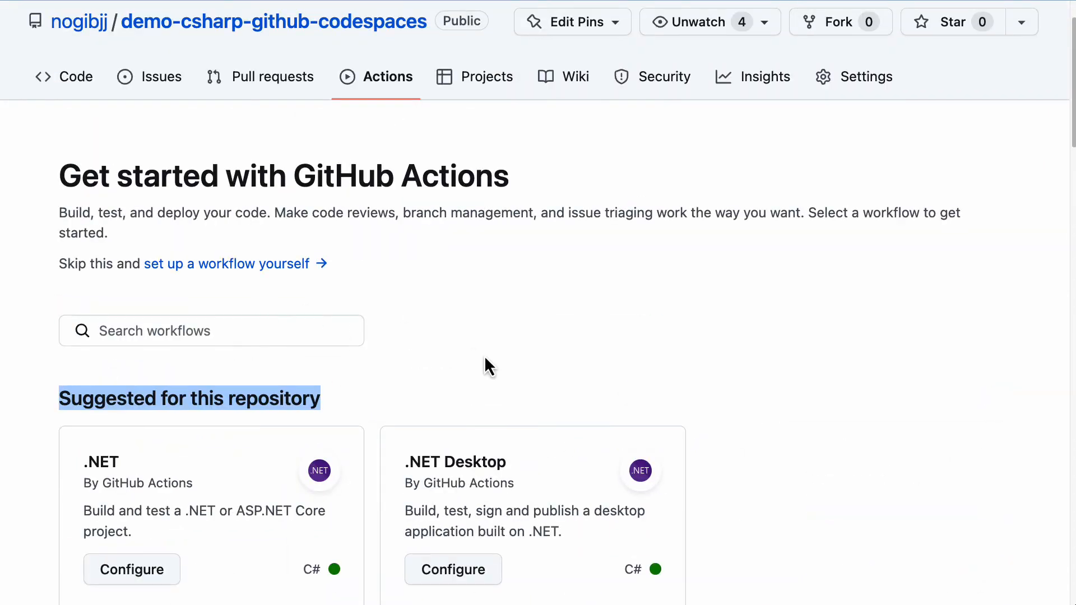
{"action": "scroll", "scroll_direction": "down", "scroll_amount": 3}
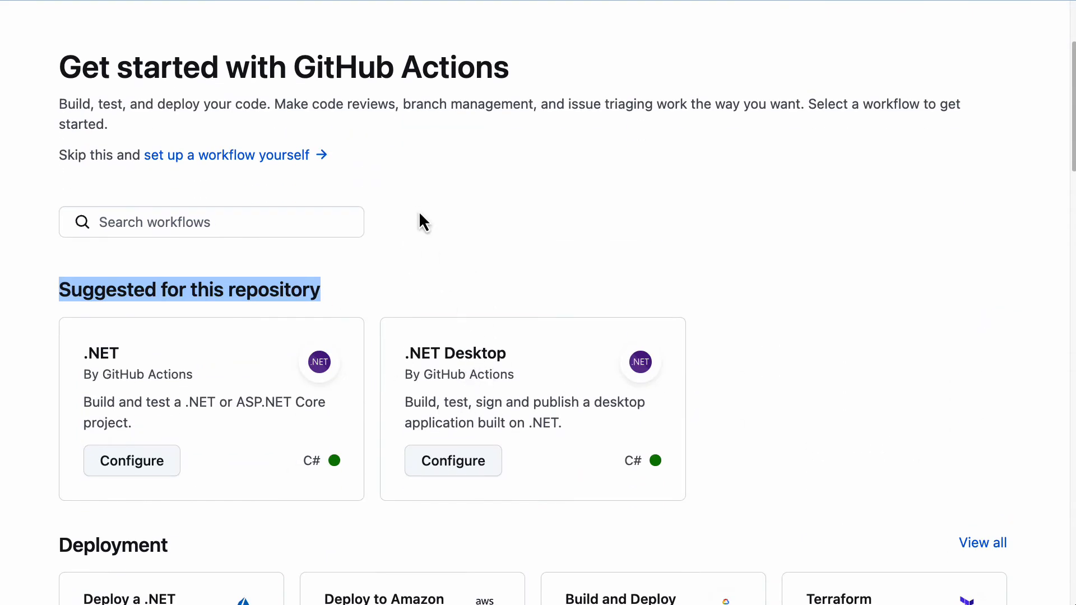
{"action": "left_click", "coordinate": [222, 154]}
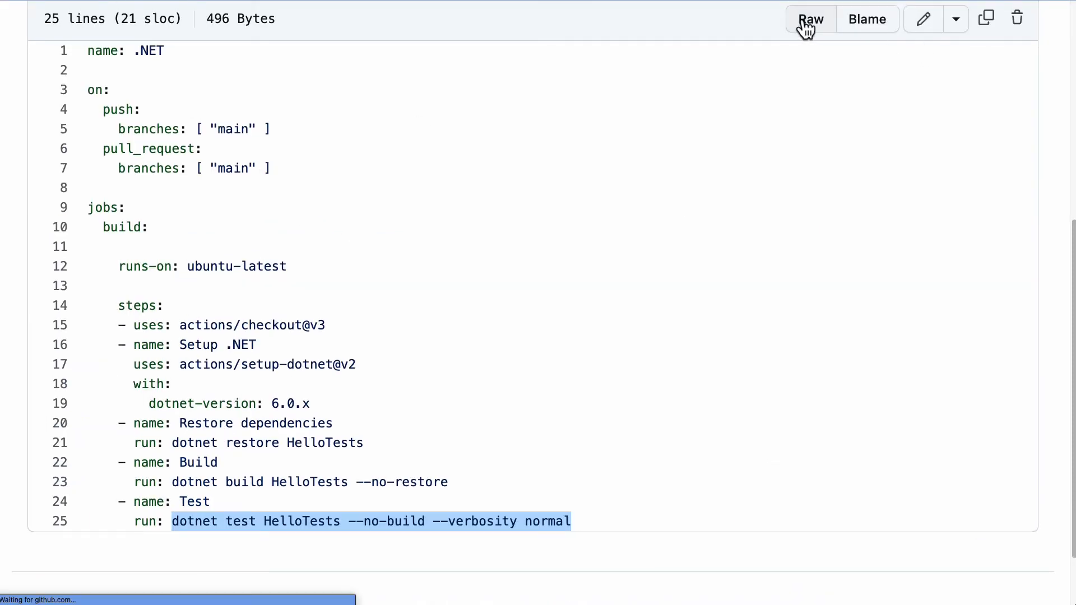
View the reference dotnet.yml as plain text and select its contents for the new main.yml
{"action": "left_click", "coordinate": [809, 19]}
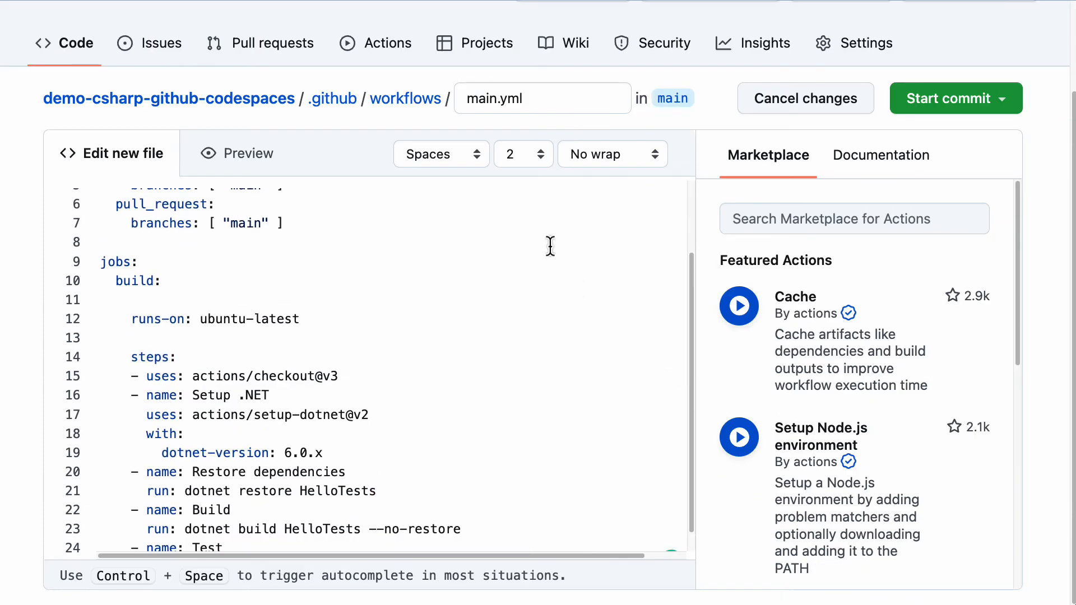
{"action": "scroll", "scroll_direction": "up", "scroll_amount": 3}
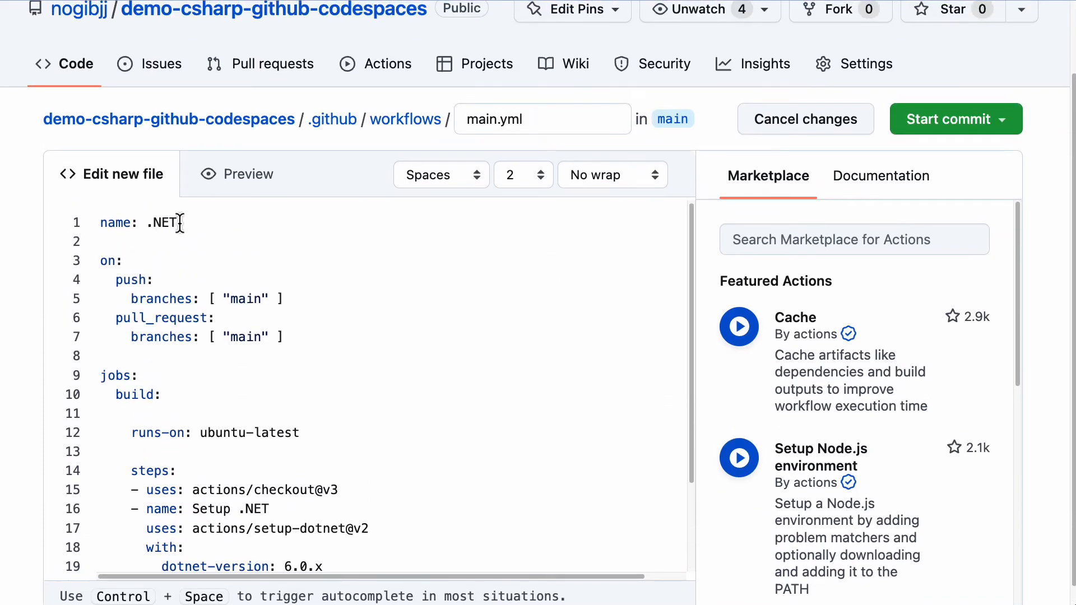
{"action": "triple_click", "coordinate": [137, 222]}
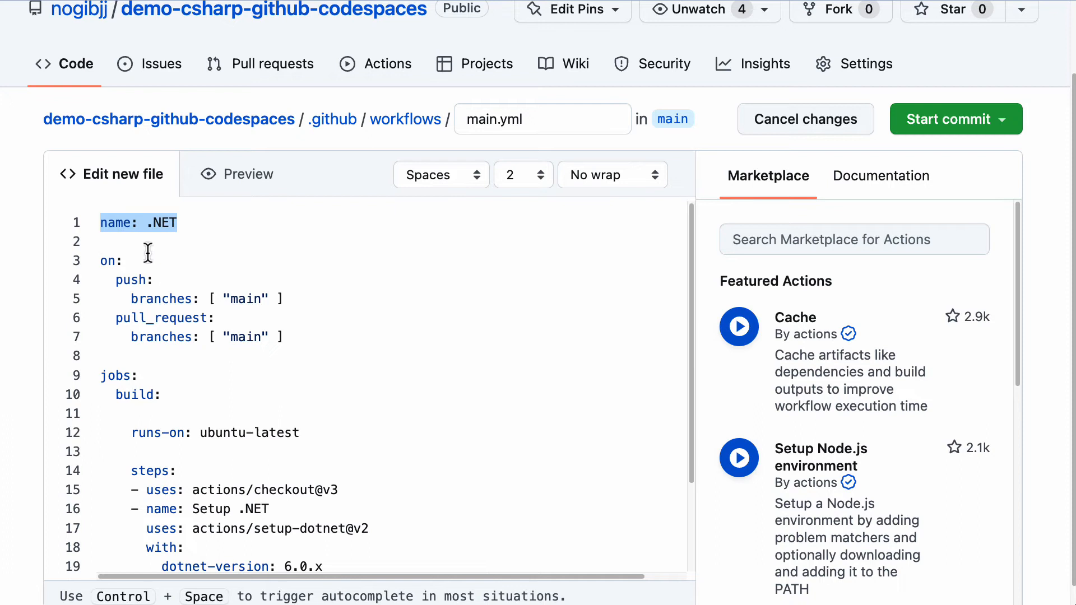
Remove the pull_request trigger and confirm the job runs on ubuntu-latest
{"action": "left_click", "coordinate": [259, 290]}
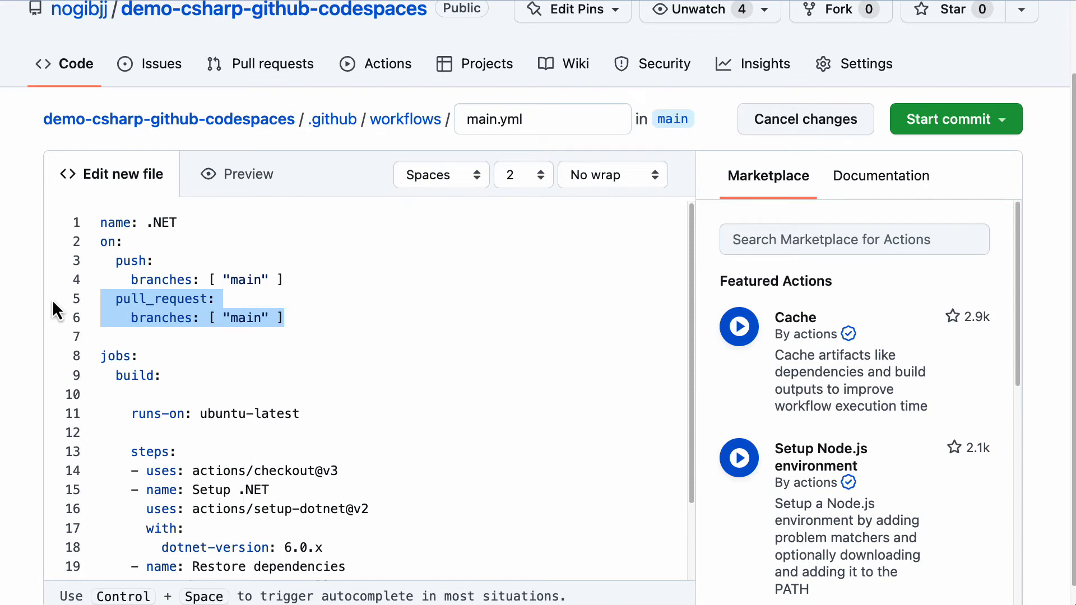
{"action": "key", "text": "Delete"}
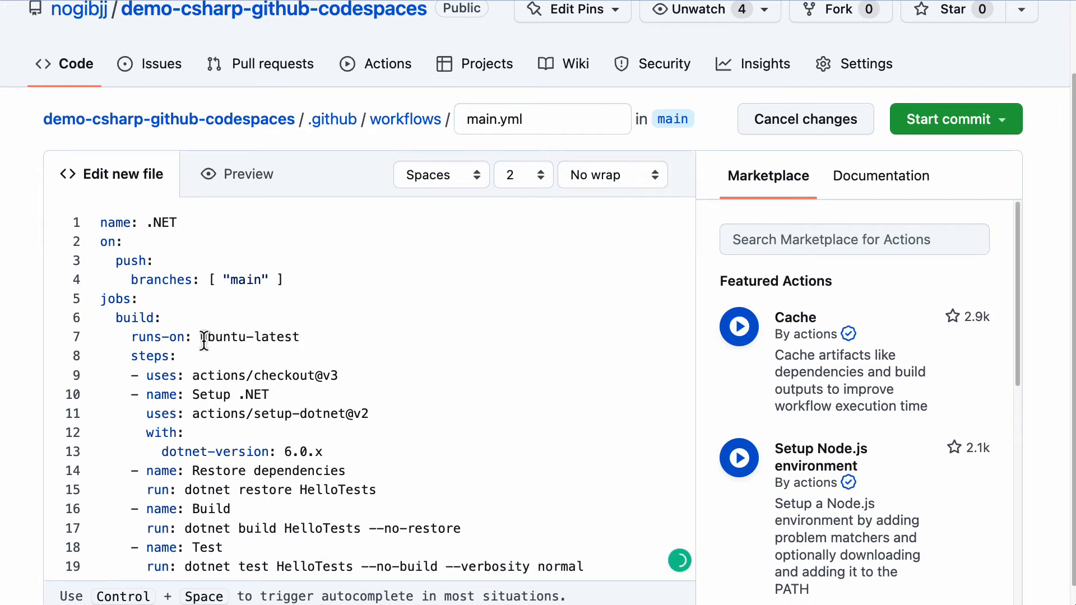
{"action": "double_click", "coordinate": [248, 316]}
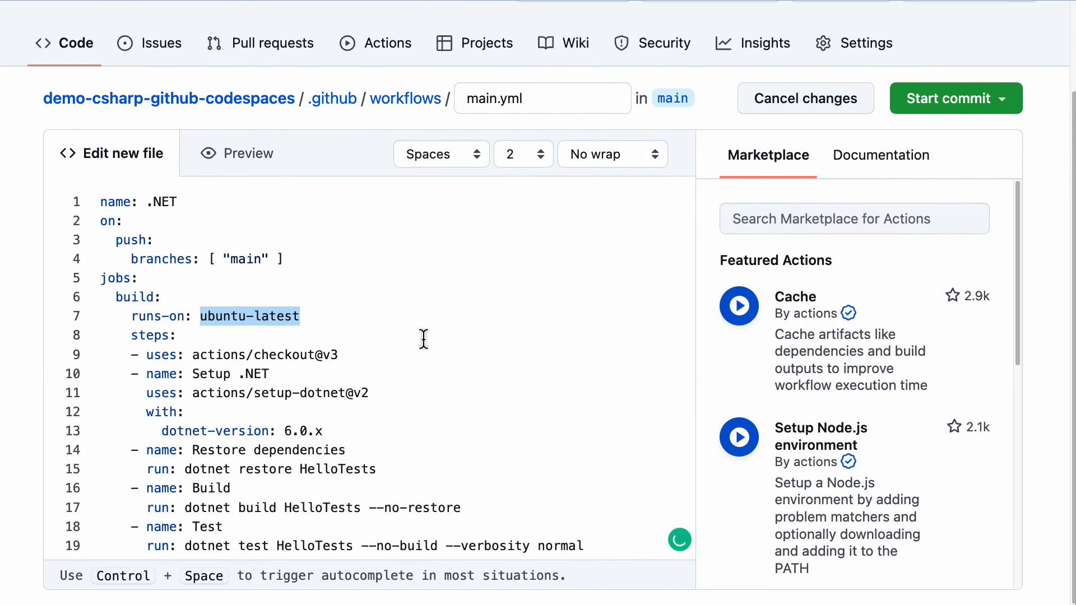
{"action": "mouse_move", "coordinate": [381, 367]}
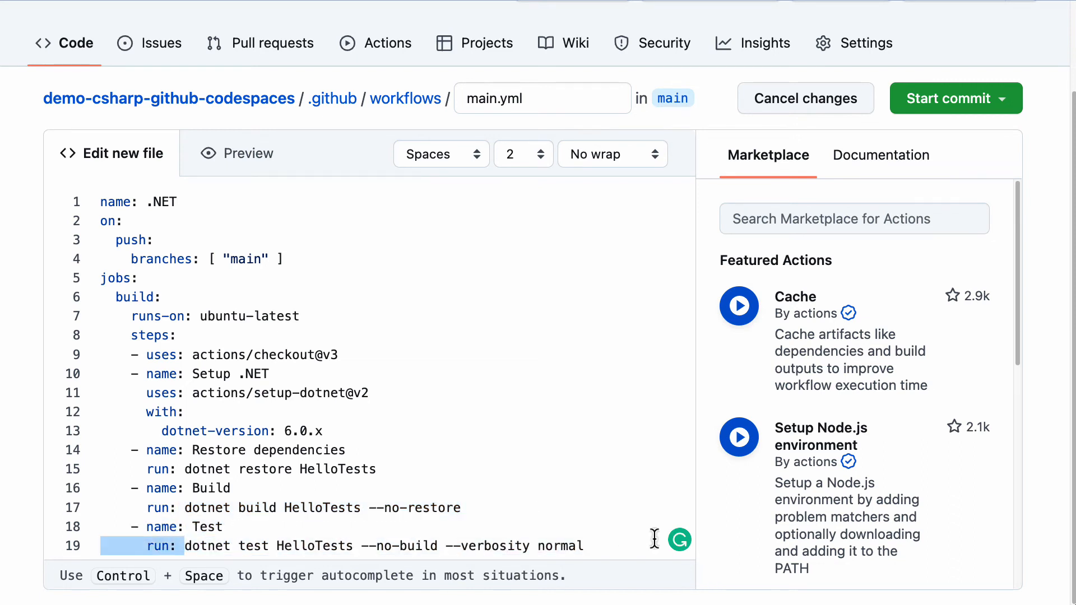
{"action": "mouse_move", "coordinate": [693, 393]}
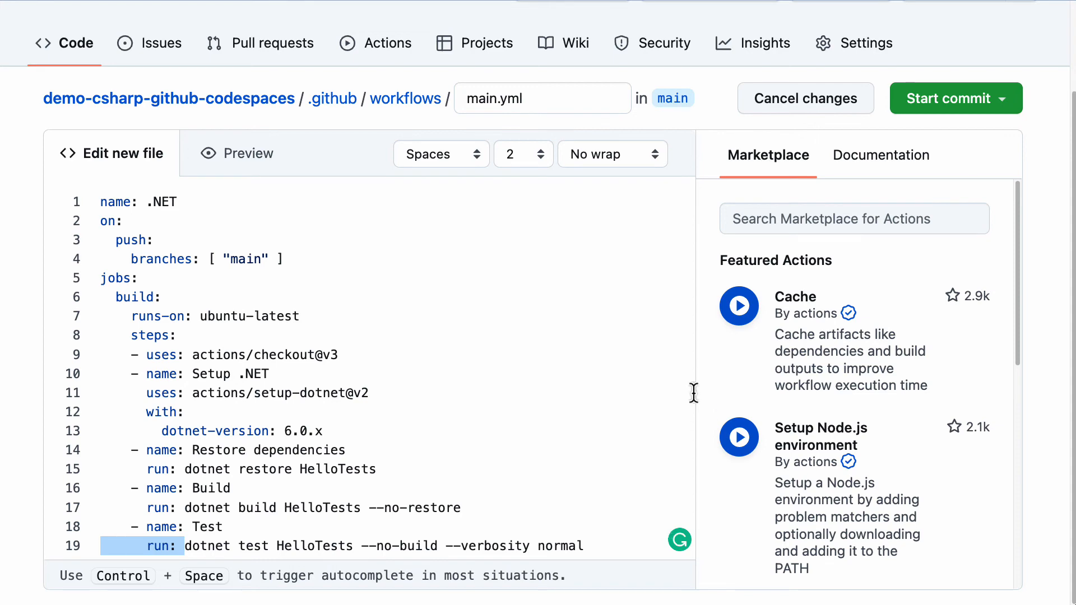
Commit main.yml directly to main and view the .NET workflow's queued first run
{"action": "left_click", "coordinate": [946, 98]}
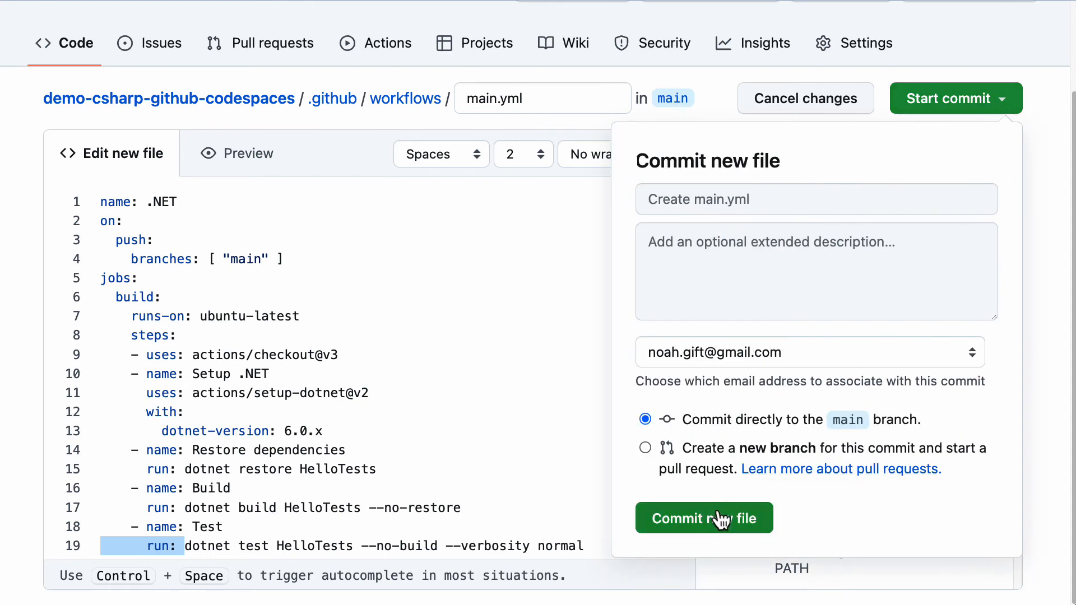
{"action": "left_click", "coordinate": [703, 518]}
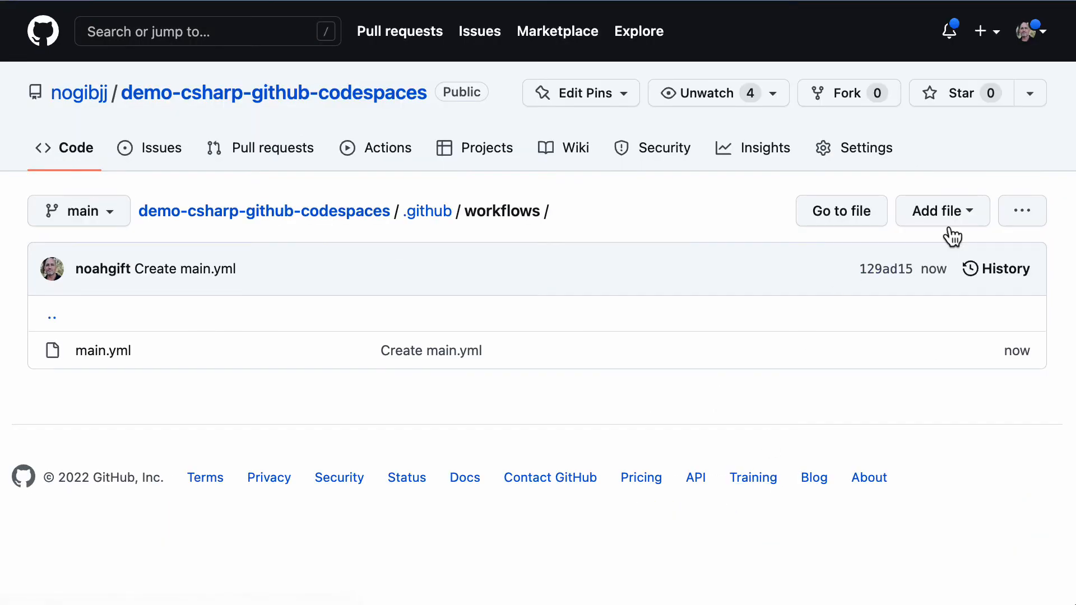
{"action": "left_click", "coordinate": [375, 148]}
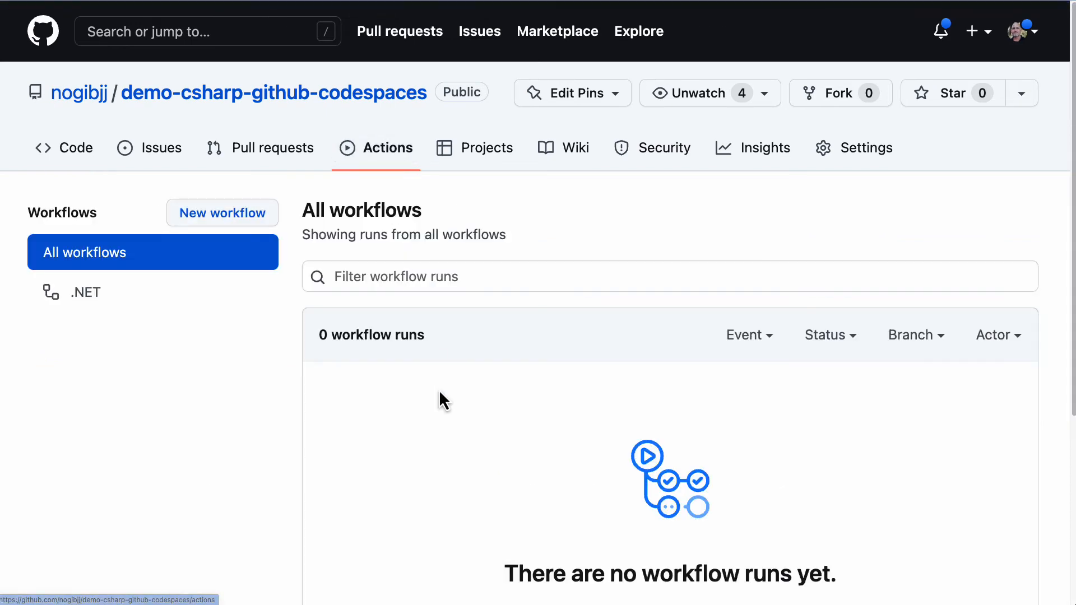
{"action": "left_click", "coordinate": [85, 291]}
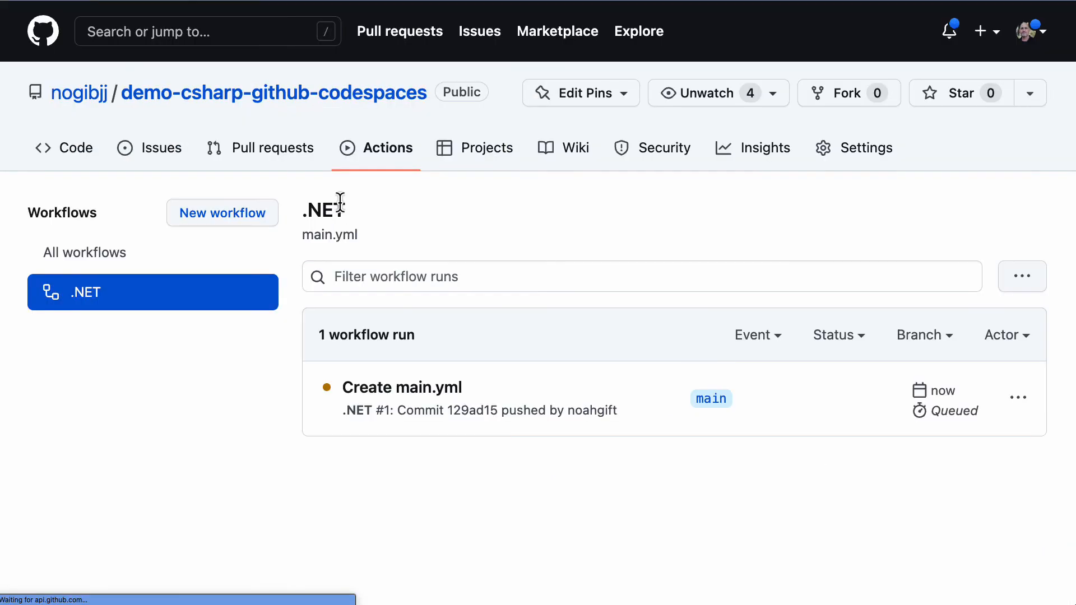
Follow the Create main.yml run's build job logs until restore, build and test pass
{"action": "left_click", "coordinate": [403, 386]}
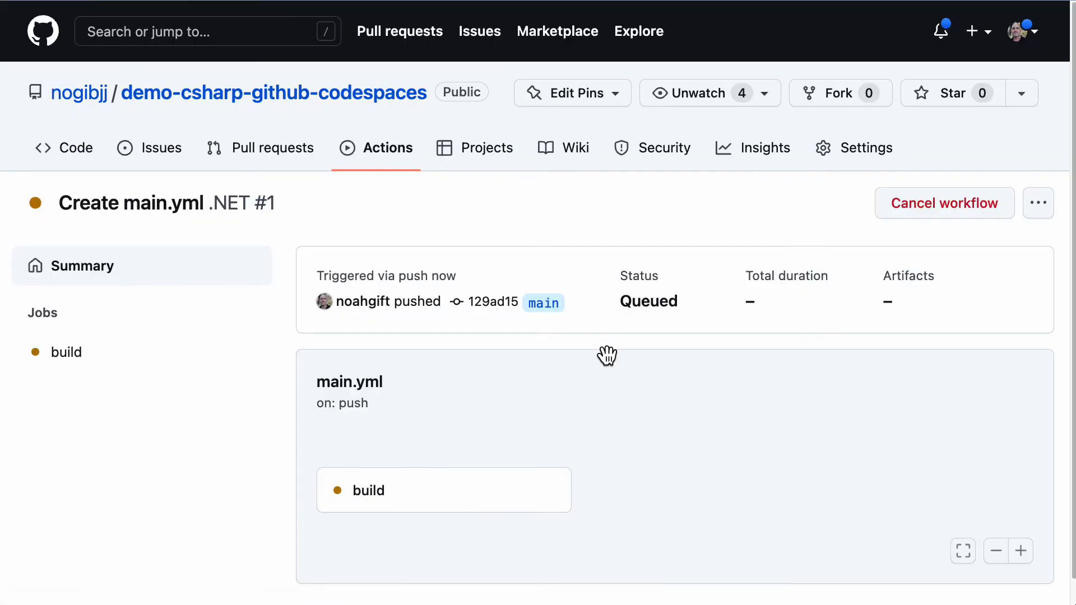
{"action": "left_click", "coordinate": [66, 352]}
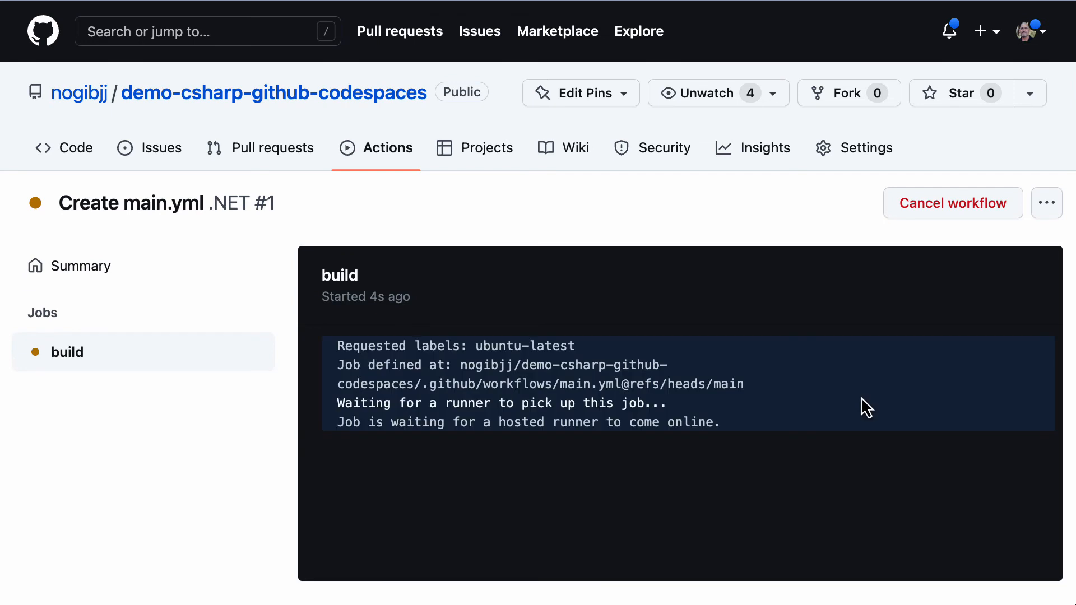
{"action": "mouse_move", "coordinate": [876, 395]}
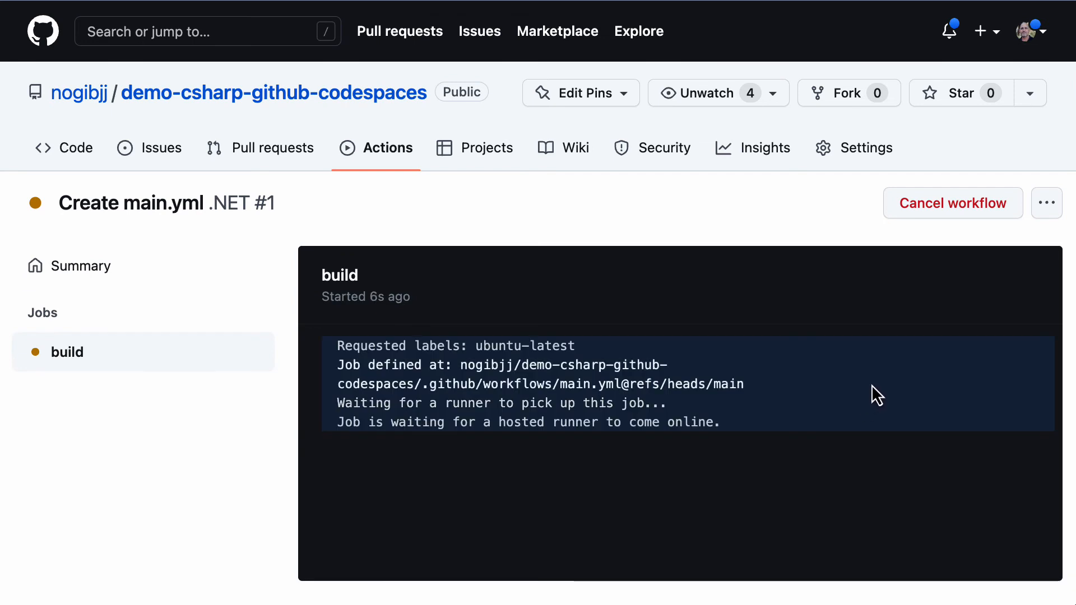
{"action": "mouse_move", "coordinate": [885, 387]}
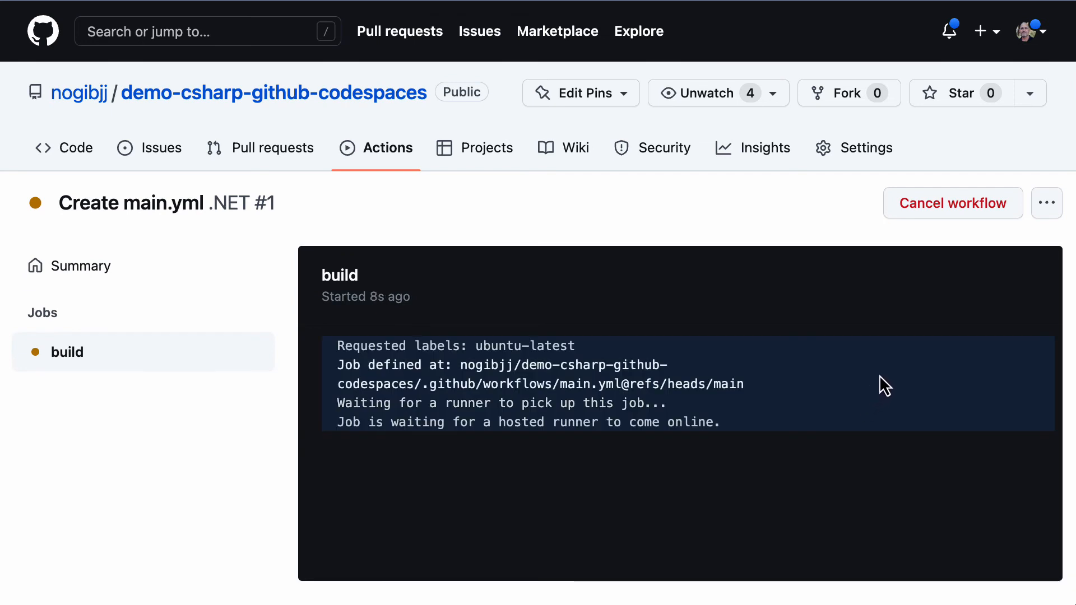
{"action": "mouse_move", "coordinate": [389, 275]}
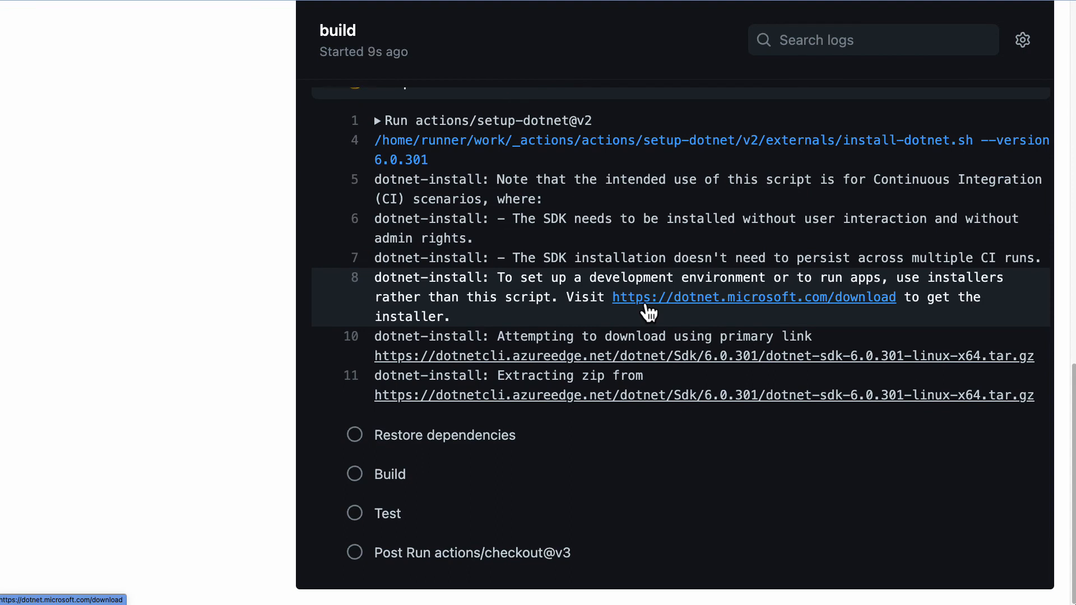
{"action": "scroll", "scroll_direction": "down", "scroll_amount": 3}
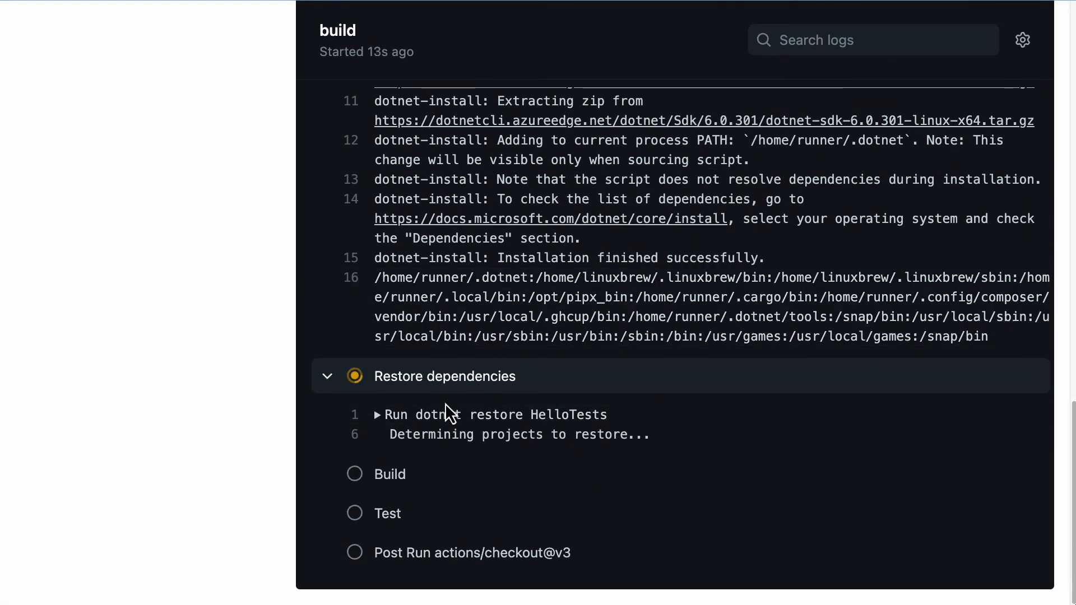
{"action": "mouse_move", "coordinate": [420, 401]}
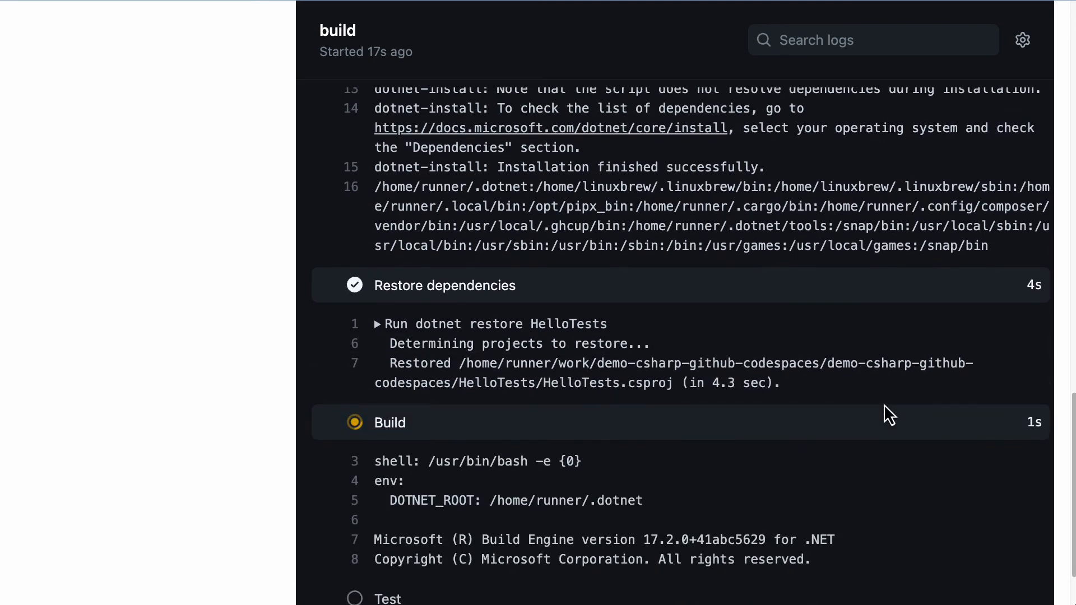
{"action": "scroll", "scroll_direction": "down", "scroll_amount": 3}
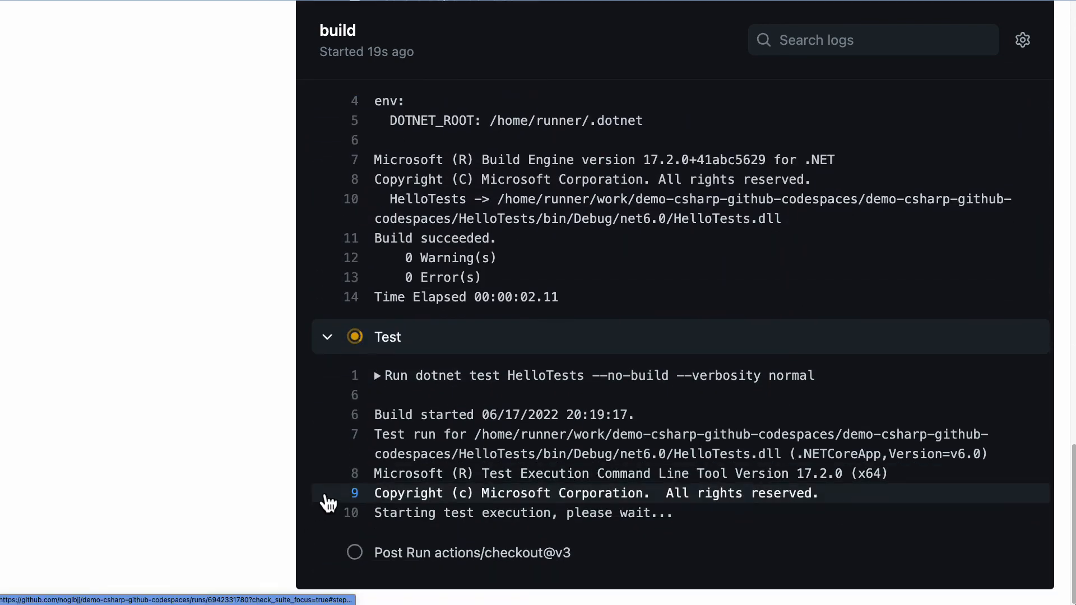
{"action": "scroll", "scroll_direction": "down", "scroll_amount": 3}
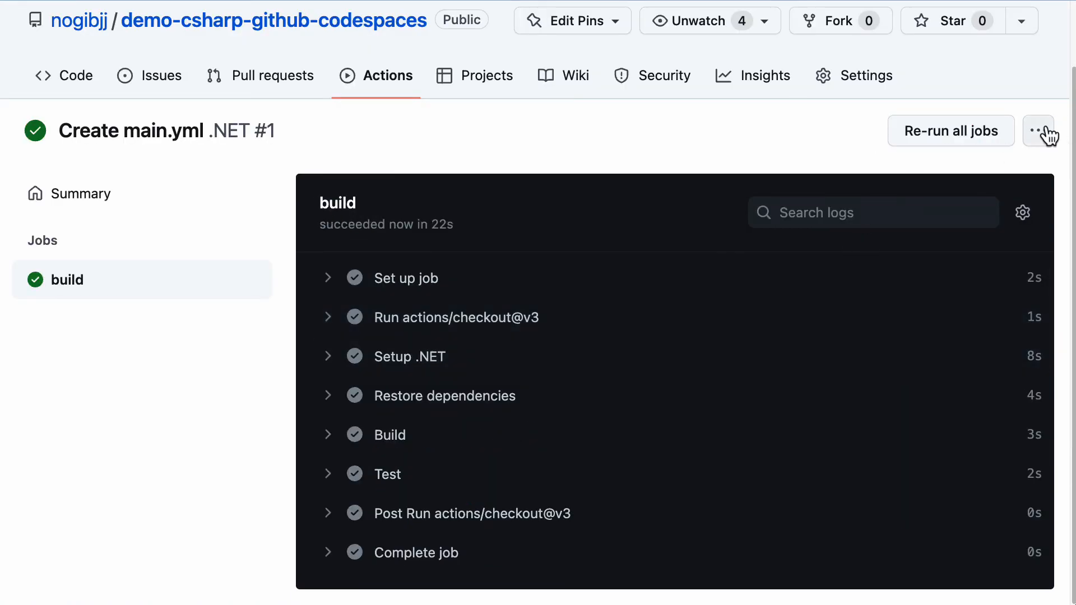
Create the .NET workflow status badge and copy its Markdown to the clipboard
{"action": "left_click", "coordinate": [1038, 130]}
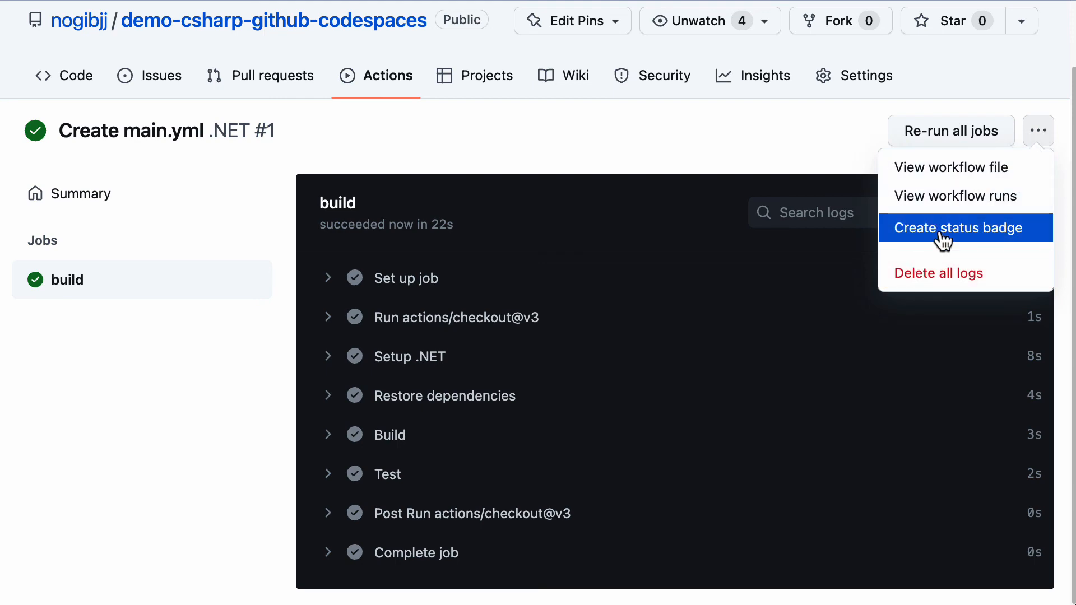
{"action": "left_click", "coordinate": [959, 227]}
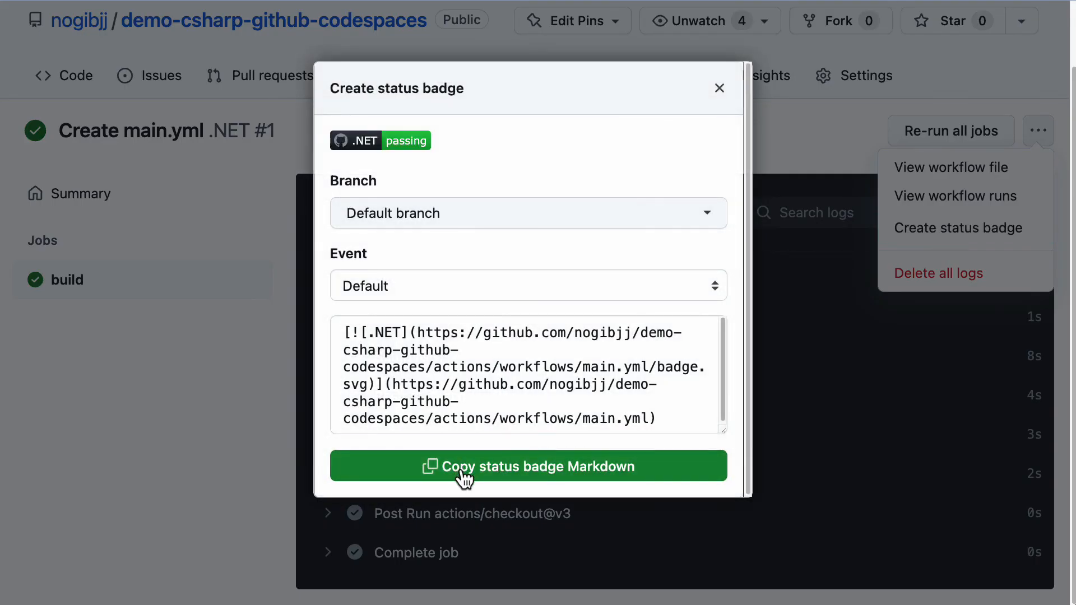
{"action": "left_click", "coordinate": [718, 87]}
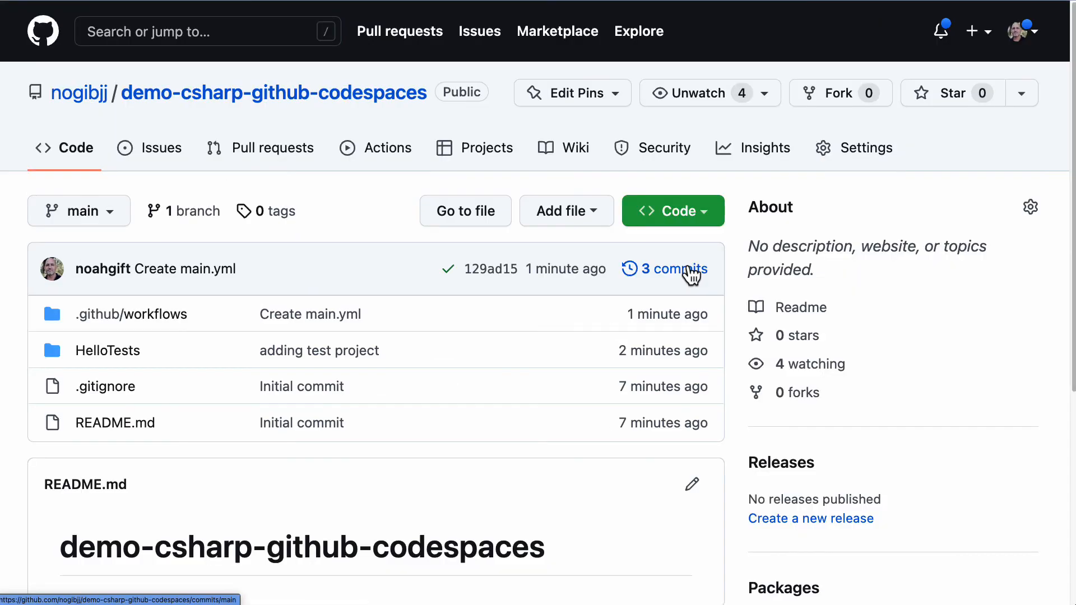
Paste the badge Markdown at the top of README.md and commit the change to main
{"action": "left_click", "coordinate": [691, 484]}
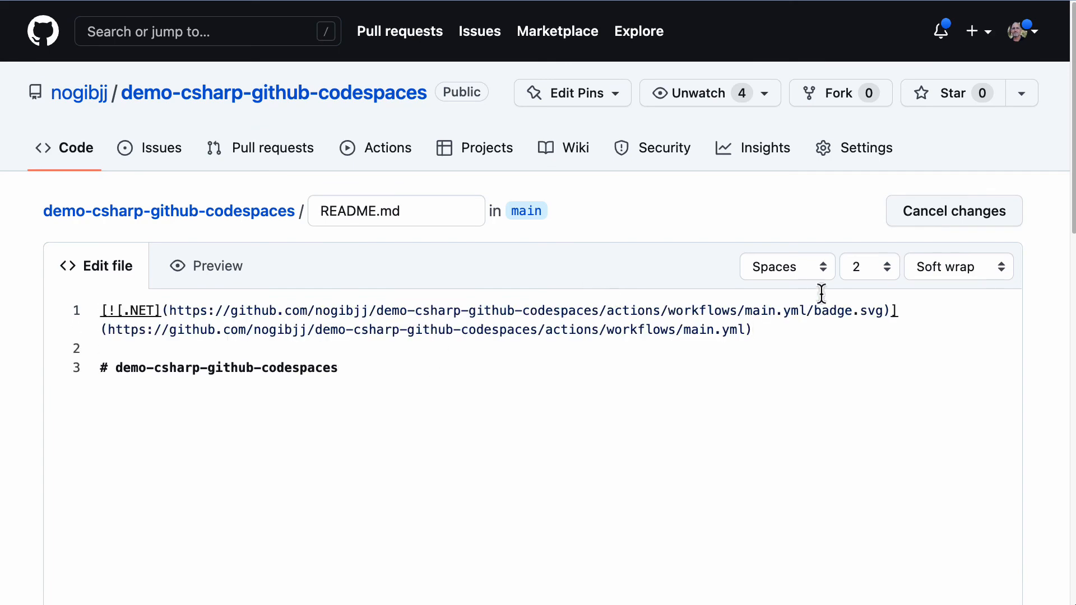
{"action": "left_click", "coordinate": [156, 452]}
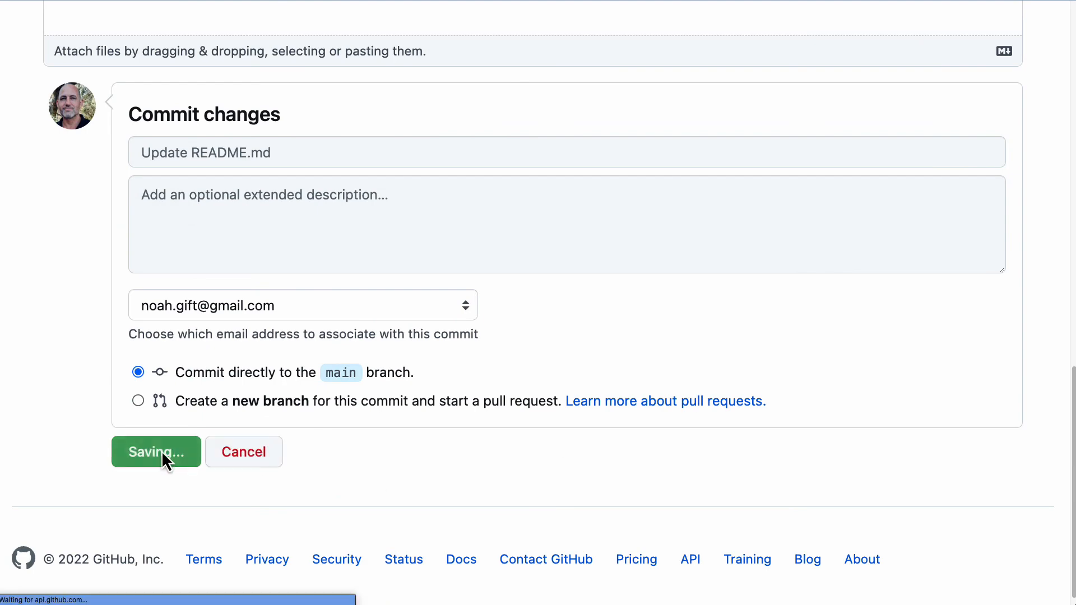
{"action": "left_click", "coordinate": [156, 451]}
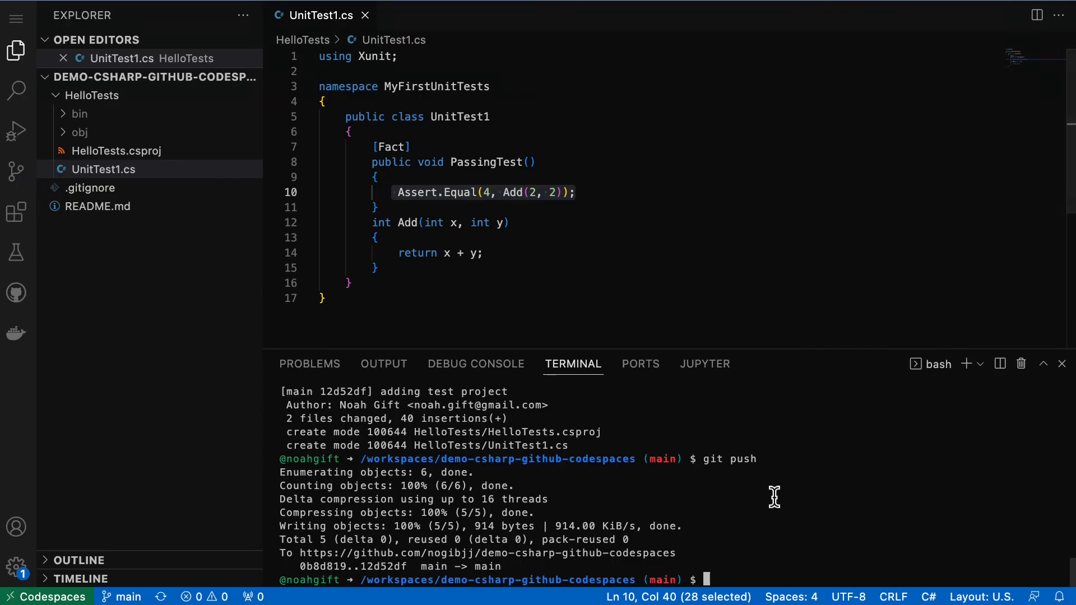
Pull main.yml and the README change into the codespace and verify with git status
{"action": "type", "text": "git pull"}
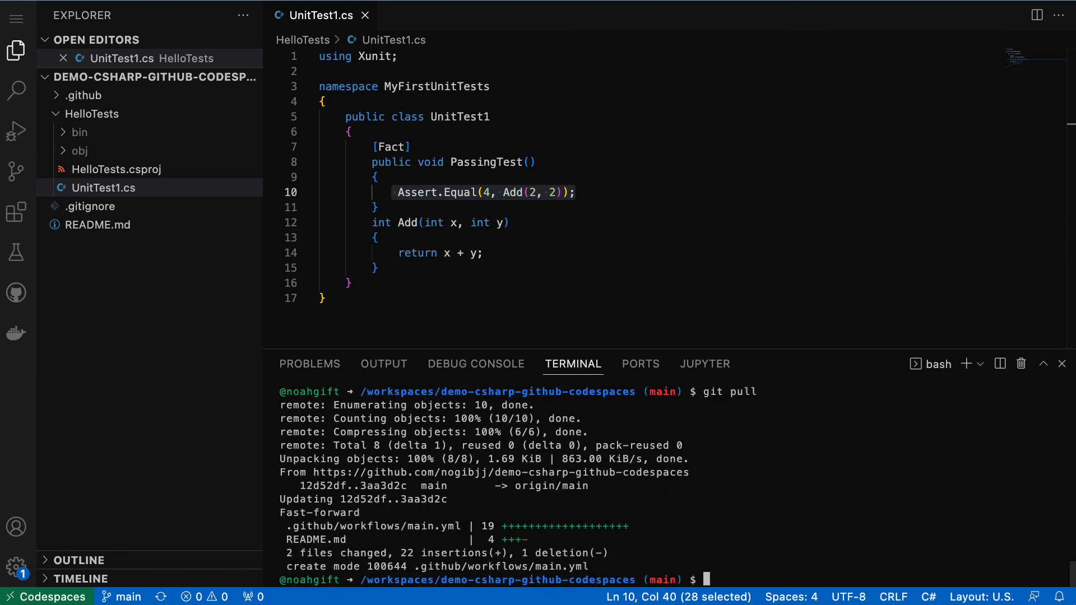
{"action": "type", "text": "git status"}
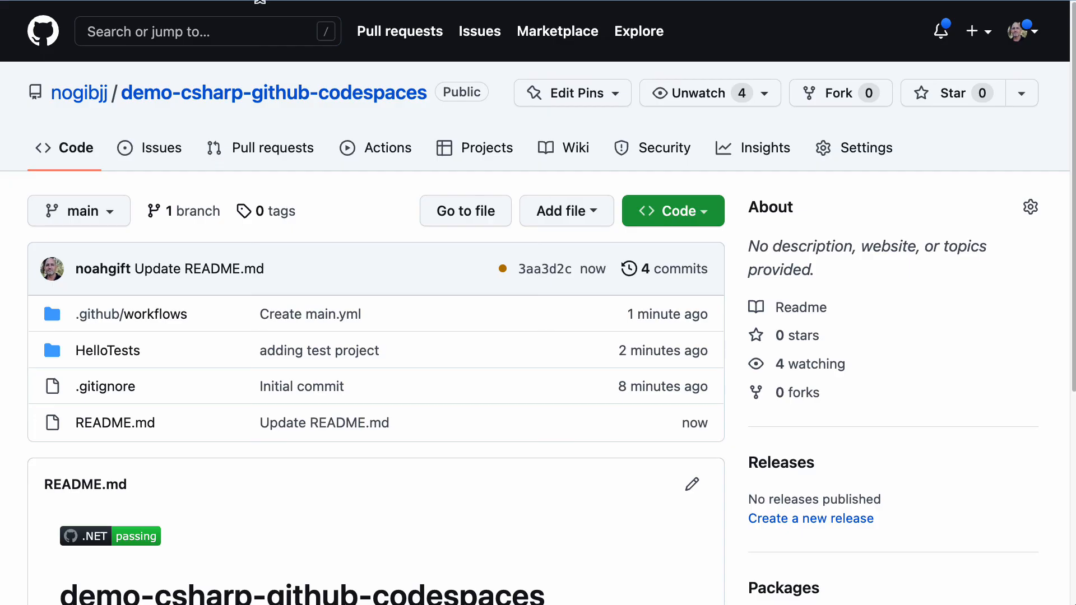
{"action": "mouse_move", "coordinate": [381, 232]}
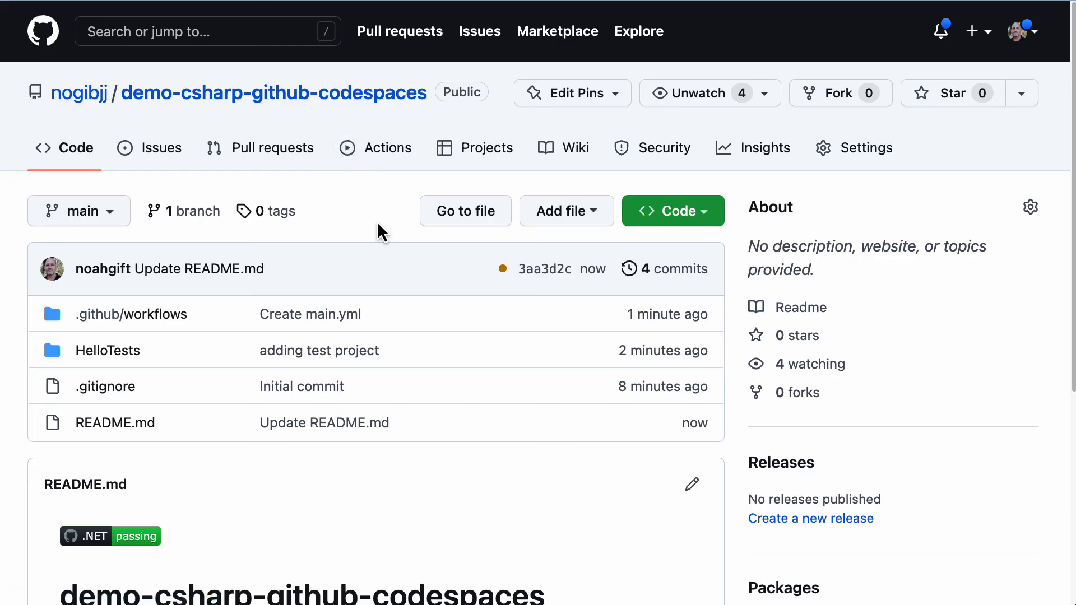
Scroll the repository page to see the passing .NET badge in the README
{"action": "scroll", "scroll_direction": "down", "scroll_amount": 3}
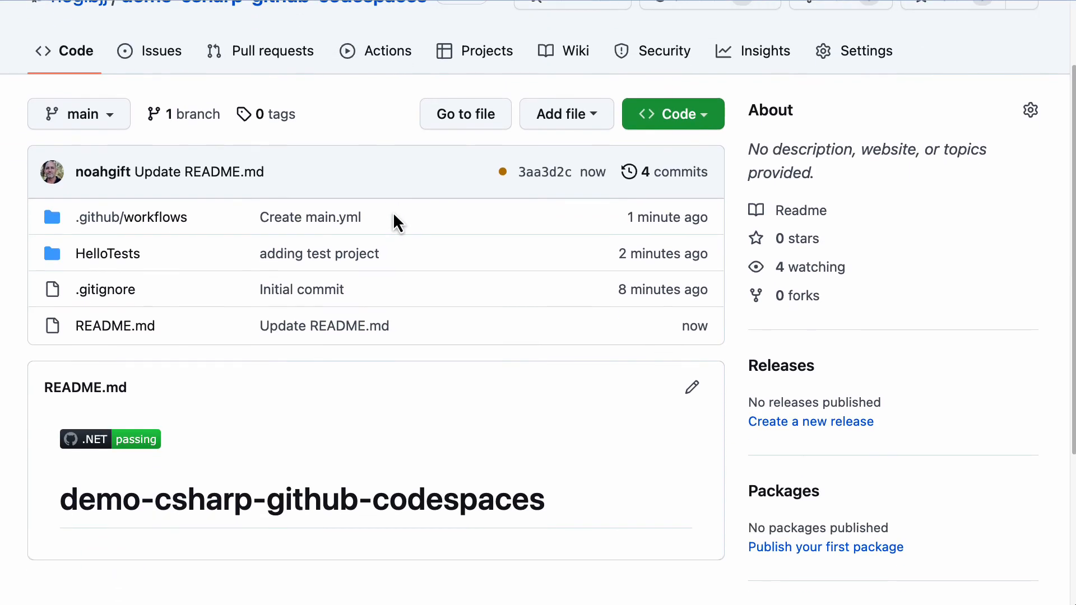
{"action": "scroll", "scroll_direction": "up", "scroll_amount": 3}
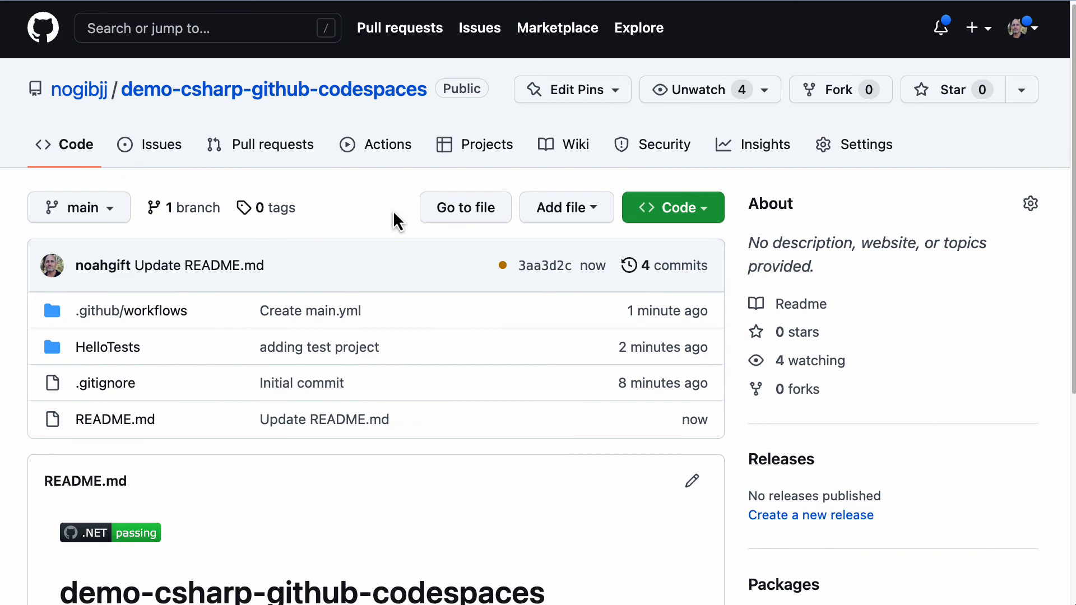